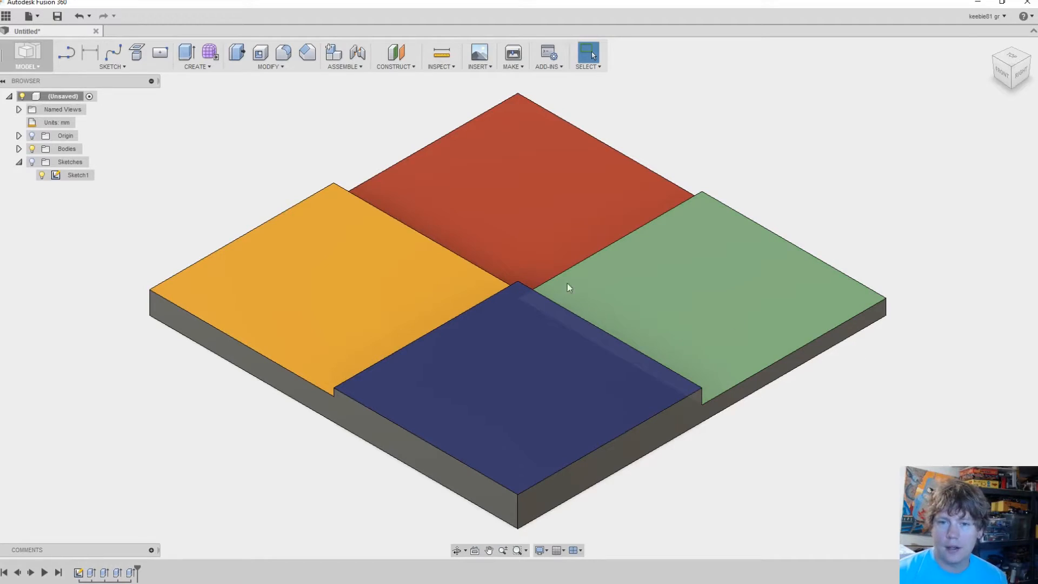
{"action": "mouse_move", "coordinate": [722, 271]}
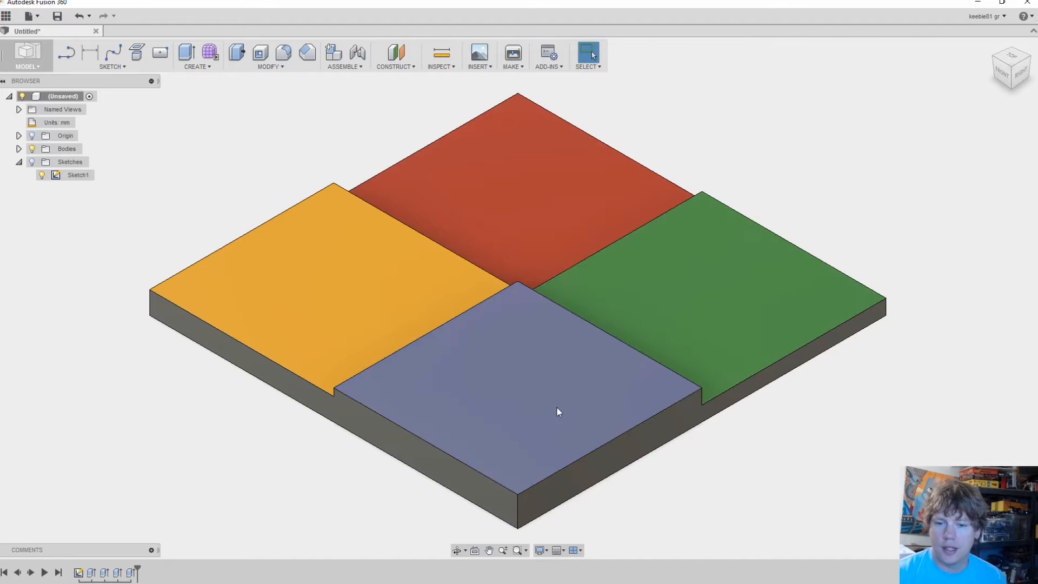
{"action": "mouse_move", "coordinate": [490, 349]}
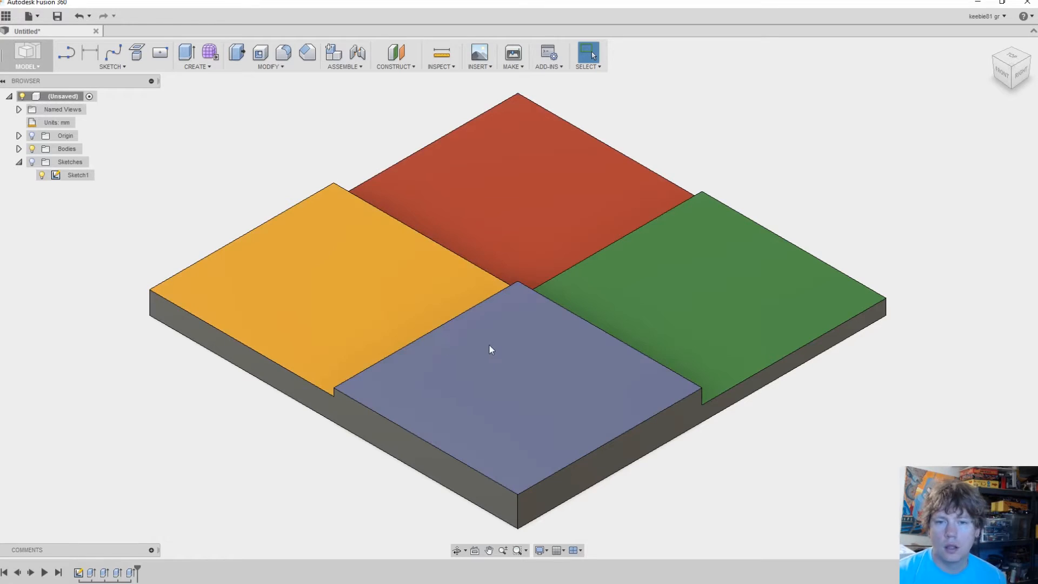
{"action": "mouse_move", "coordinate": [547, 337]}
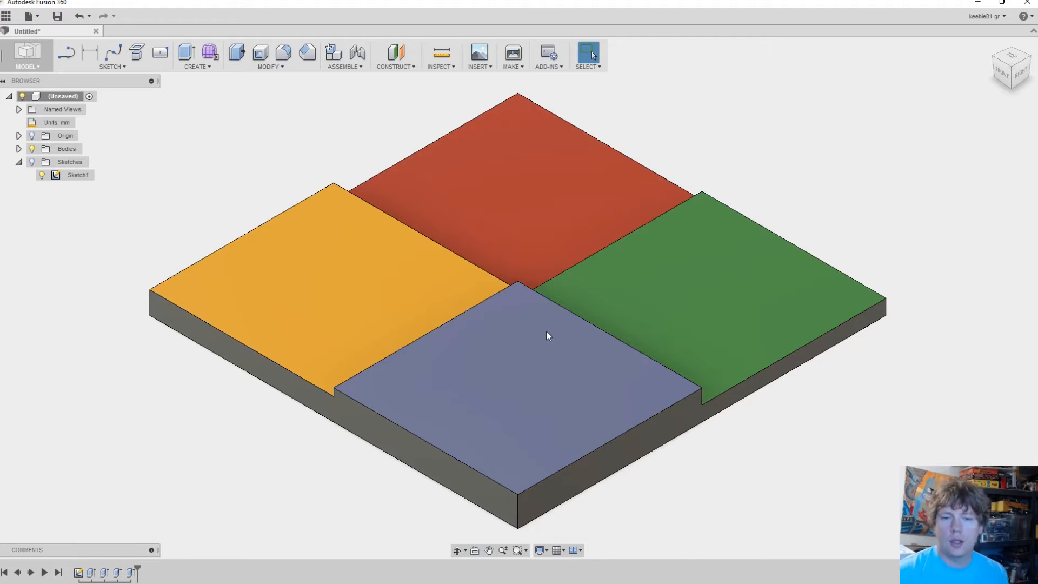
{"action": "mouse_move", "coordinate": [602, 346]}
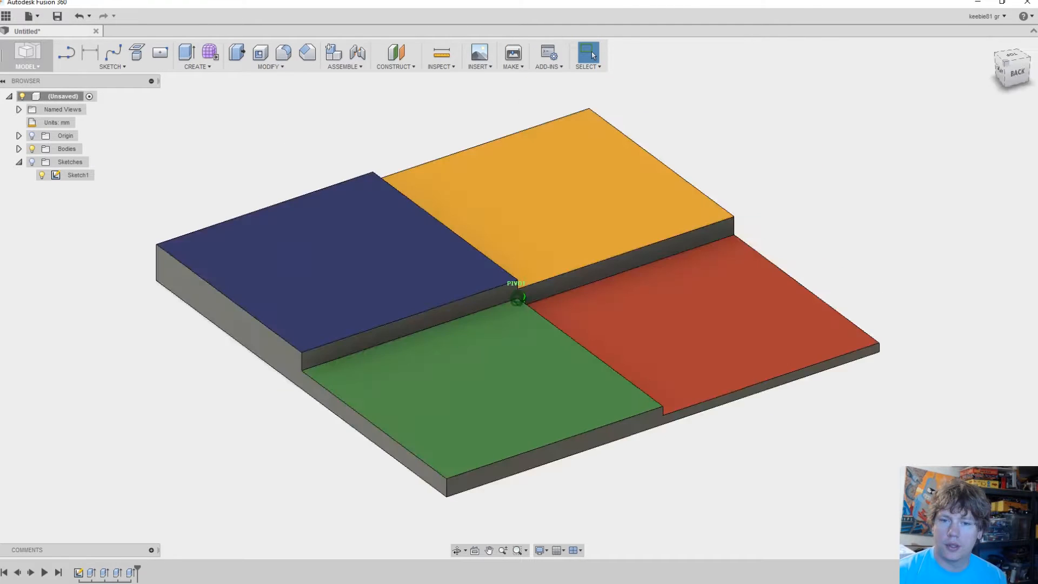
Step: Measure the red square's edge and the next step's edge on the test piece
{"action": "left_click", "coordinate": [439, 53]}
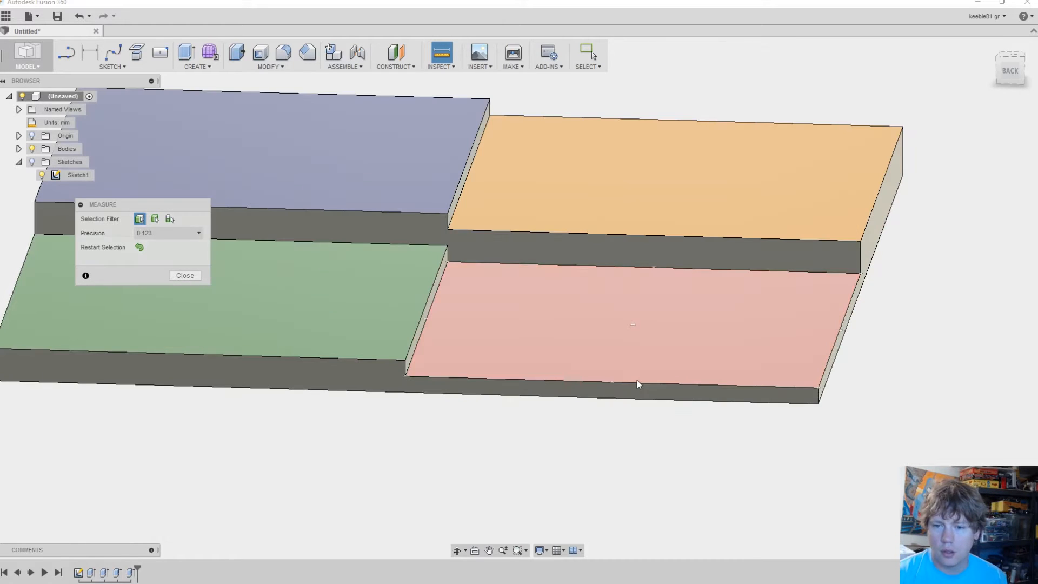
{"action": "left_click", "coordinate": [608, 390]}
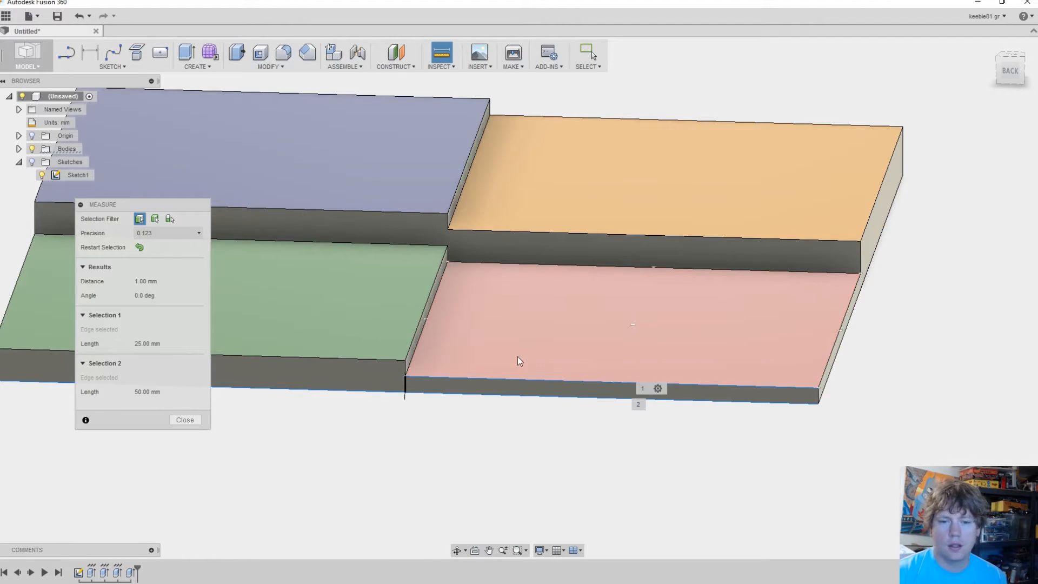
{"action": "mouse_move", "coordinate": [515, 346]}
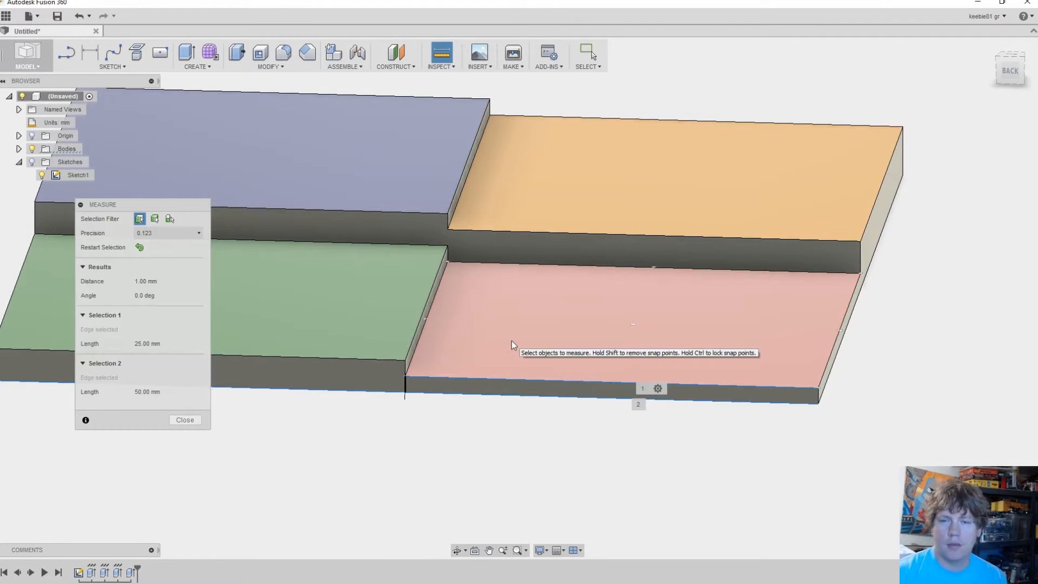
{"action": "mouse_move", "coordinate": [519, 345]}
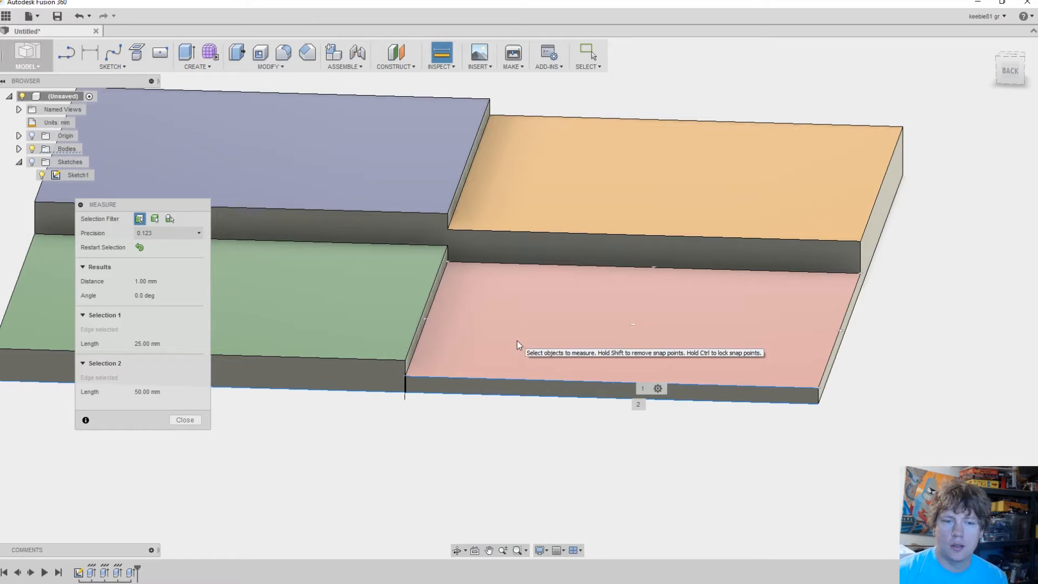
{"action": "mouse_move", "coordinate": [526, 351]}
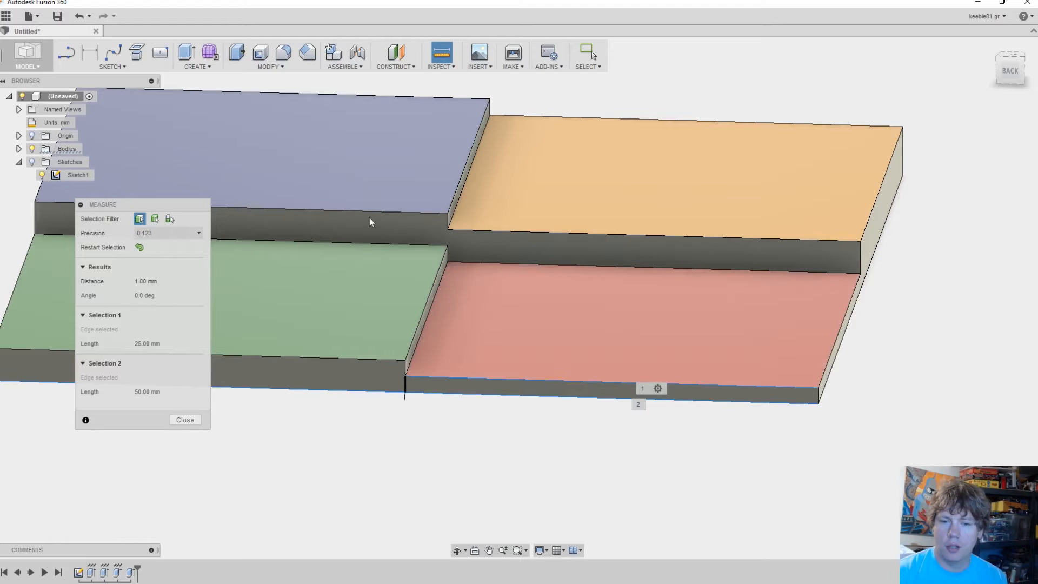
{"action": "mouse_move", "coordinate": [377, 384]}
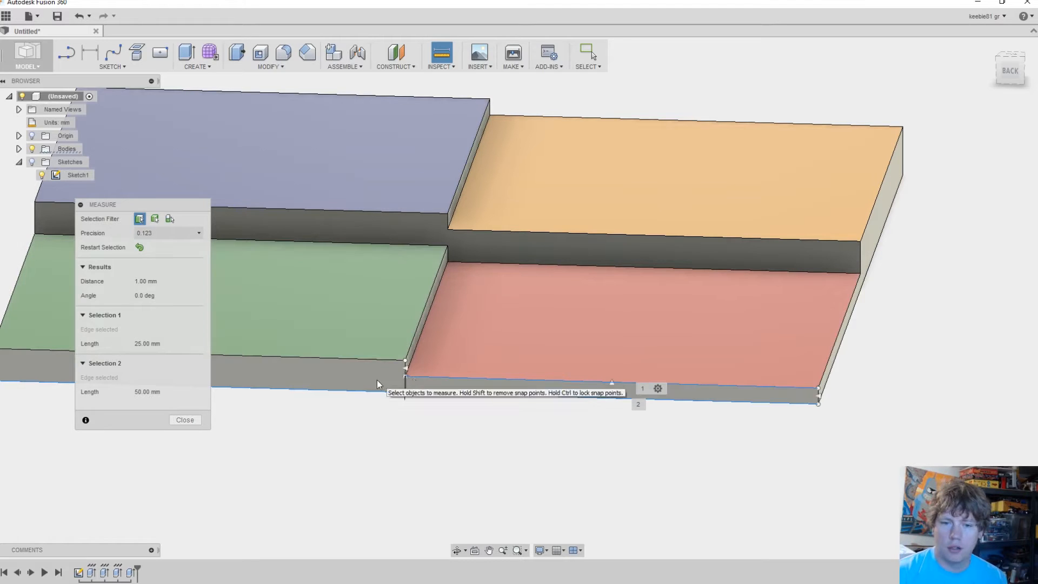
{"action": "mouse_move", "coordinate": [441, 54]}
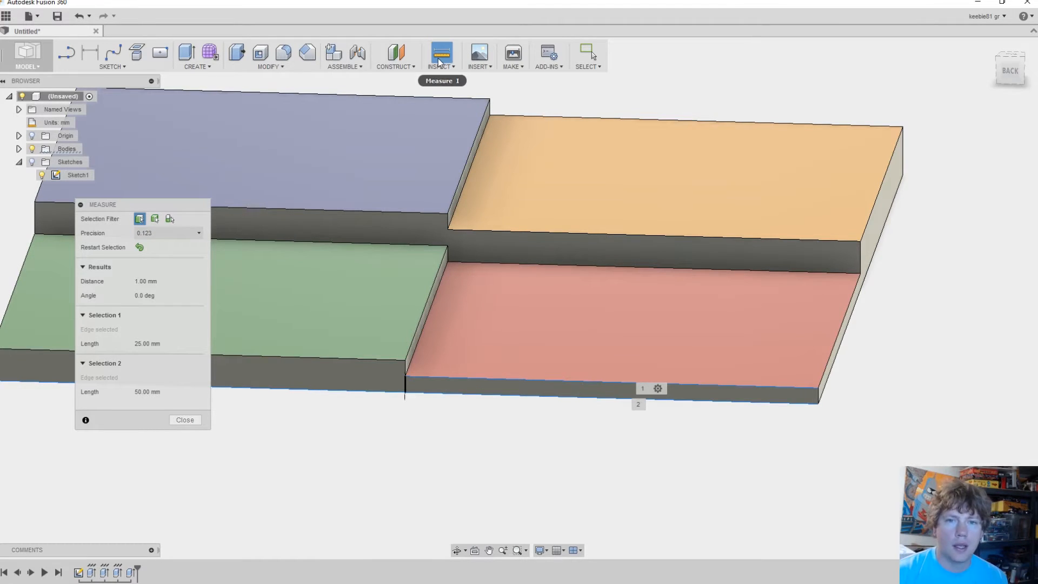
{"action": "left_click", "coordinate": [185, 420]}
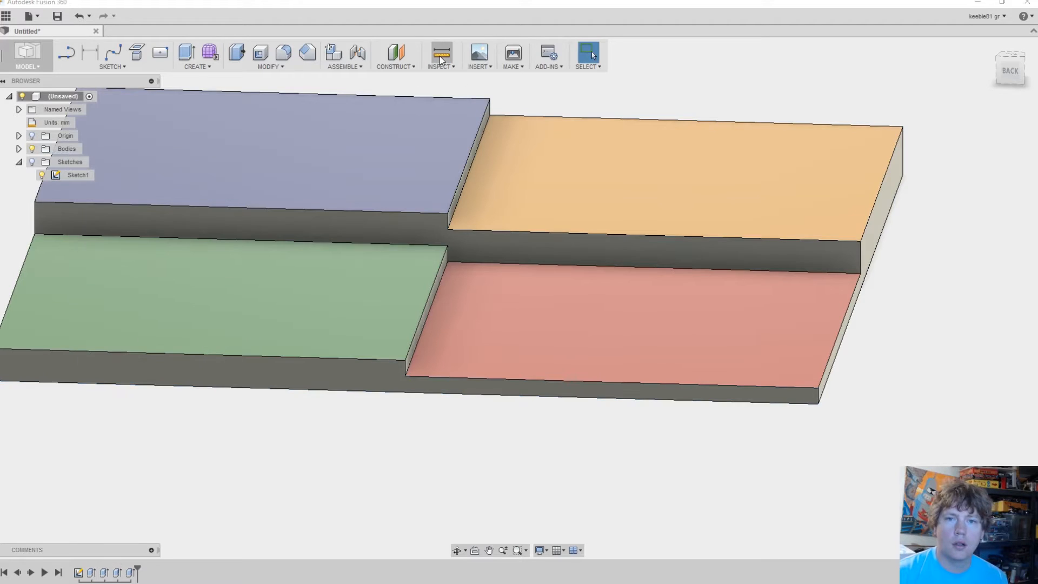
{"action": "left_click", "coordinate": [439, 55]}
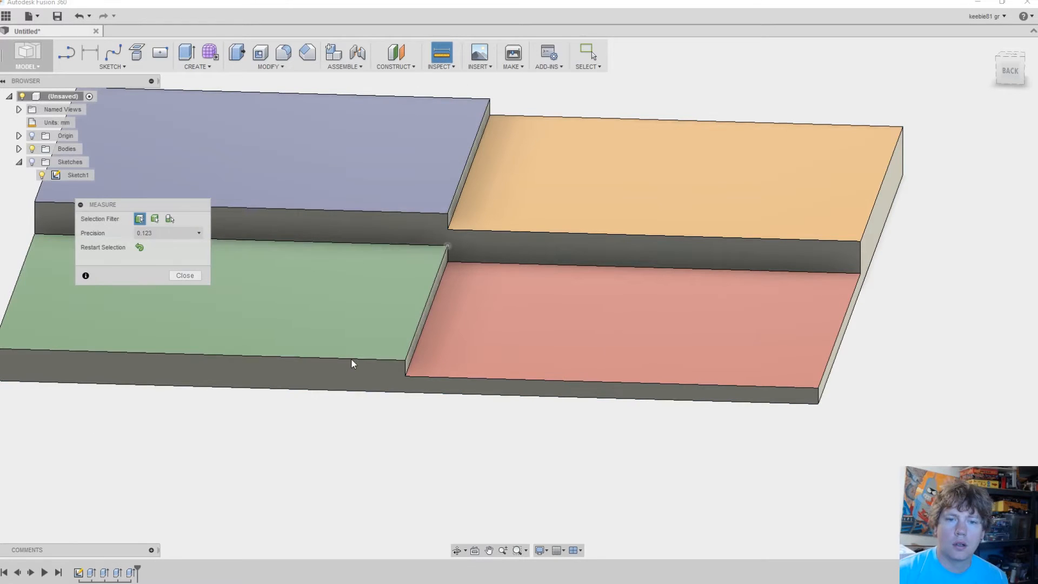
{"action": "left_click", "coordinate": [199, 343]}
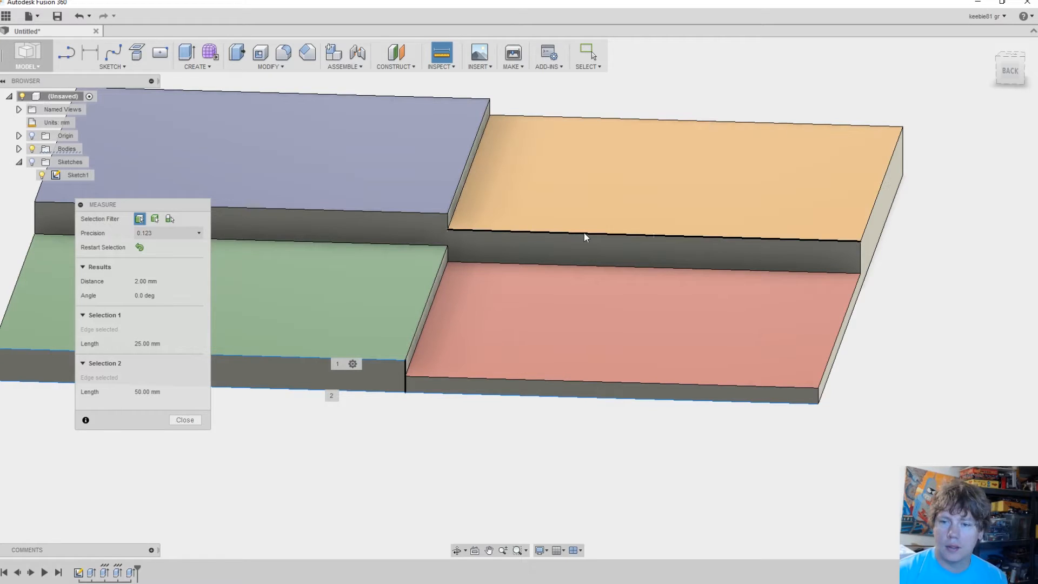
{"action": "mouse_move", "coordinate": [602, 207]}
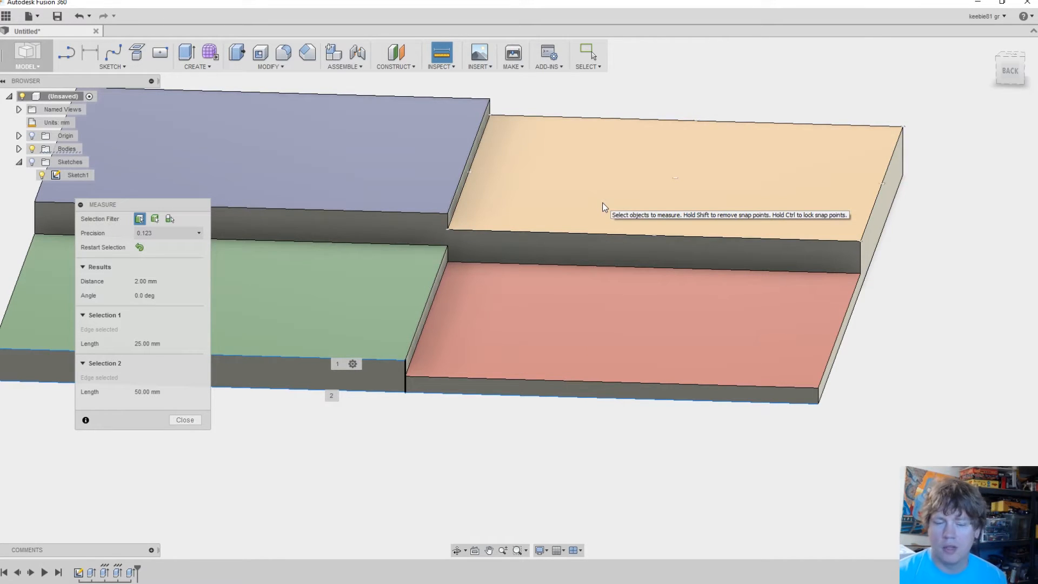
{"action": "mouse_move", "coordinate": [588, 209]}
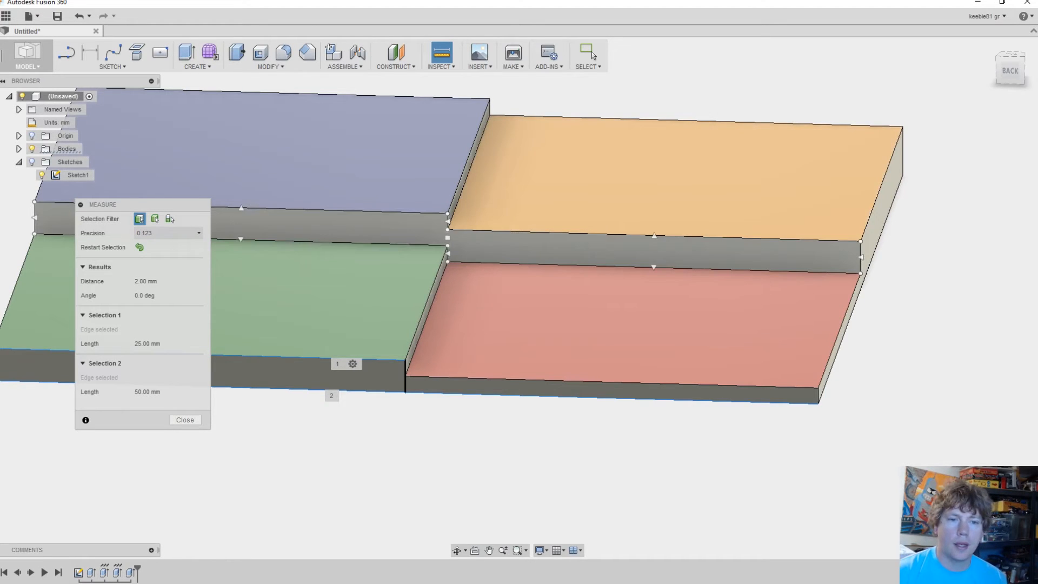
{"action": "mouse_move", "coordinate": [417, 208]}
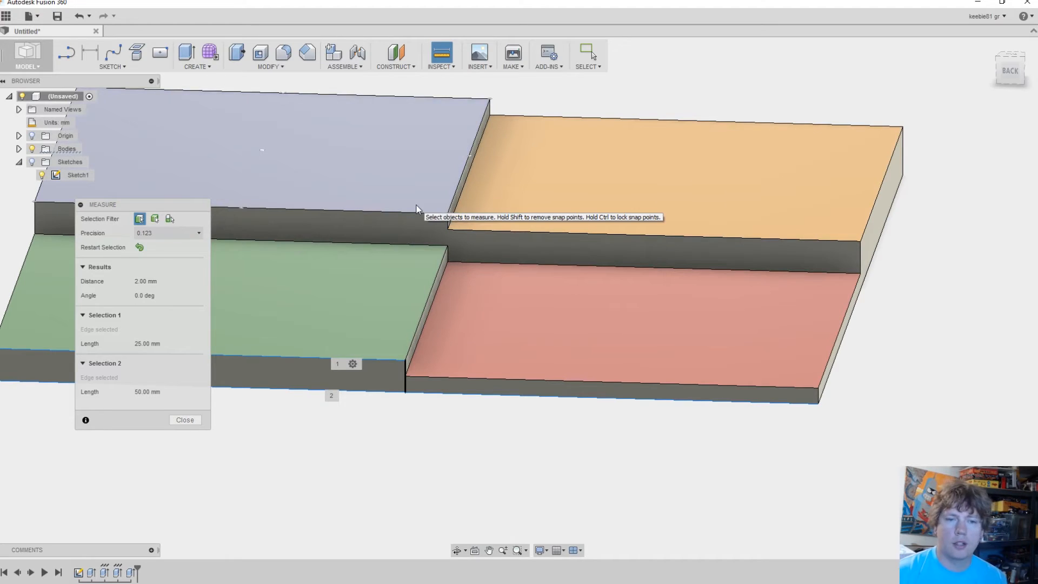
{"action": "left_click", "coordinate": [185, 419]}
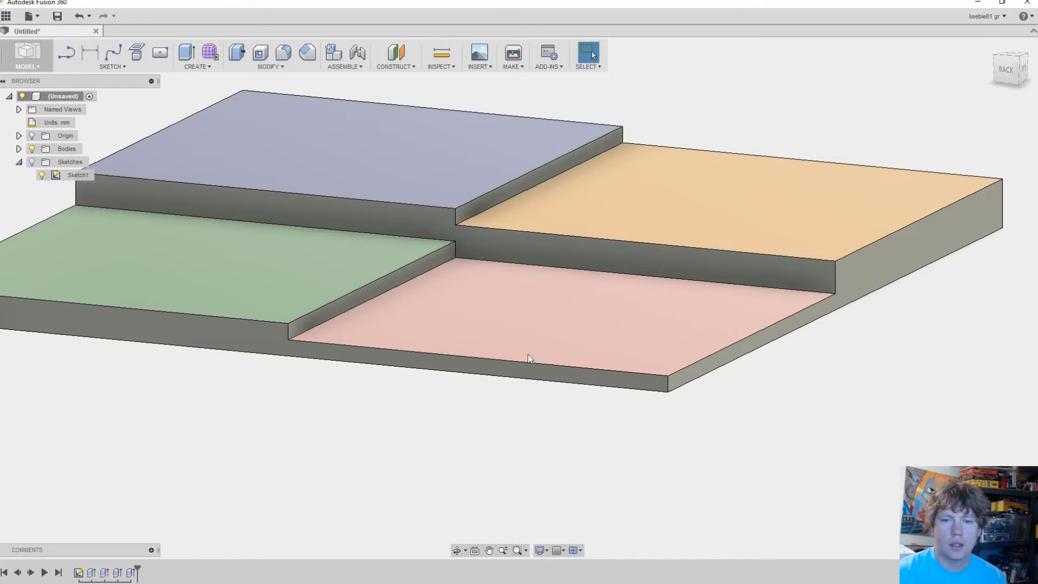
{"action": "mouse_move", "coordinate": [495, 355]}
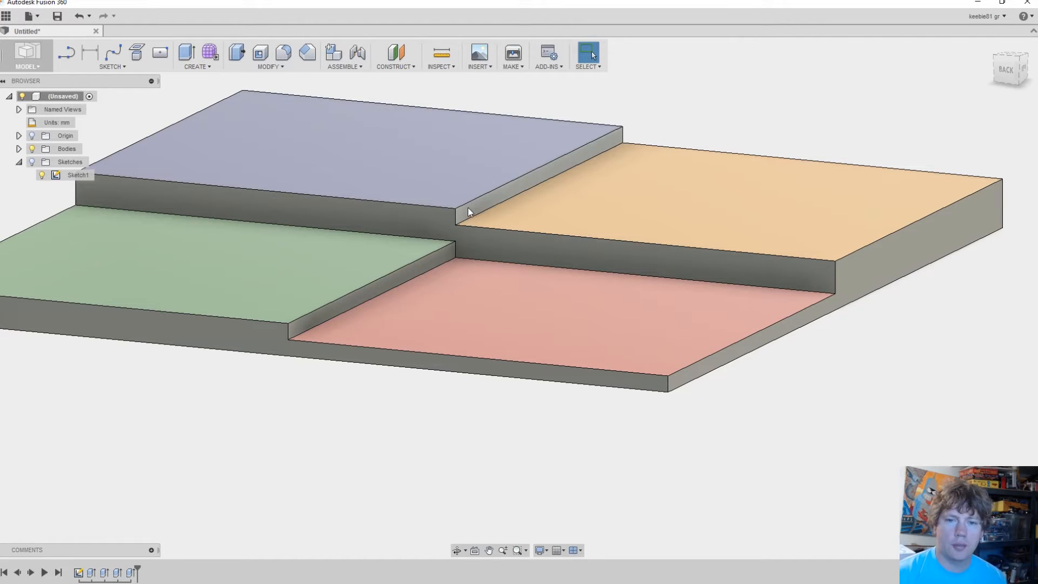
{"action": "mouse_move", "coordinate": [488, 207]}
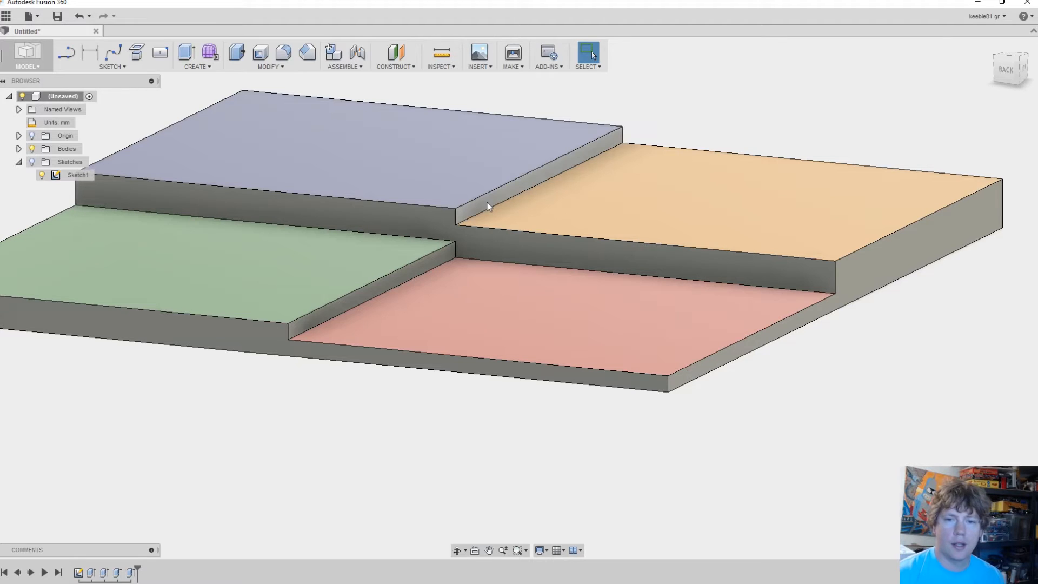
{"action": "mouse_move", "coordinate": [389, 350]}
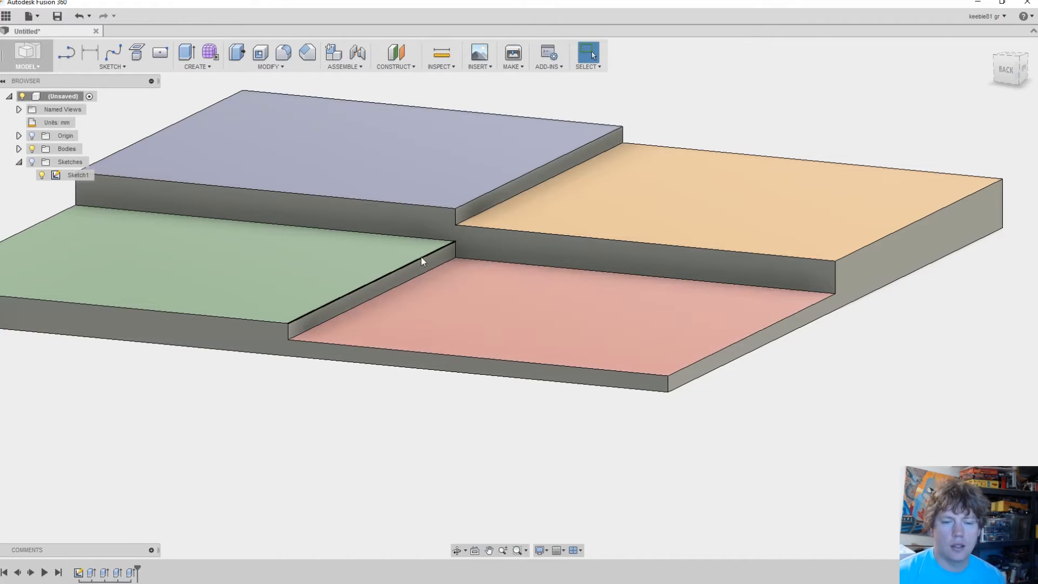
{"action": "mouse_move", "coordinate": [428, 258]}
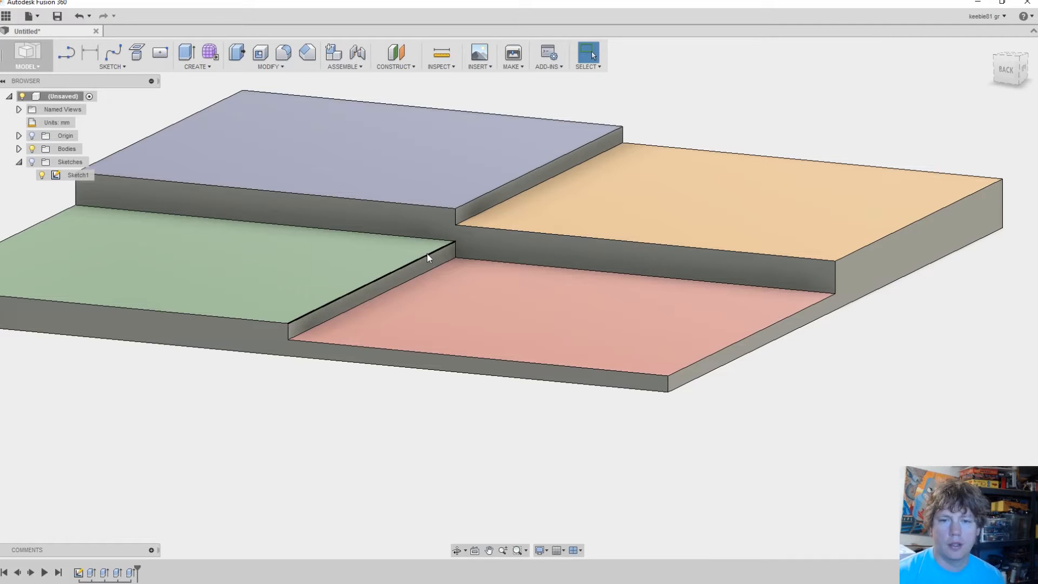
{"action": "mouse_move", "coordinate": [480, 237]}
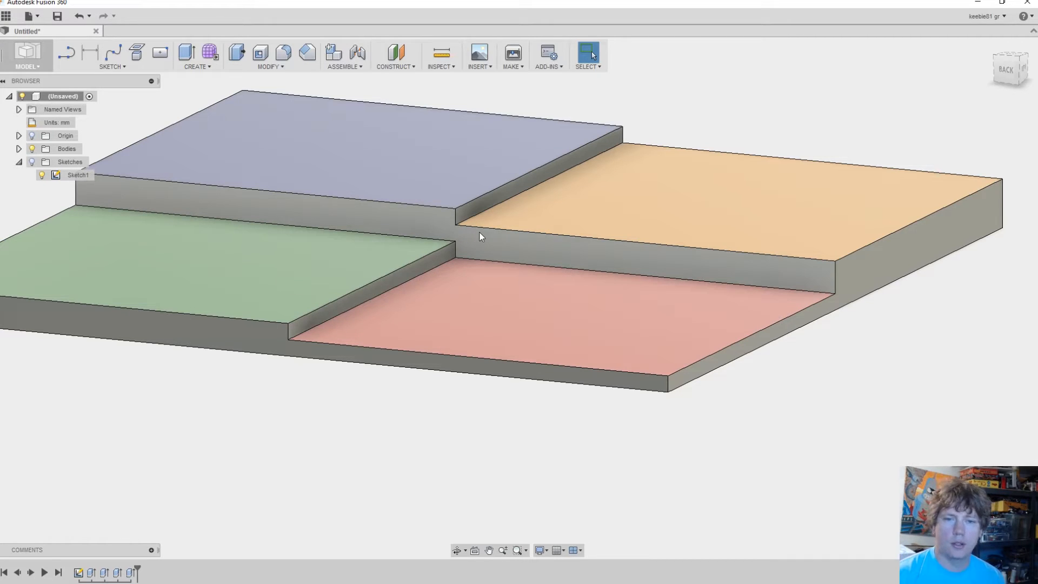
{"action": "mouse_move", "coordinate": [477, 239]}
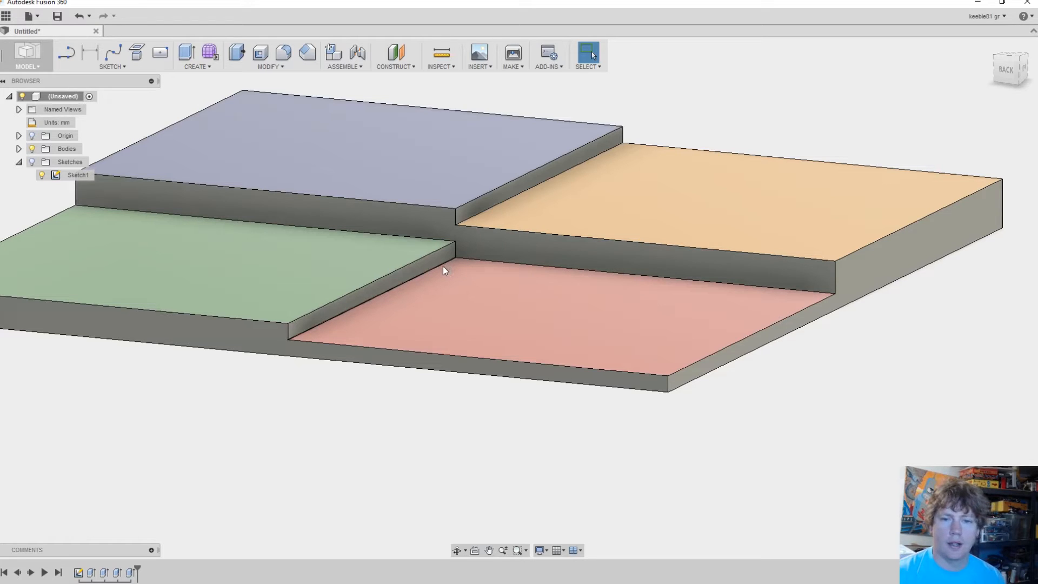
{"action": "mouse_move", "coordinate": [436, 274]}
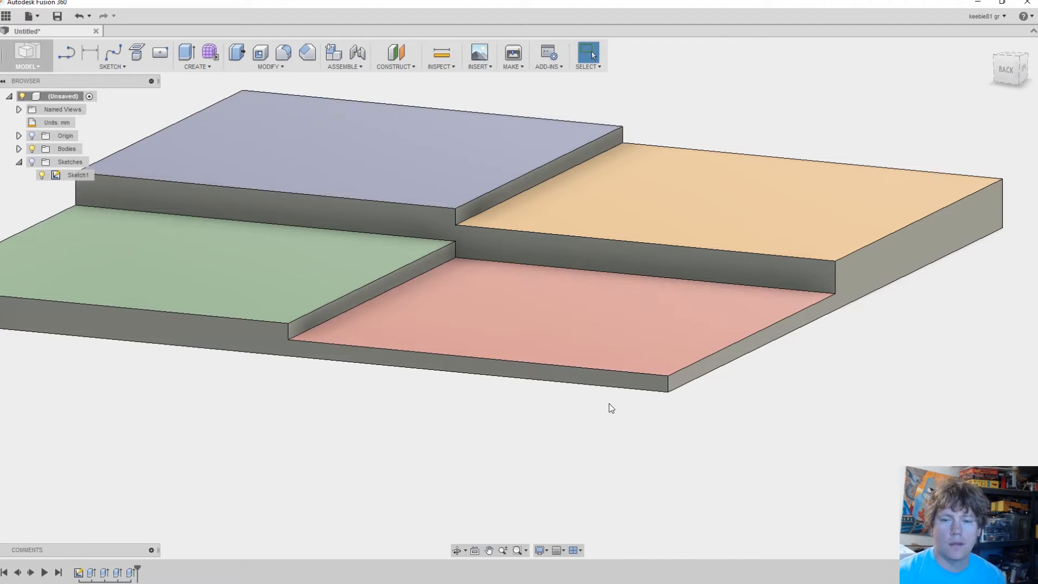
{"action": "mouse_move", "coordinate": [824, 297]}
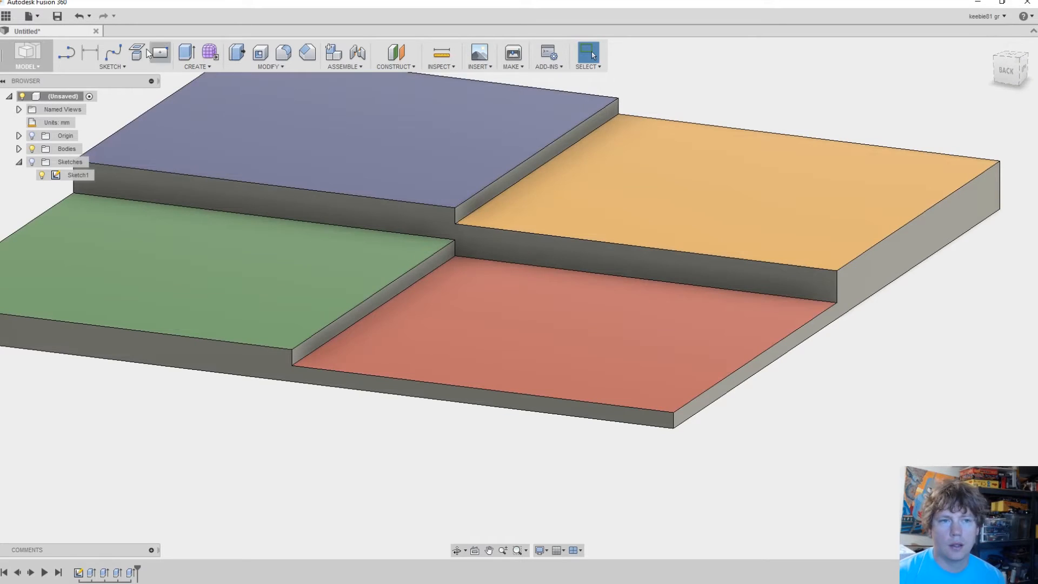
Step: Select Process1 and duplicate it into four identical FFF processes
{"action": "left_click", "coordinate": [139, 31]}
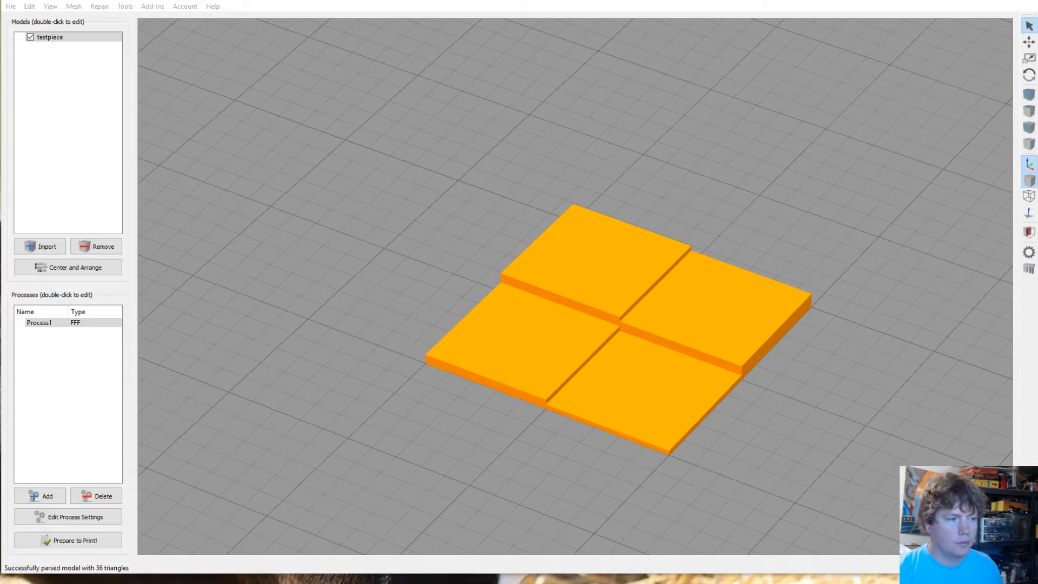
{"action": "mouse_move", "coordinate": [649, 343]}
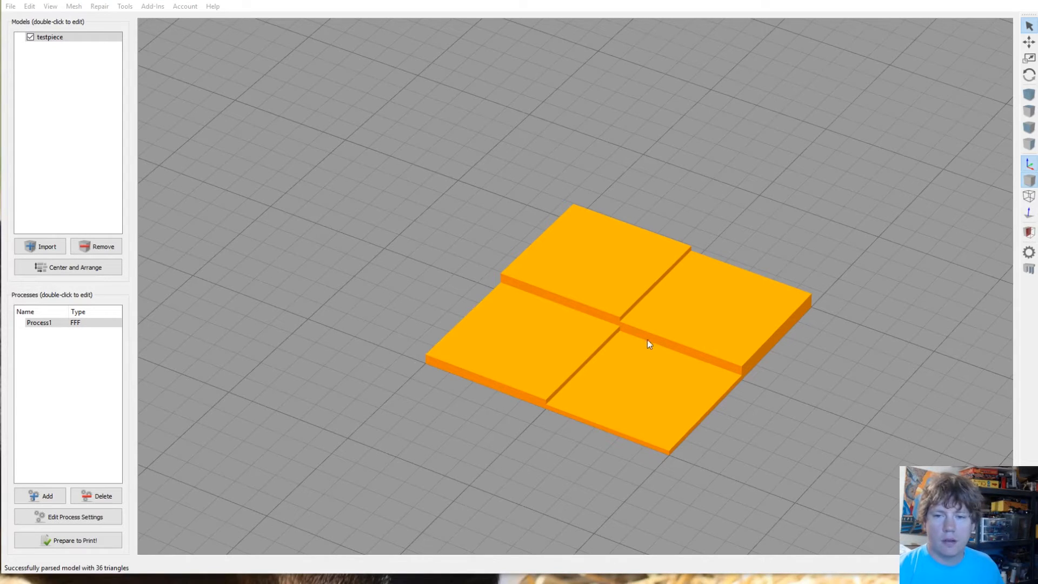
{"action": "mouse_move", "coordinate": [692, 417]}
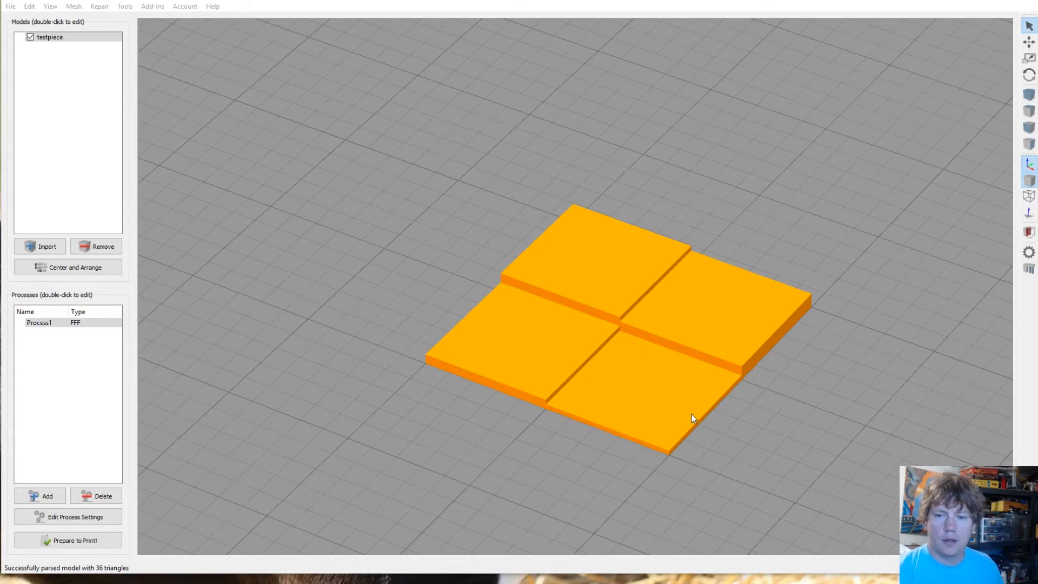
{"action": "mouse_move", "coordinate": [645, 402]}
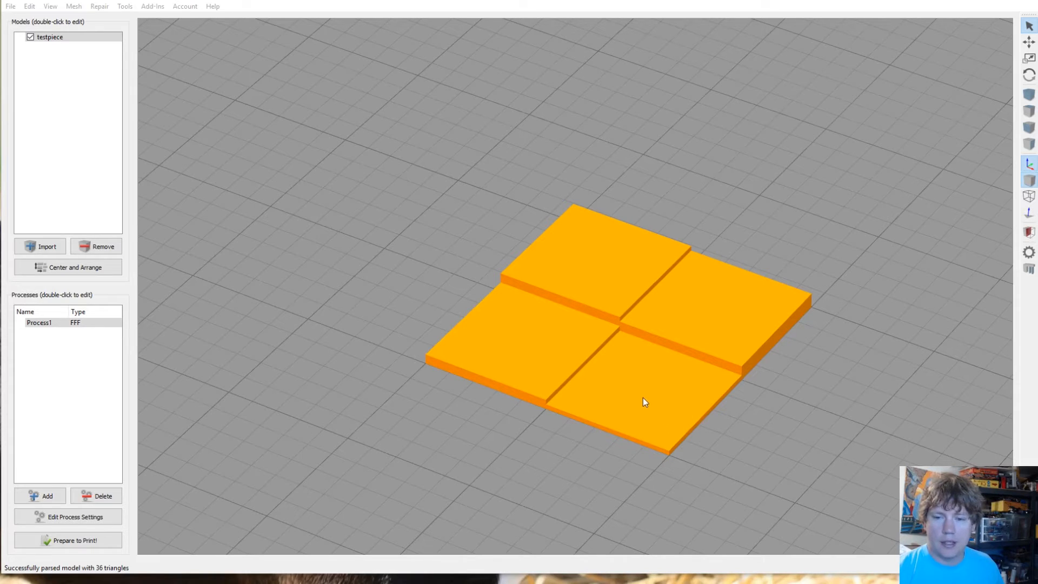
{"action": "mouse_move", "coordinate": [323, 403]}
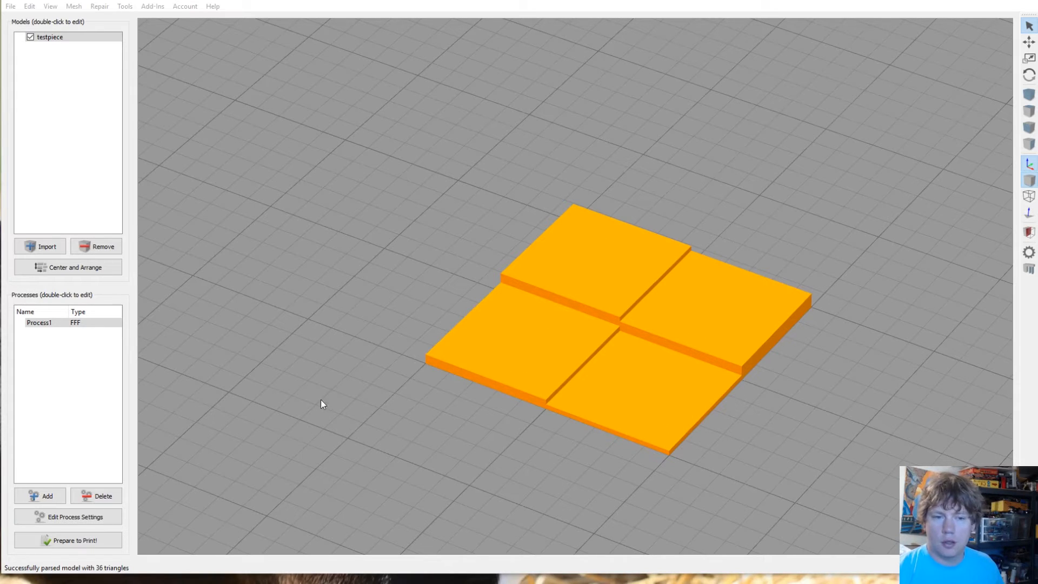
{"action": "left_click", "coordinate": [39, 322]}
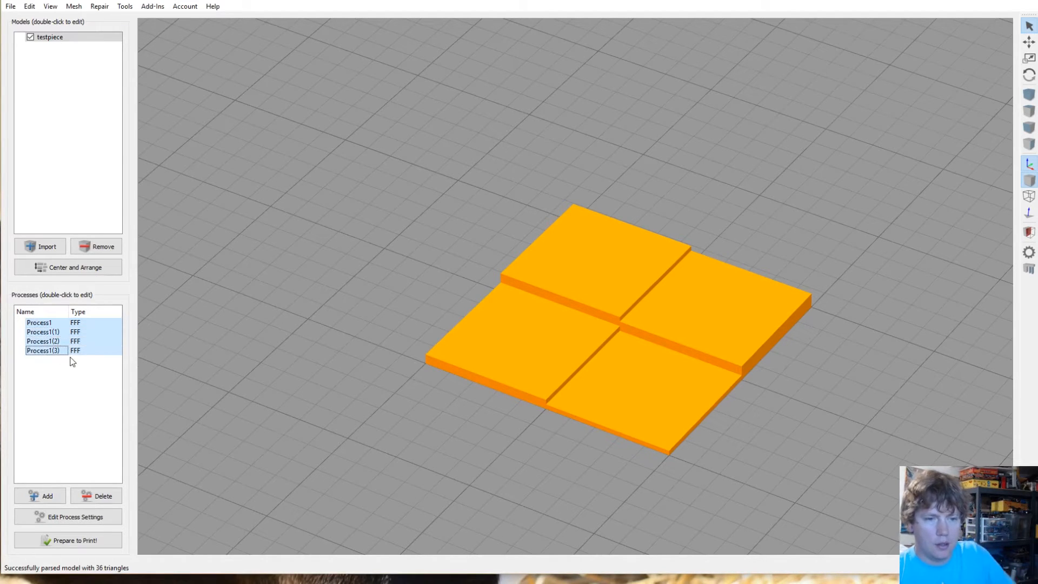
{"action": "left_click", "coordinate": [39, 322]}
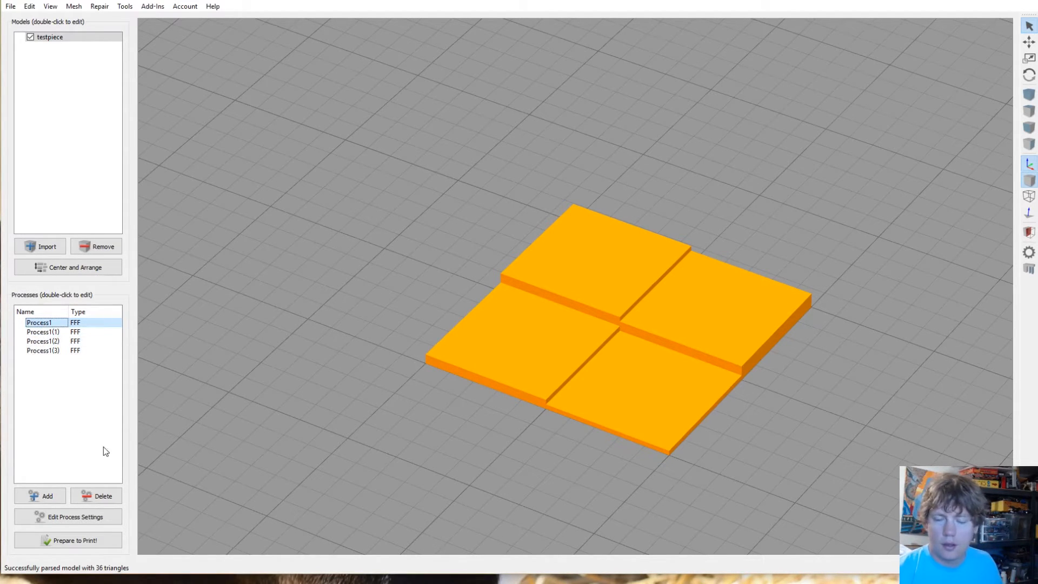
Step: Rename the first two processes to red 0-1 and green 1-2
{"action": "double_click", "coordinate": [39, 322]}
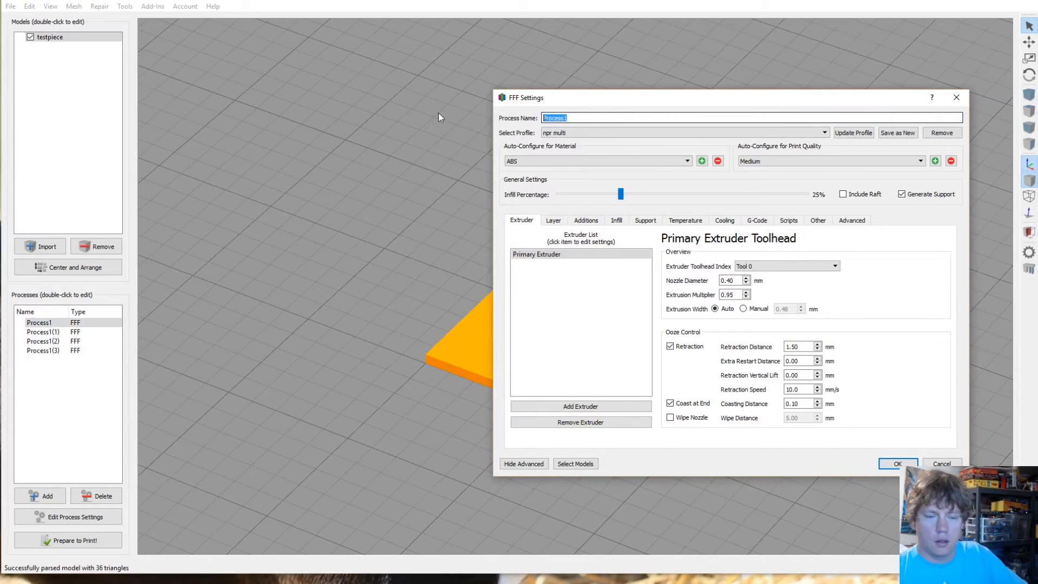
{"action": "type", "text": "red 0-1"}
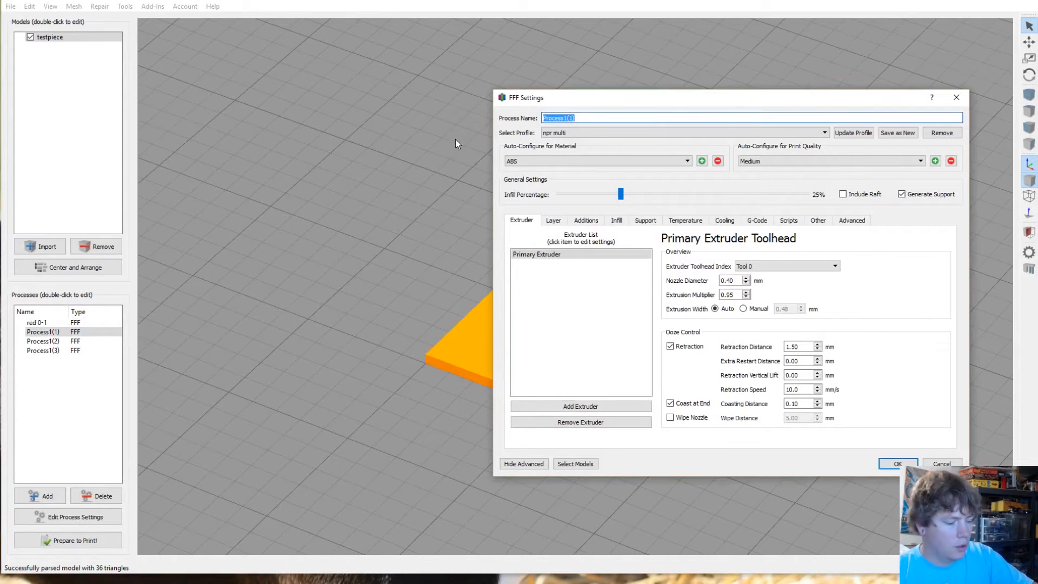
{"action": "type", "text": "green 1"}
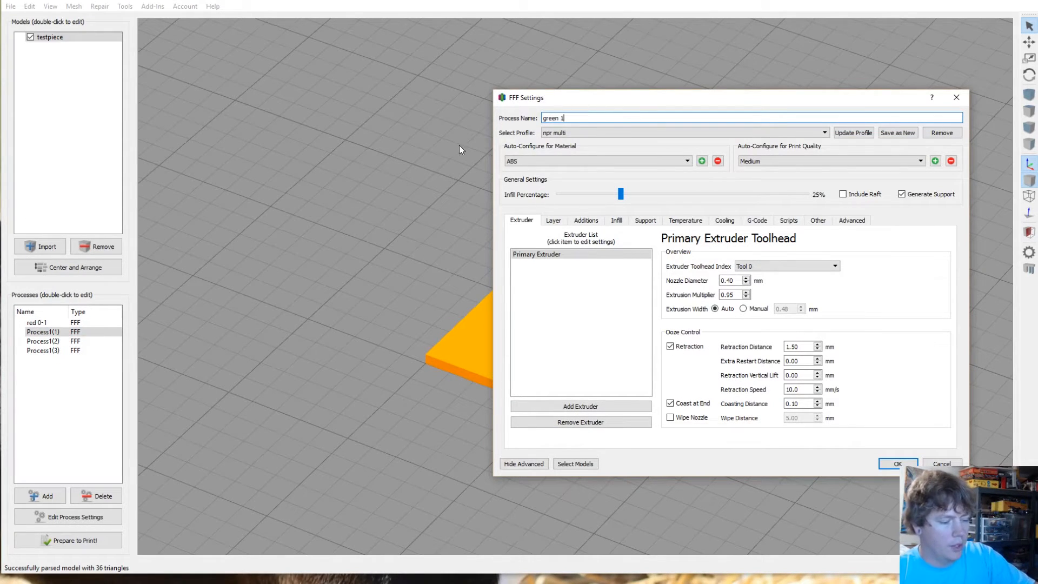
{"action": "type", "text": "-2"}
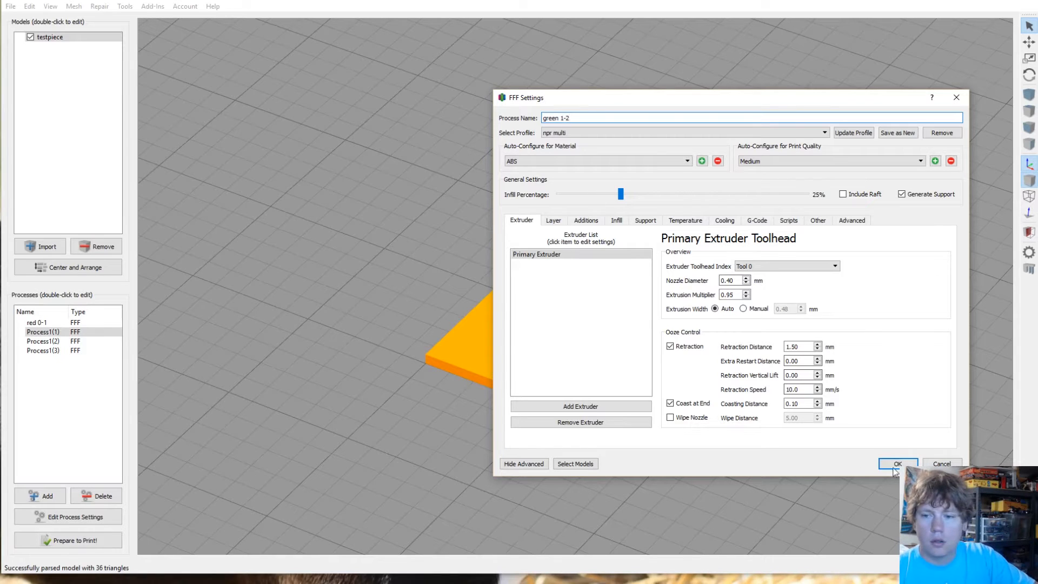
{"action": "left_click", "coordinate": [898, 464]}
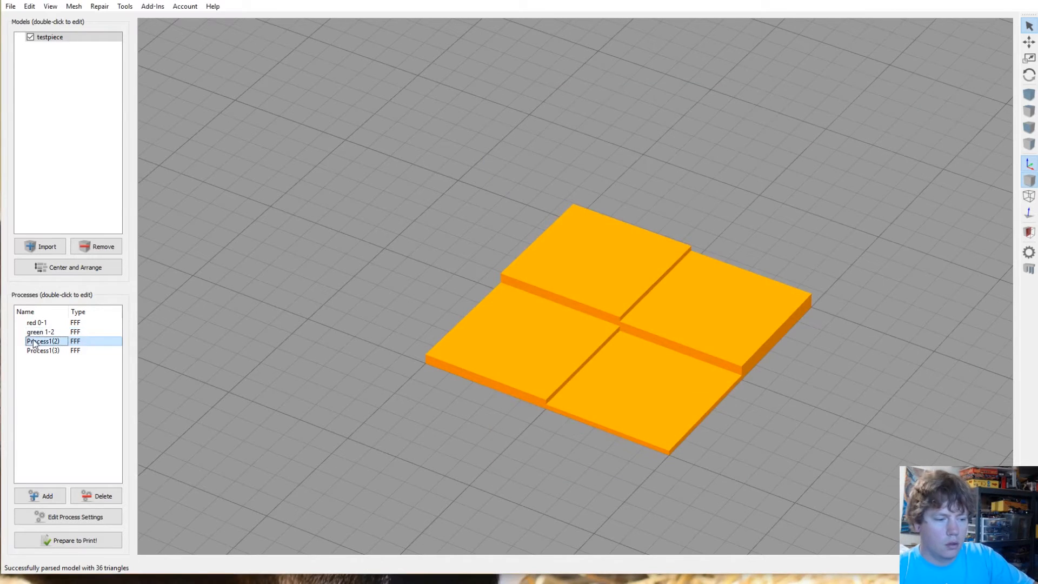
Step: Rename the last two processes to yellow 2-3 and blue 3-4
{"action": "double_click", "coordinate": [42, 341]}
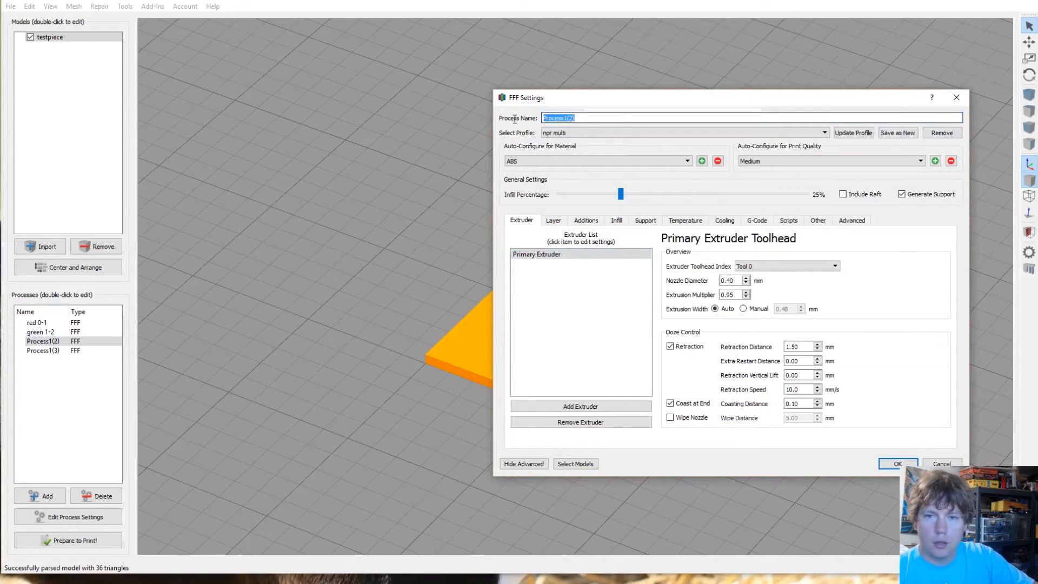
{"action": "type", "text": "yellow 2-"}
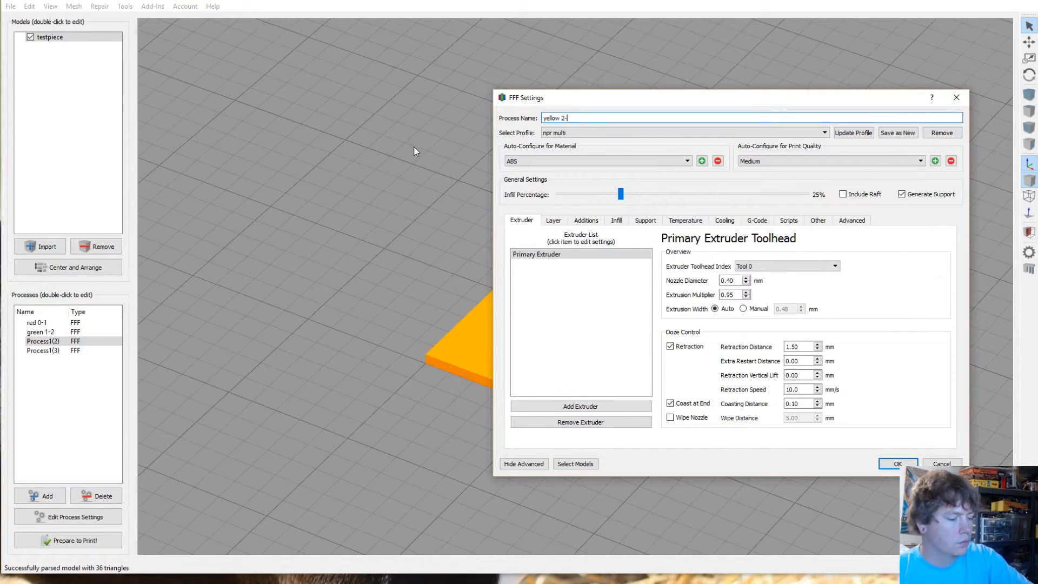
{"action": "left_click", "coordinate": [897, 464]}
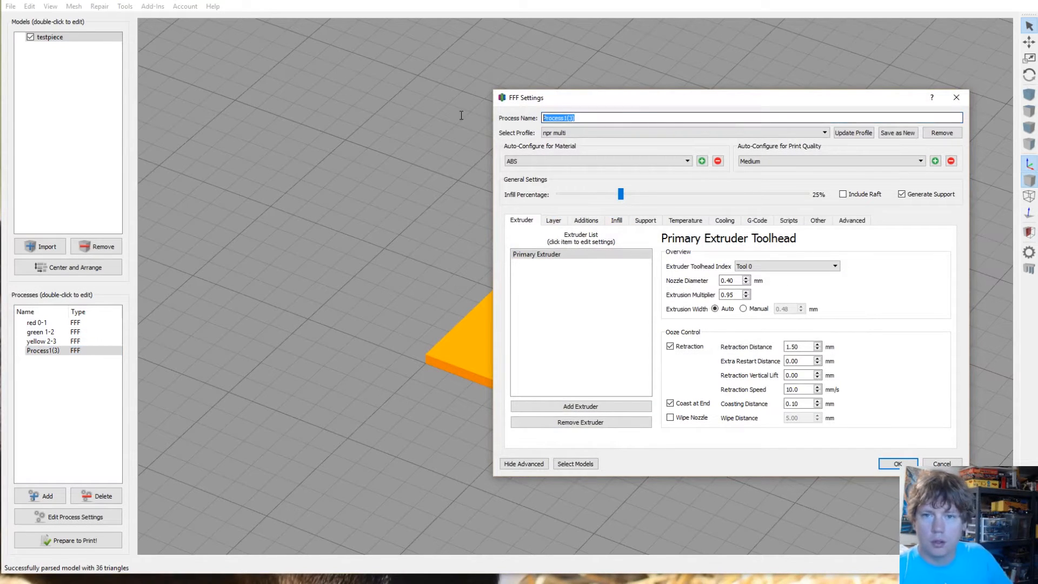
{"action": "type", "text": "blu"}
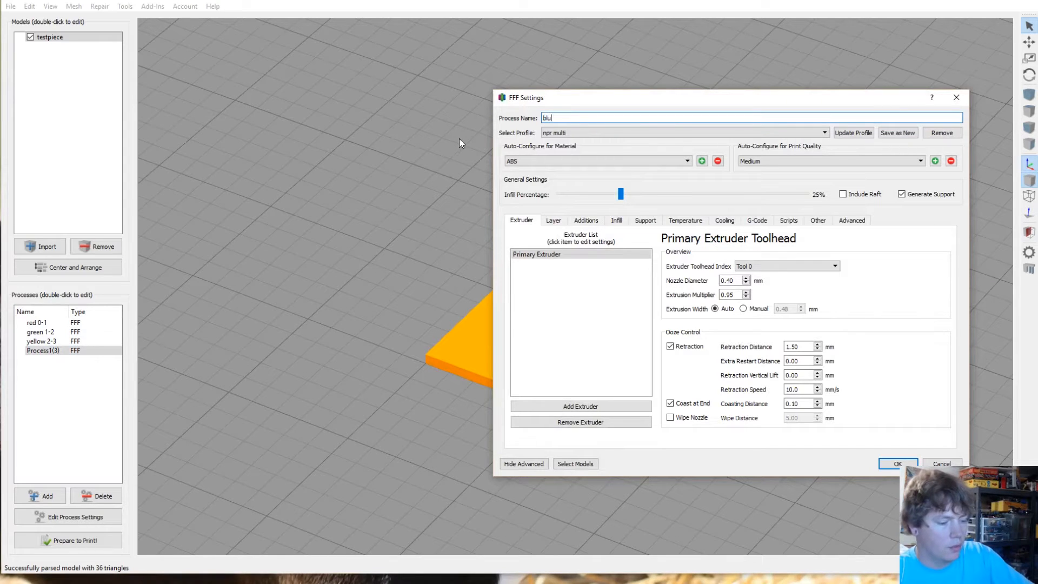
{"action": "type", "text": "e 3-4"}
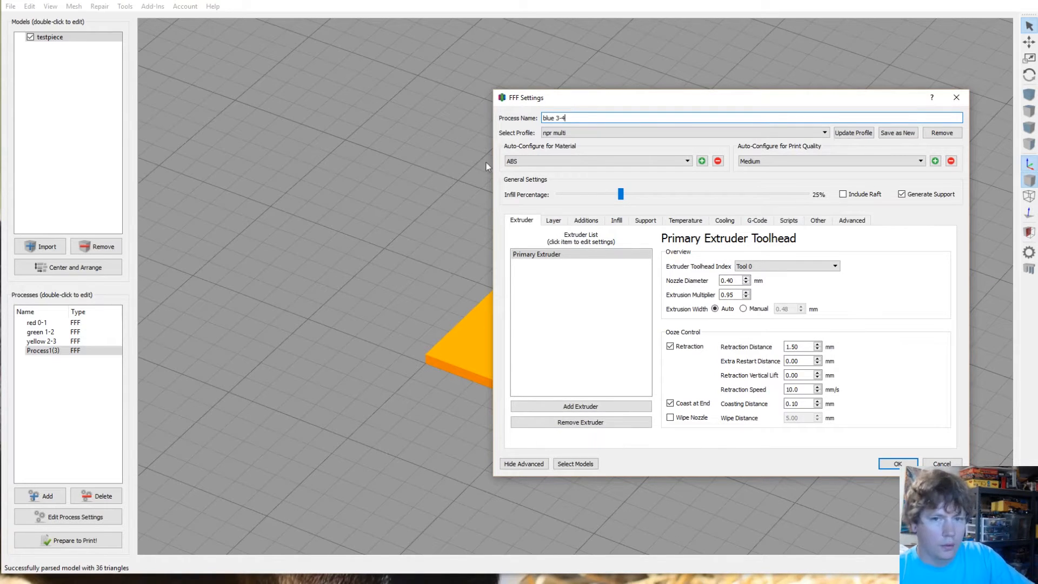
{"action": "left_click", "coordinate": [897, 464]}
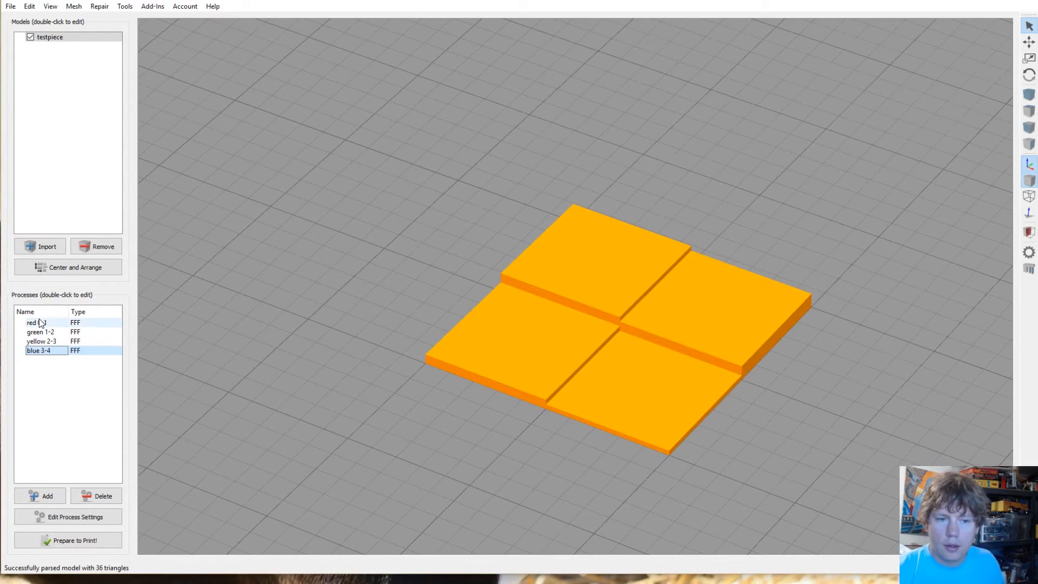
Step: Reopen red 0-1's settings and review the available material presets
{"action": "double_click", "coordinate": [36, 322]}
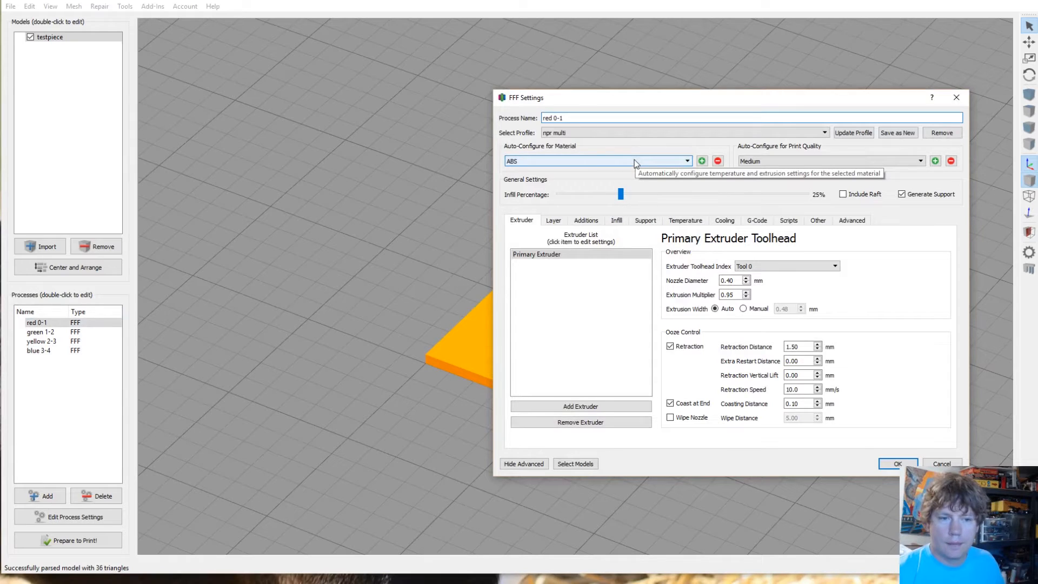
{"action": "left_click", "coordinate": [685, 161]}
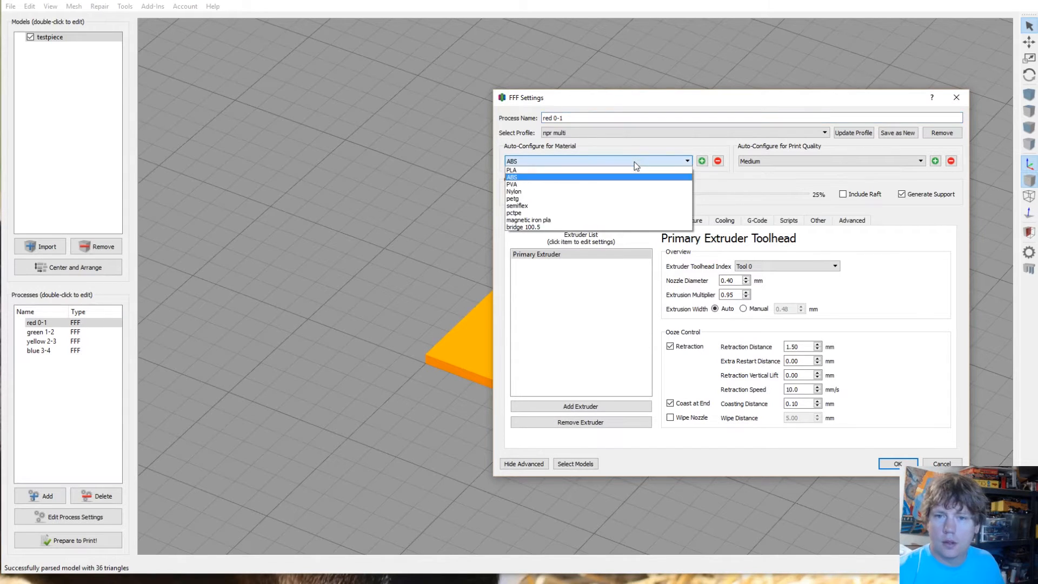
{"action": "mouse_move", "coordinate": [591, 184]}
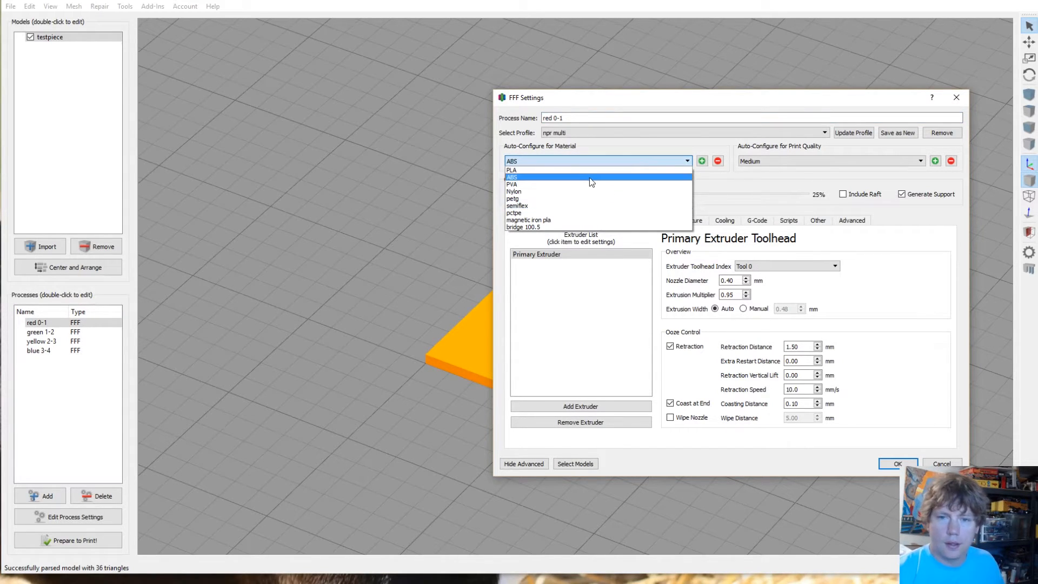
{"action": "mouse_move", "coordinate": [588, 180]}
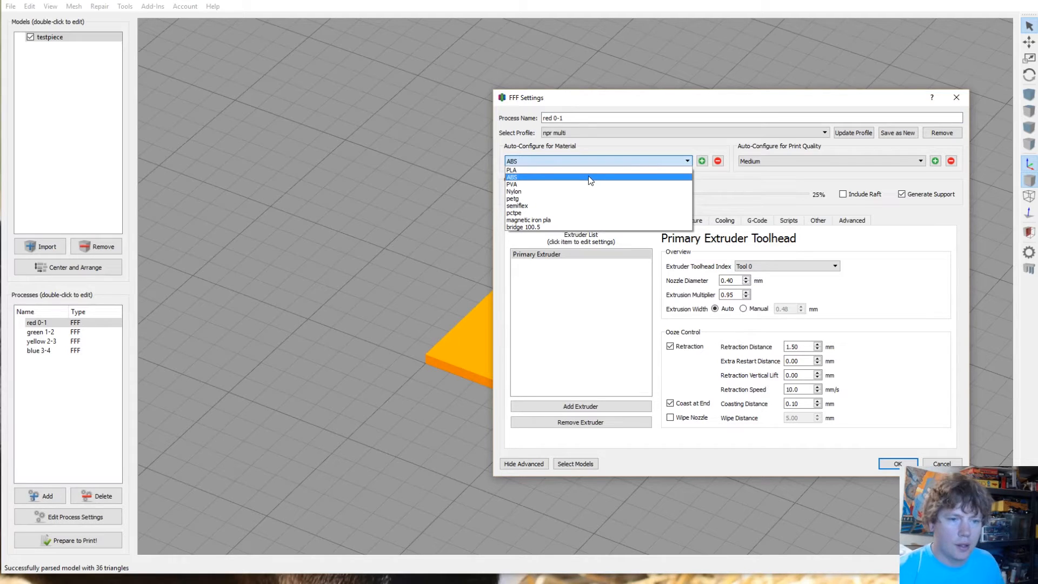
{"action": "mouse_move", "coordinate": [576, 177]}
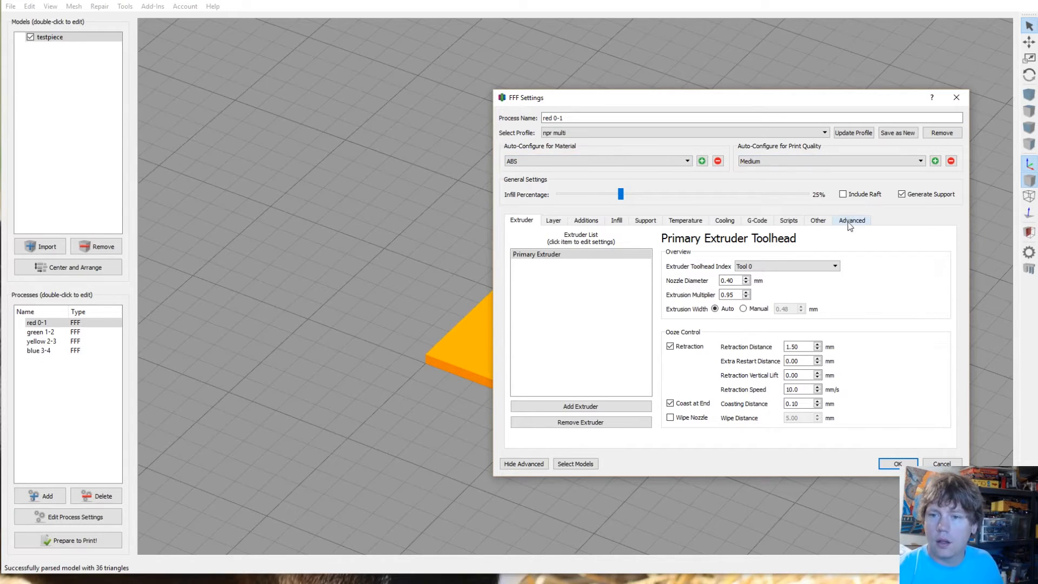
Step: Enable Stop printing at height 1.00 mm on red 0-1's Advanced settings
{"action": "left_click", "coordinate": [852, 219]}
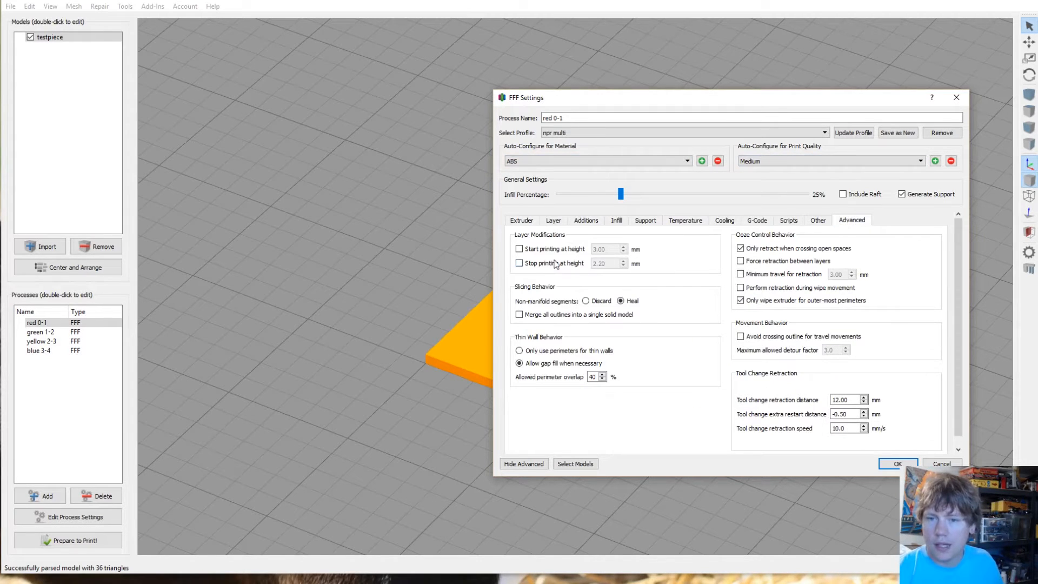
{"action": "left_click", "coordinate": [519, 263]}
{"action": "type", "text": "1"}
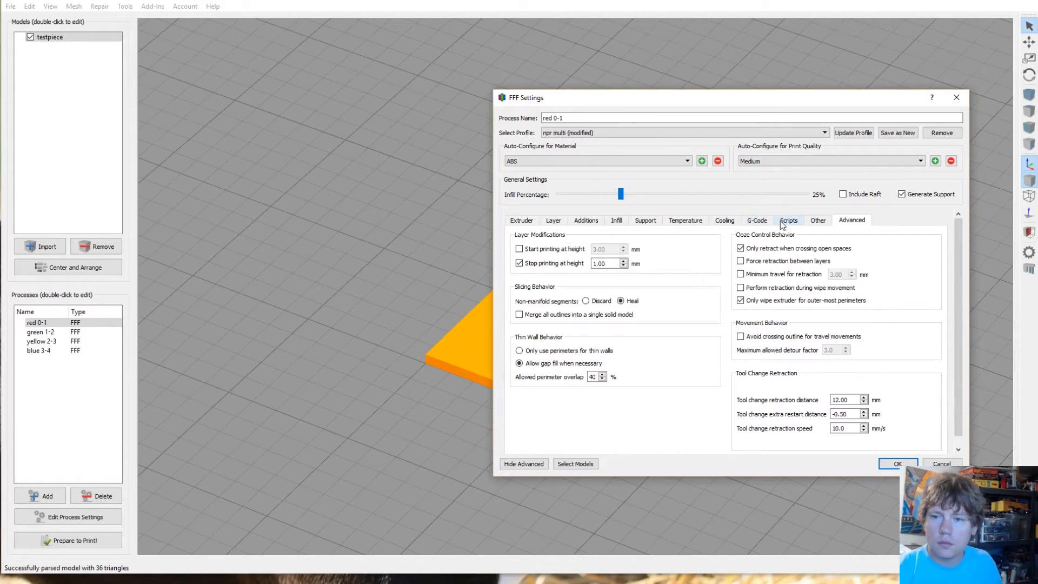
Step: Cut the M104 and M140 heater-off lines from red 0-1's ending script
{"action": "left_click", "coordinate": [788, 219]}
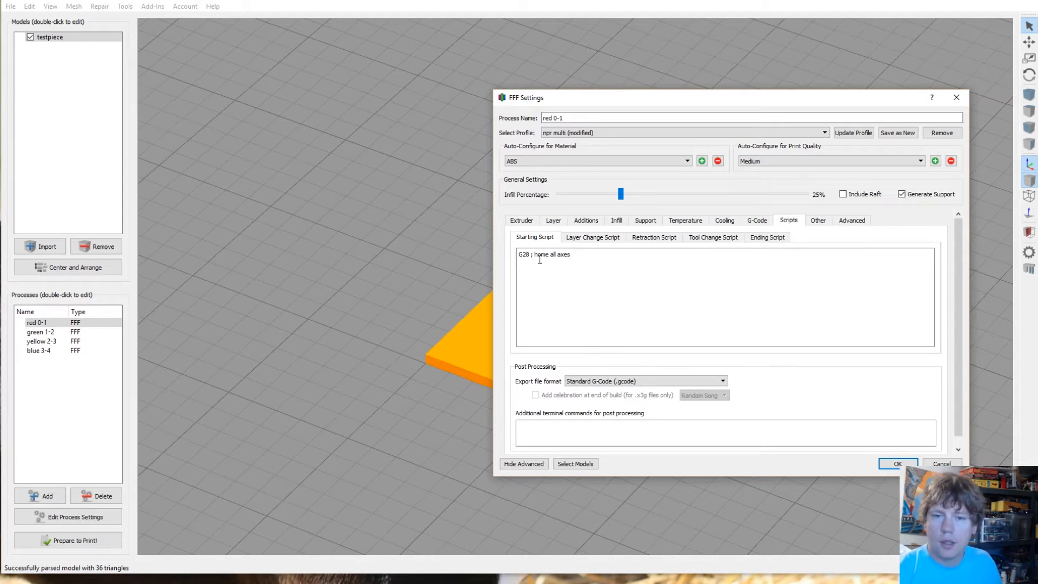
{"action": "mouse_move", "coordinate": [546, 267]}
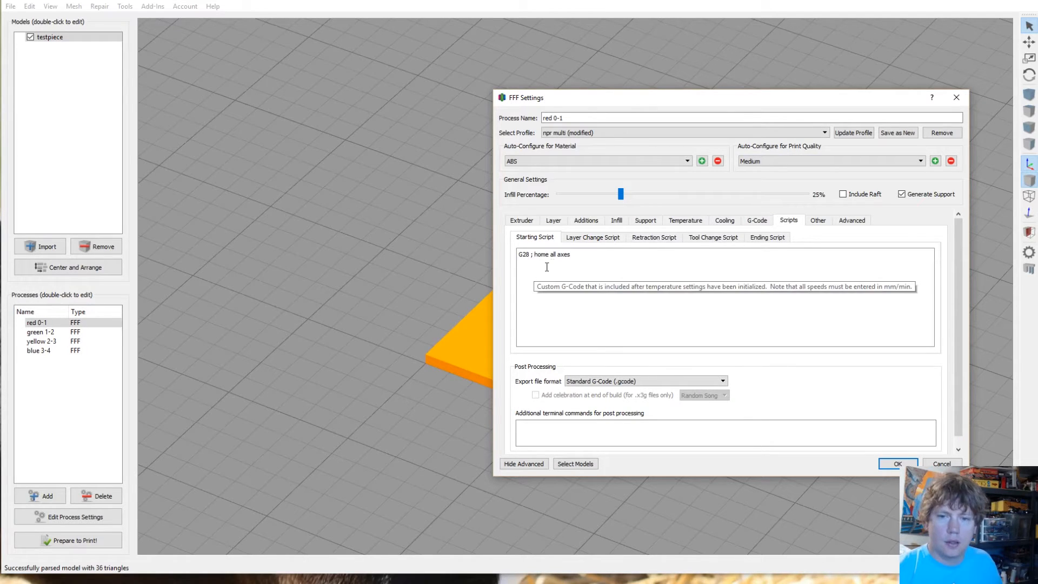
{"action": "mouse_move", "coordinate": [709, 247]}
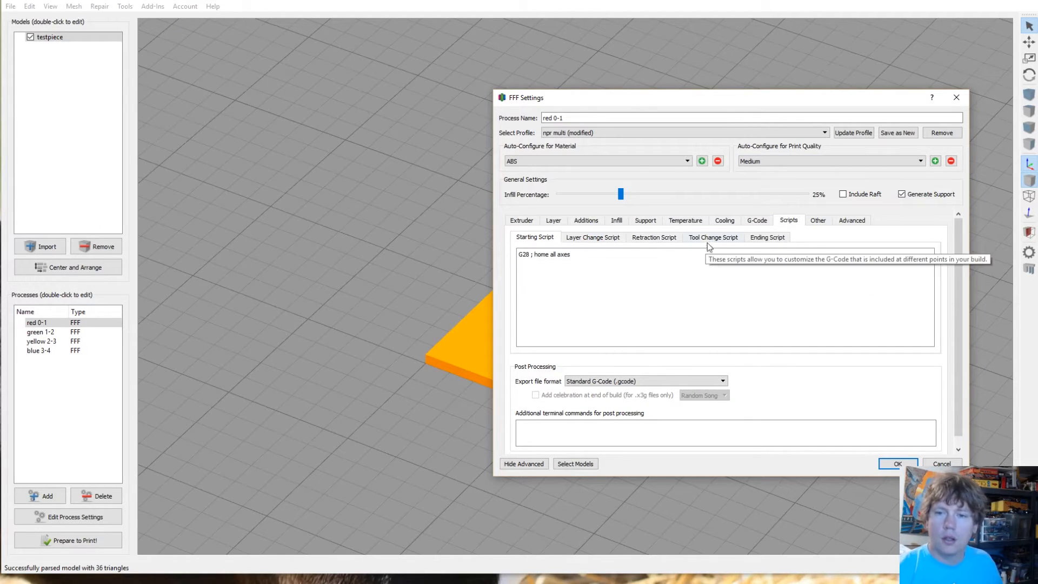
{"action": "left_click", "coordinate": [768, 237]}
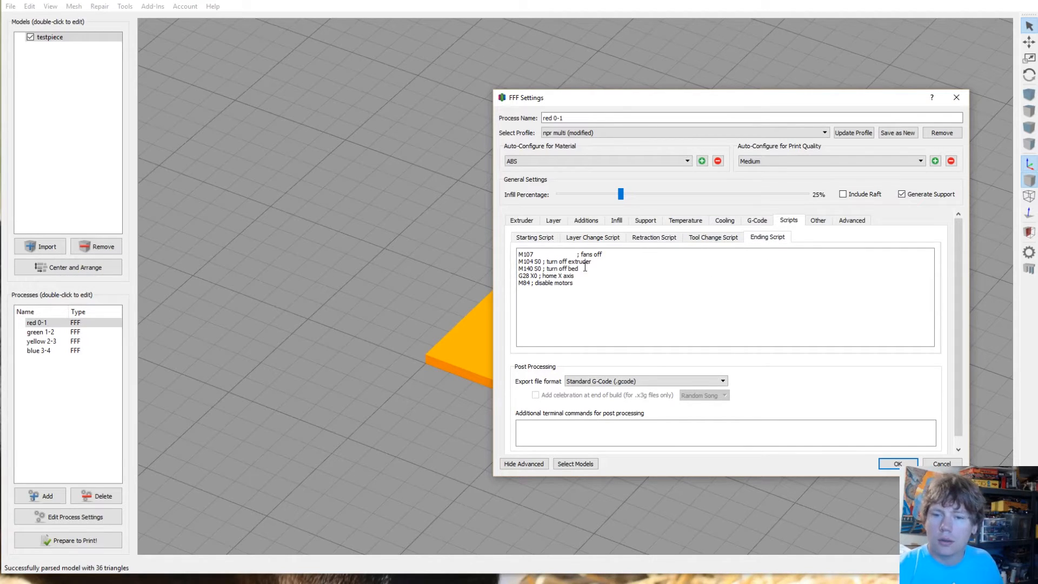
{"action": "mouse_move", "coordinate": [582, 268]}
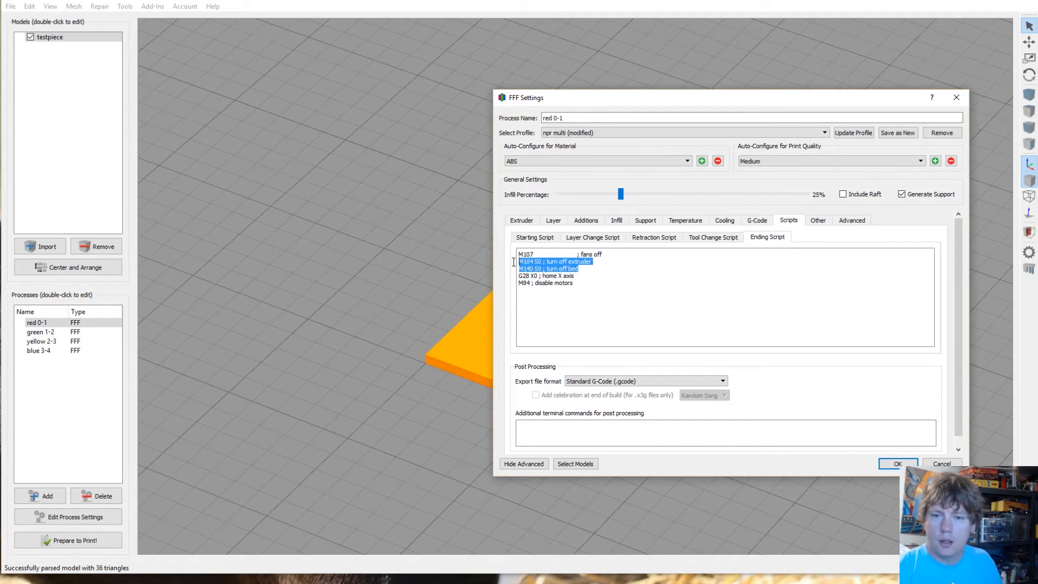
{"action": "mouse_move", "coordinate": [570, 276]}
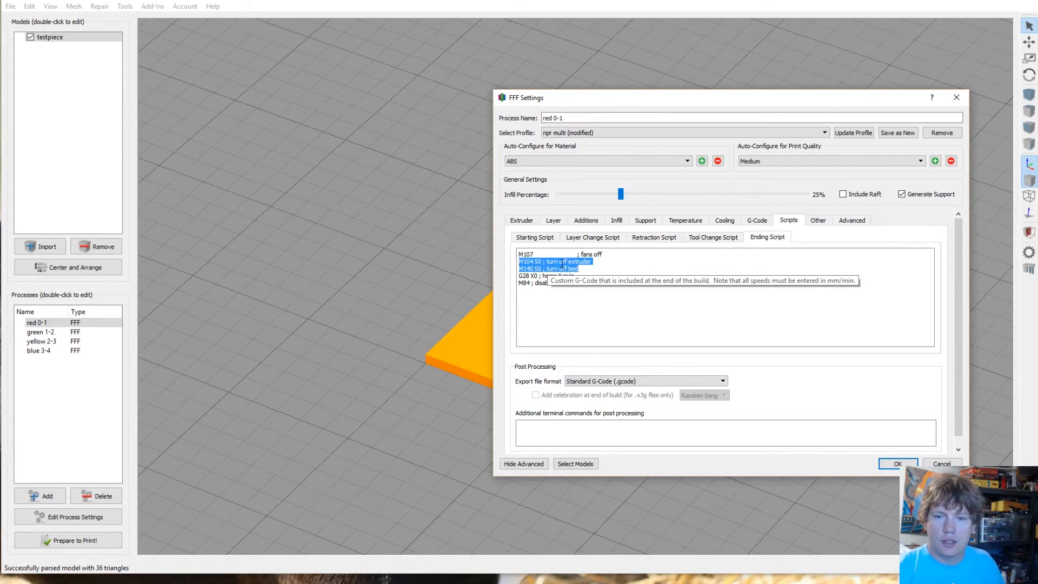
{"action": "right_click", "coordinate": [562, 265]}
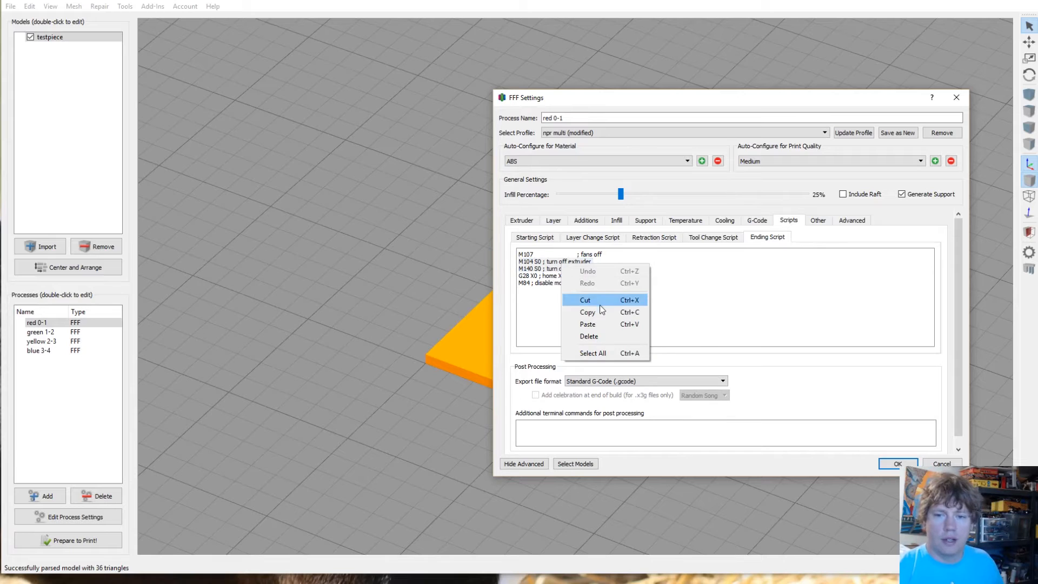
{"action": "mouse_move", "coordinate": [587, 311]}
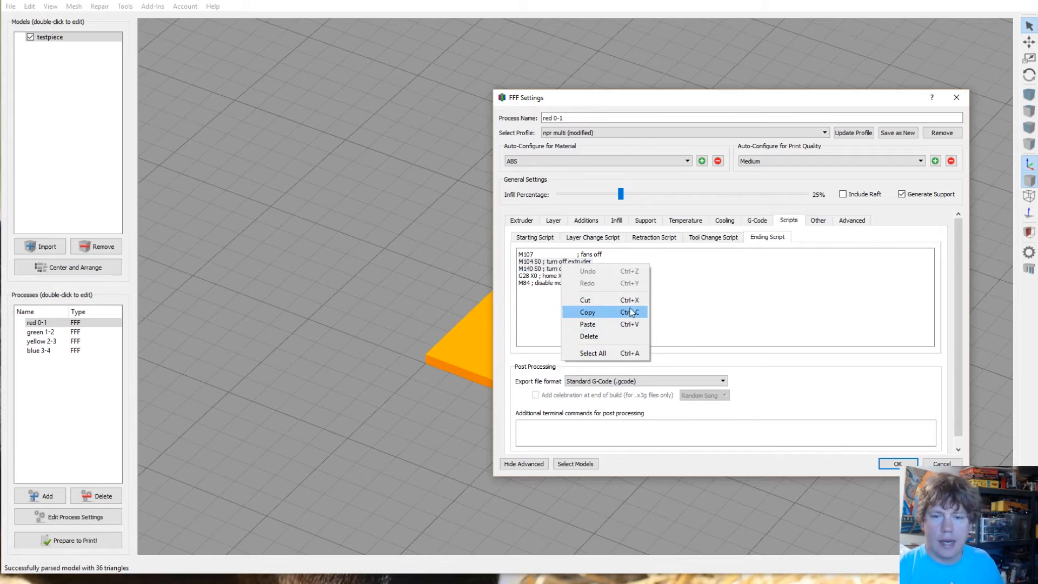
{"action": "mouse_move", "coordinate": [605, 299]}
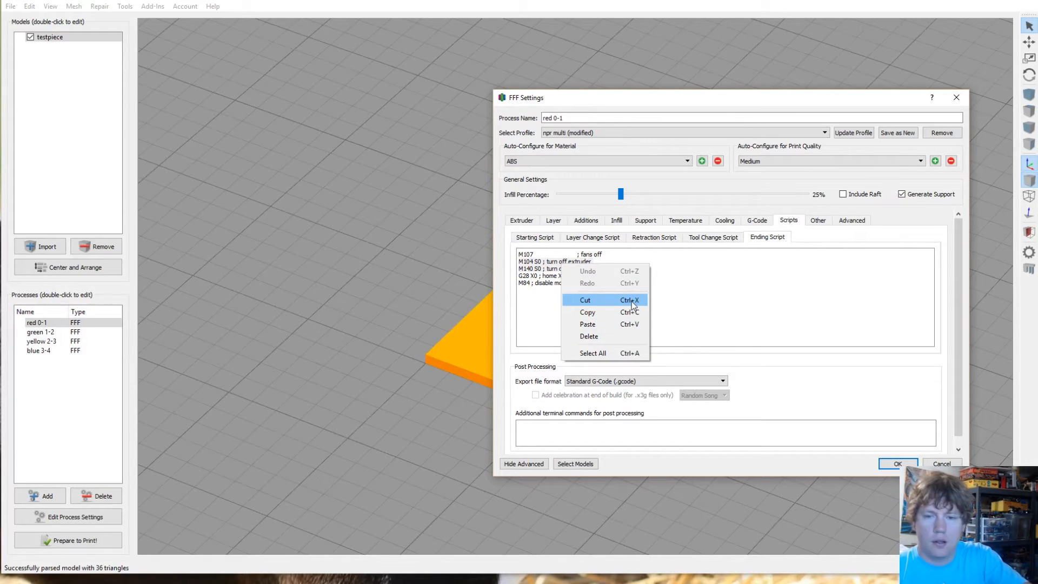
{"action": "left_click", "coordinate": [585, 300]}
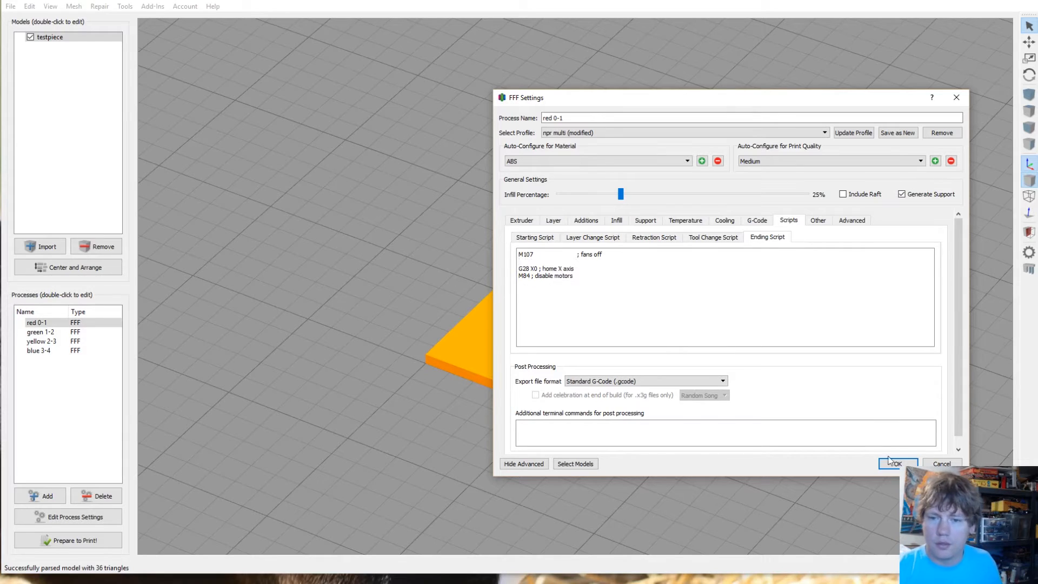
{"action": "mouse_move", "coordinate": [685, 221]}
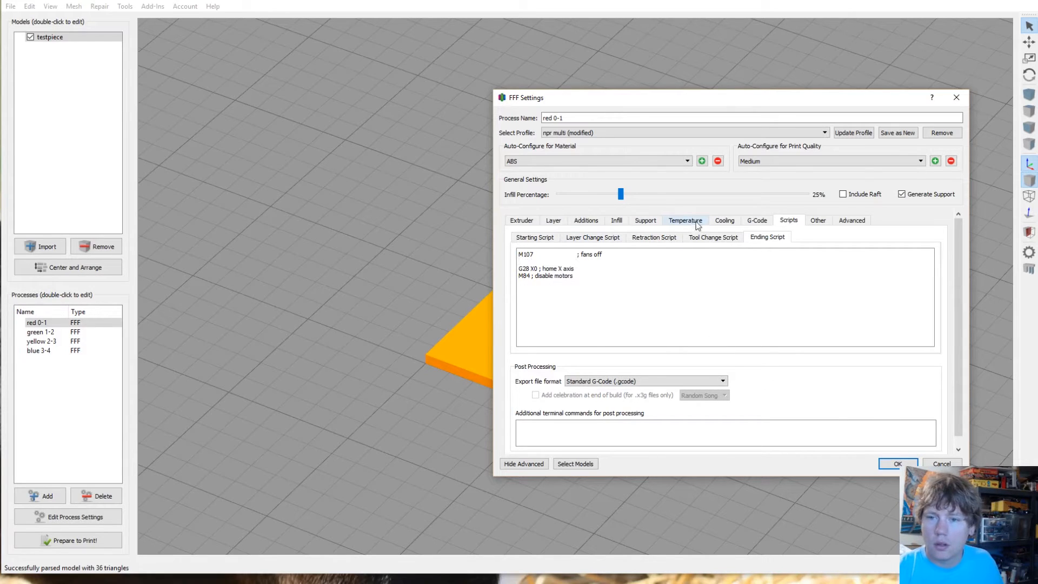
Step: Check red 0-1's Layer settings and save the process with OK
{"action": "left_click", "coordinate": [552, 220]}
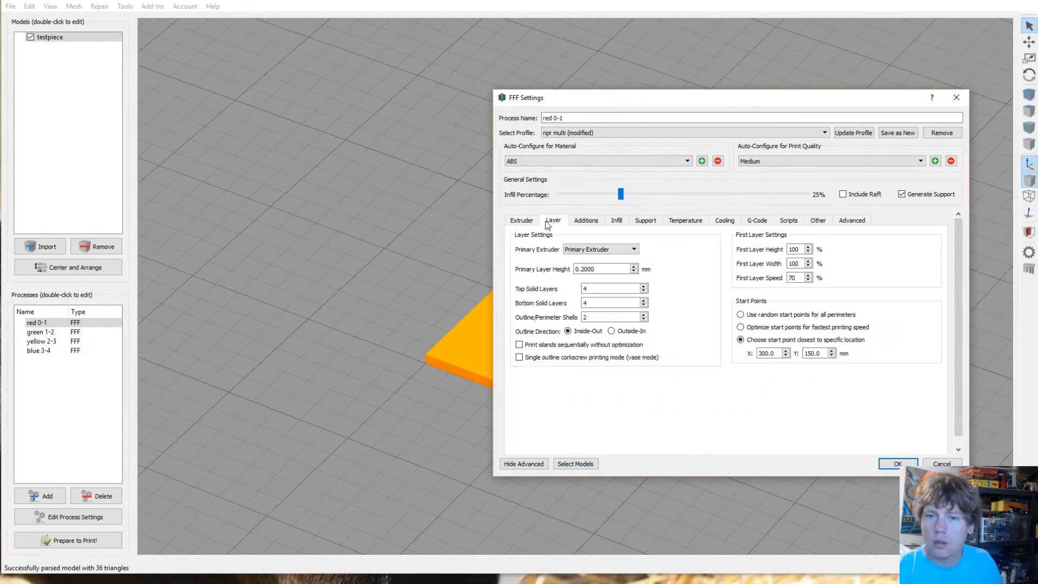
{"action": "left_click", "coordinate": [602, 269]}
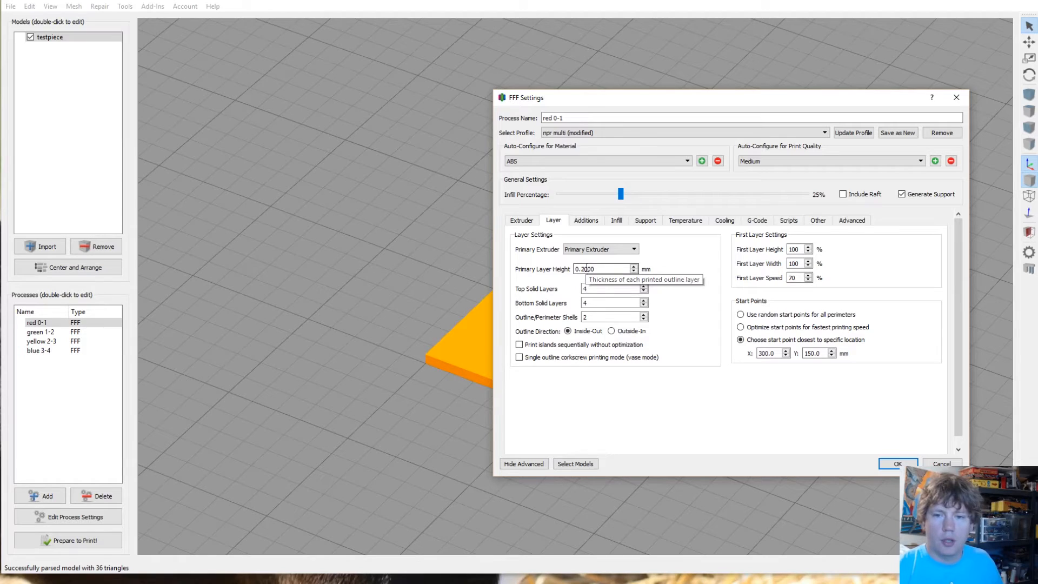
{"action": "mouse_move", "coordinate": [614, 317]}
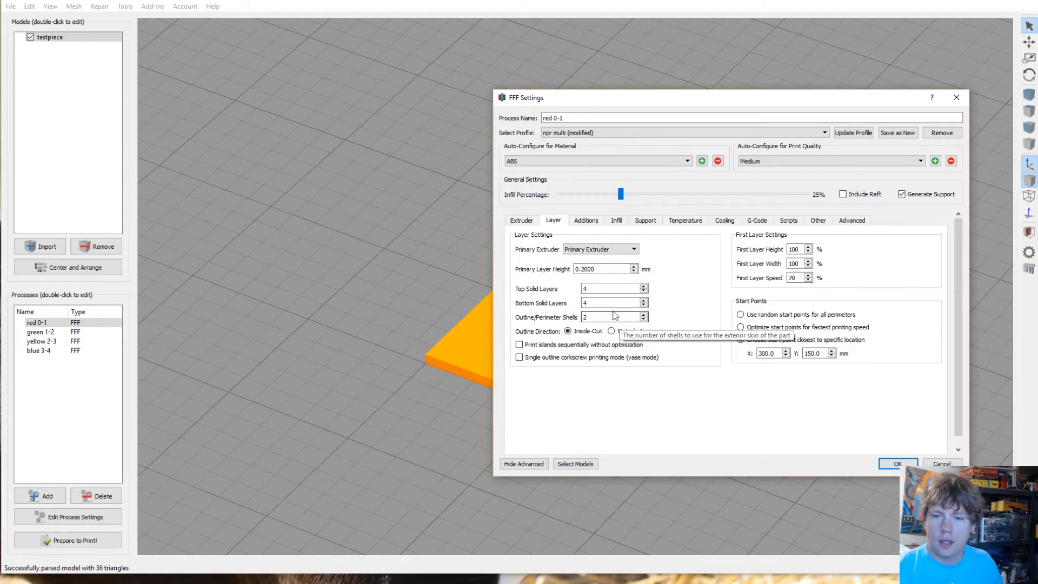
{"action": "left_click", "coordinate": [741, 339]}
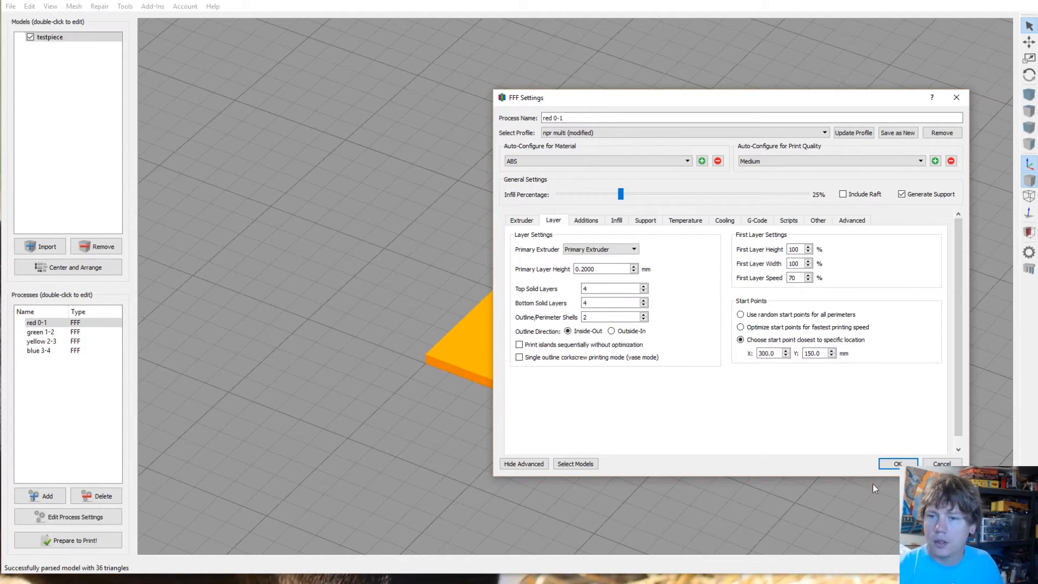
{"action": "left_click", "coordinate": [897, 464]}
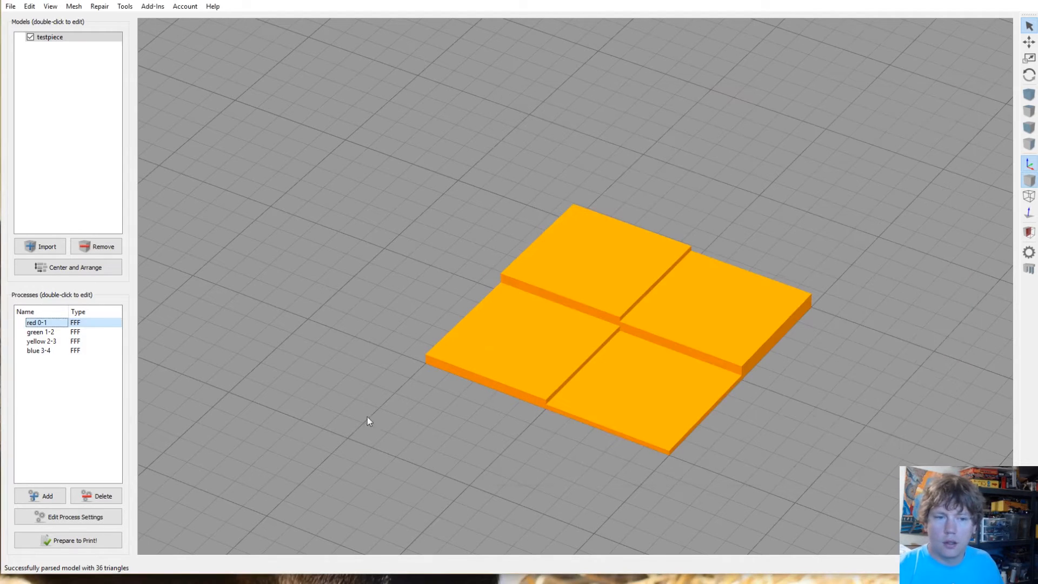
Step: Replace green 1-2's starting script with 'G28 X0 Y0; Home x and y axis'
{"action": "double_click", "coordinate": [40, 332]}
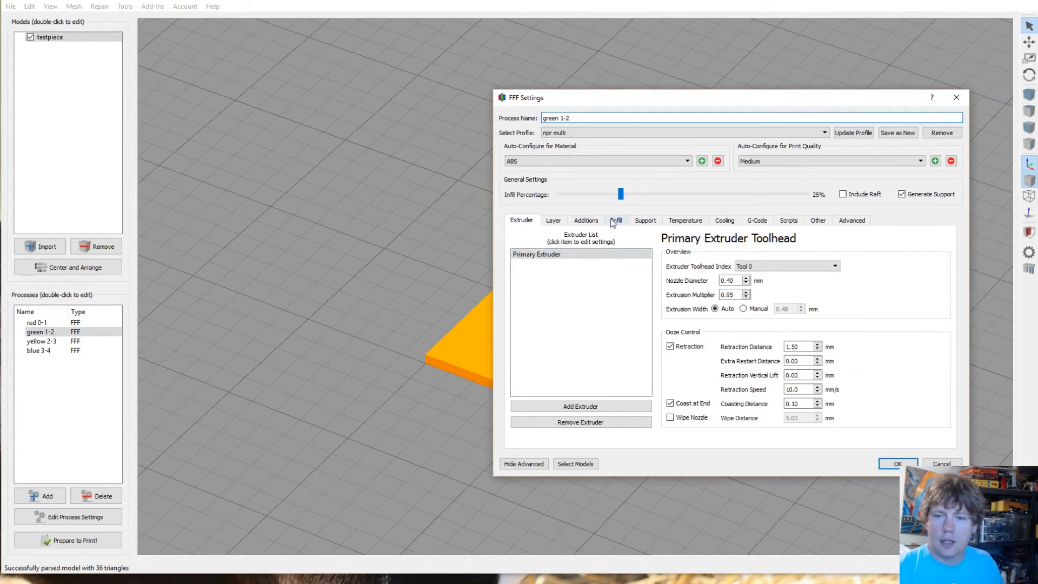
{"action": "left_click", "coordinate": [756, 219]}
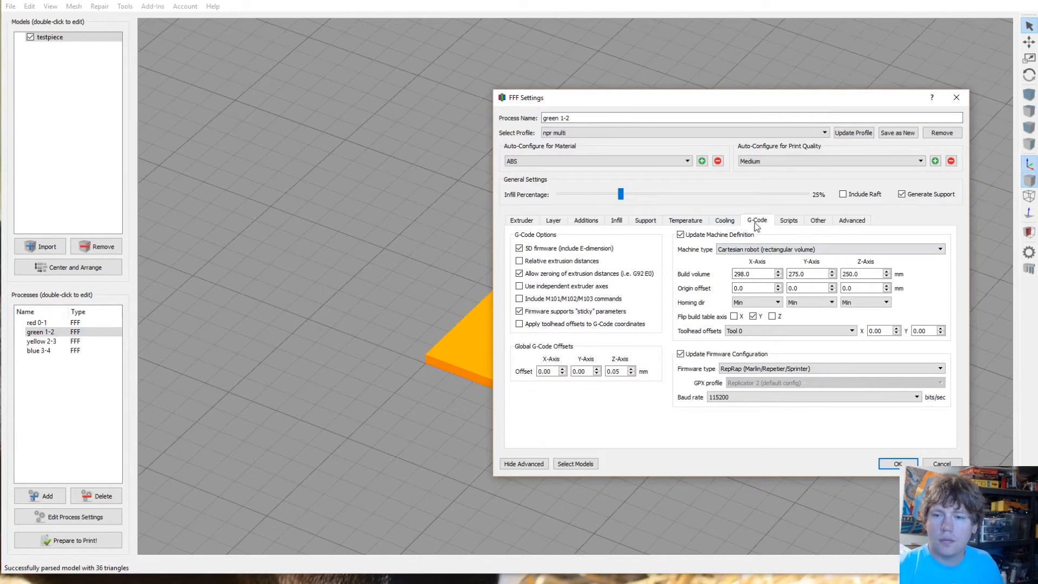
{"action": "left_click", "coordinate": [788, 219]}
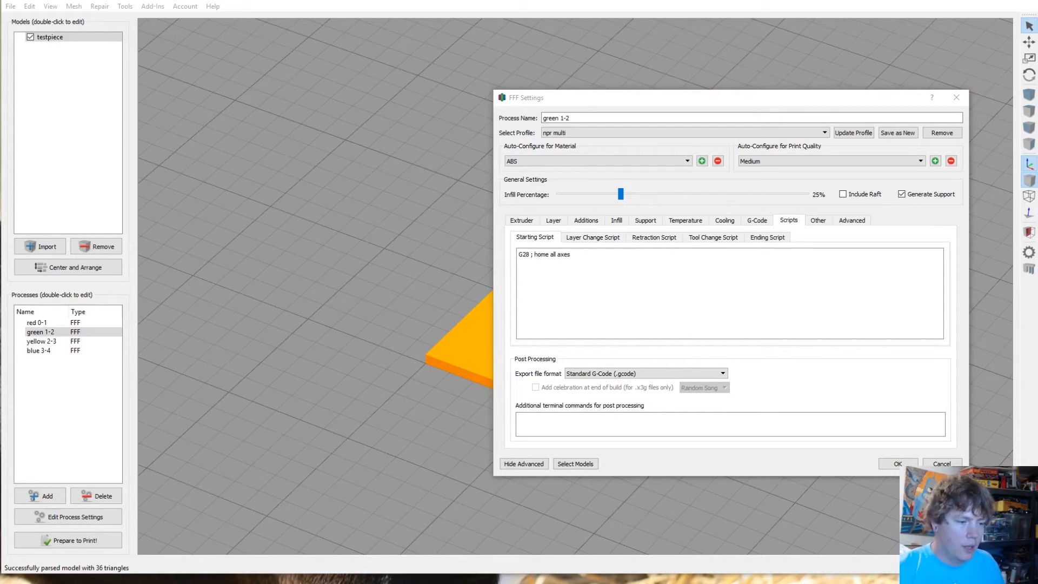
{"action": "triple_click", "coordinate": [543, 254]}
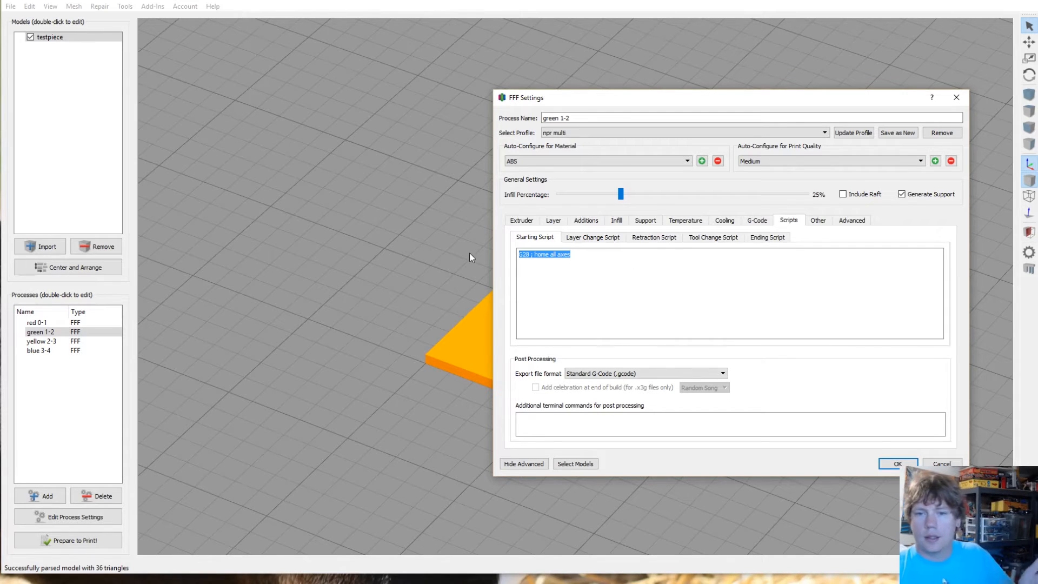
{"action": "type", "text": "G28 X0 Y0; Home x and y axis"}
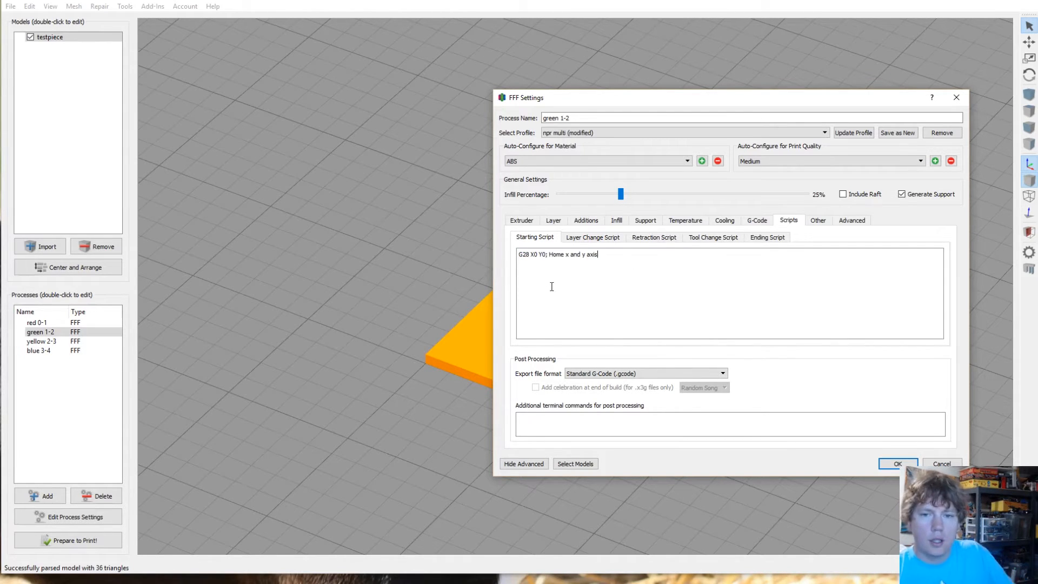
{"action": "mouse_move", "coordinate": [624, 315]}
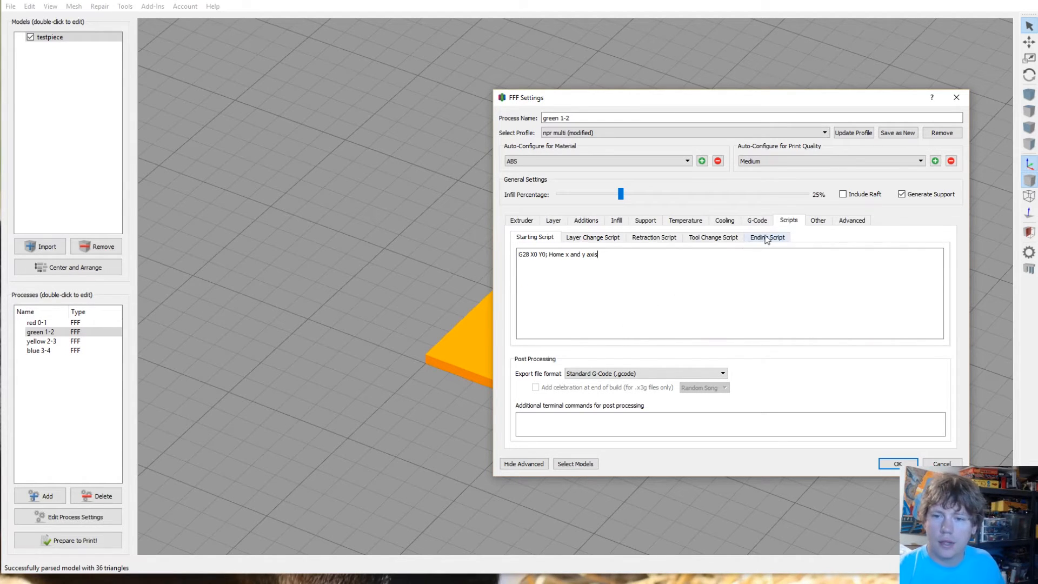
{"action": "left_click", "coordinate": [767, 237]}
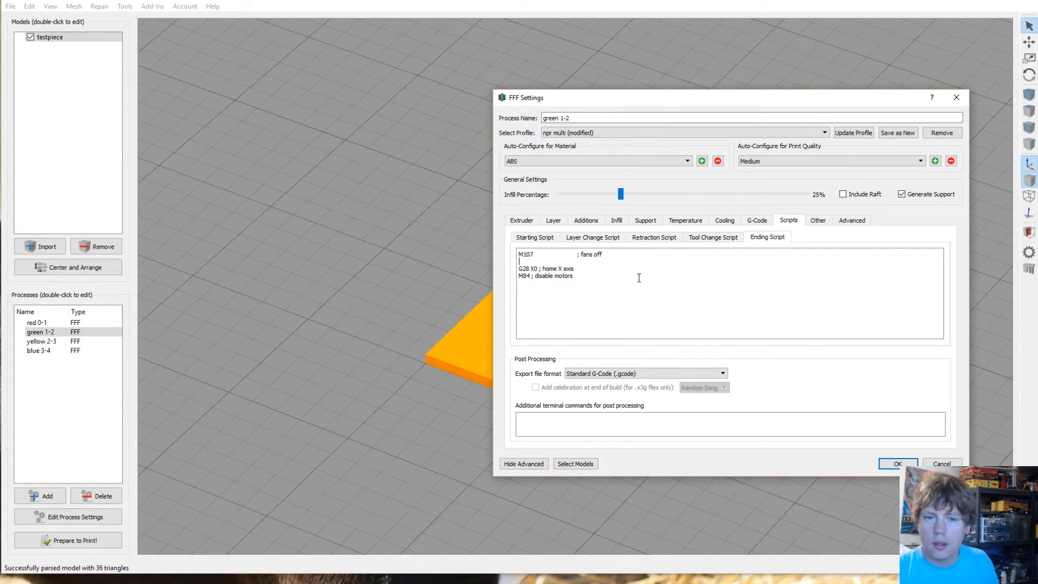
{"action": "mouse_move", "coordinate": [639, 274]}
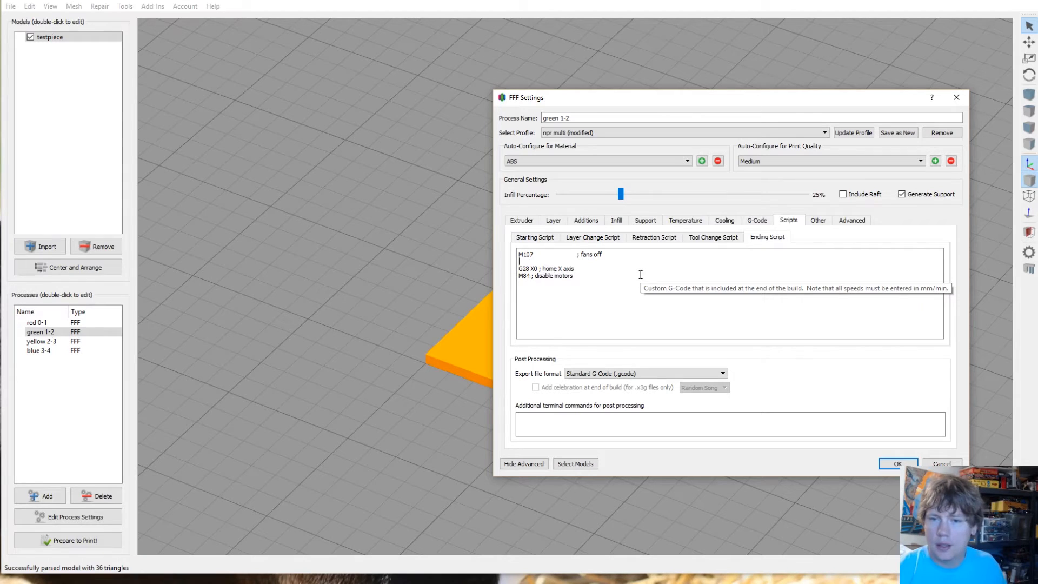
{"action": "mouse_move", "coordinate": [591, 237]}
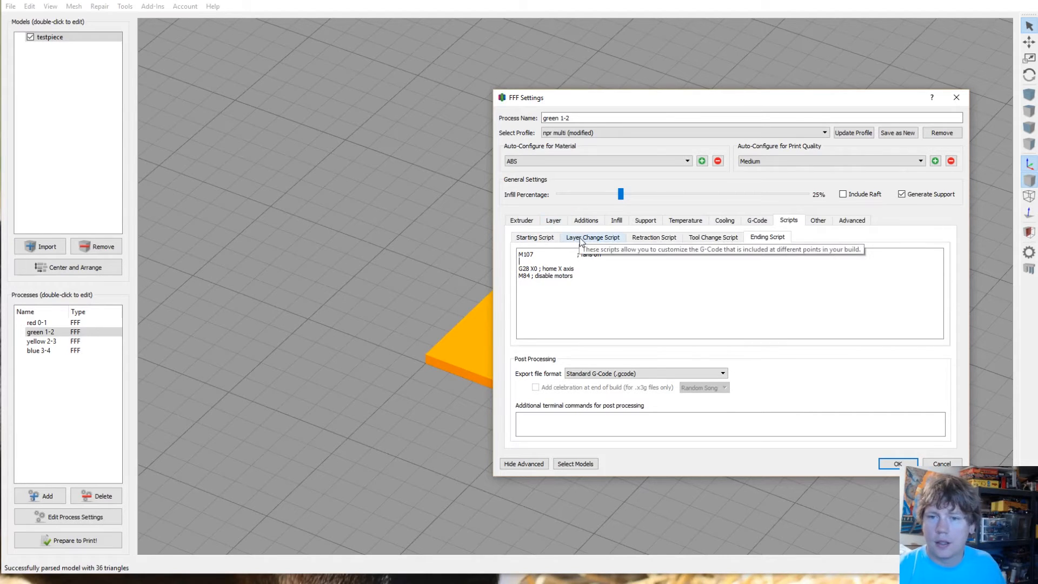
{"action": "left_click", "coordinate": [535, 237]}
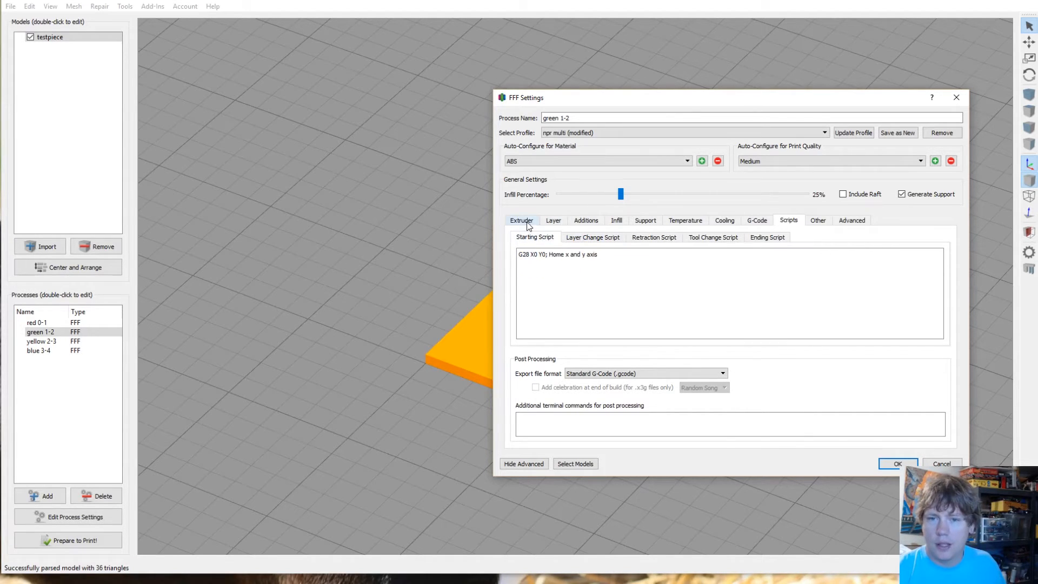
Step: Set green 1-2's heated bed layer 1 setpoint to 100, save, and select yellow 2-3
{"action": "left_click", "coordinate": [687, 161]}
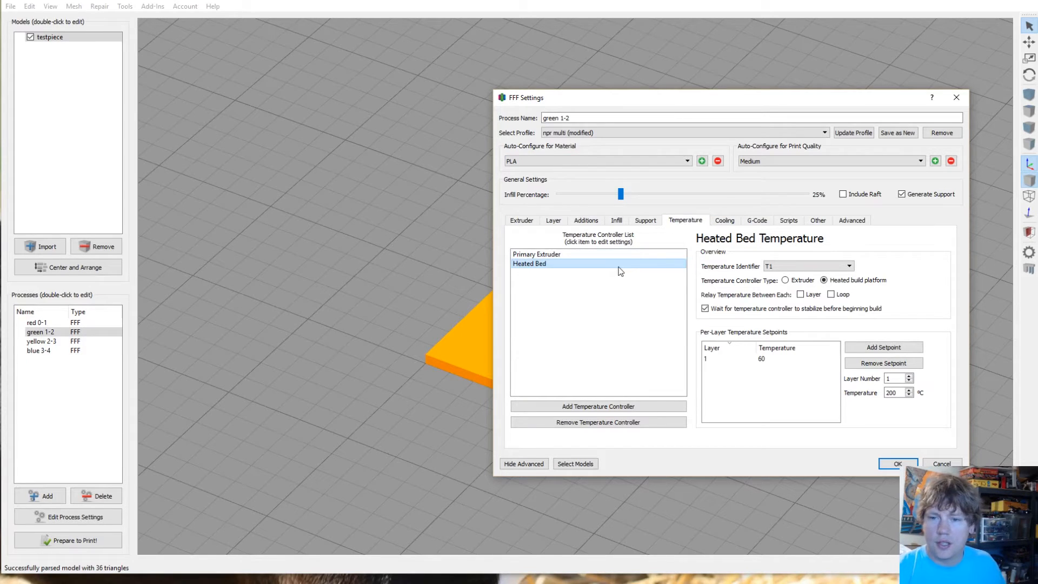
{"action": "mouse_move", "coordinate": [653, 266]}
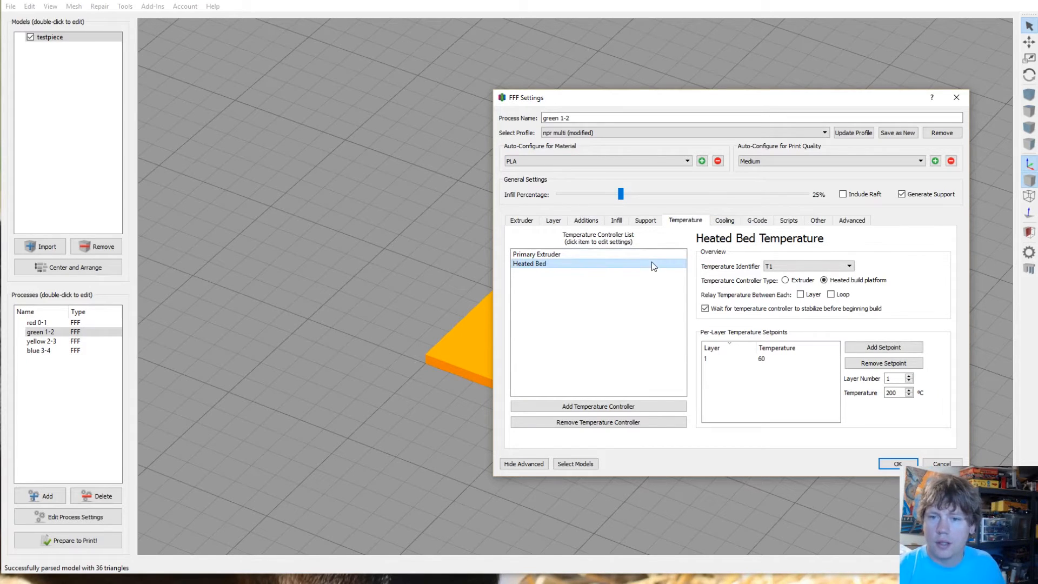
{"action": "double_click", "coordinate": [764, 358]}
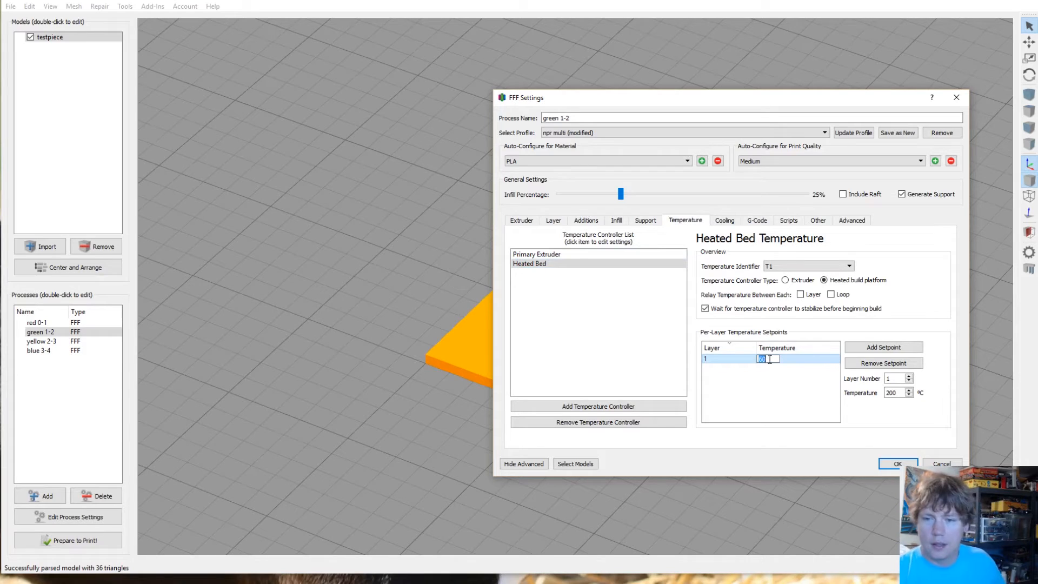
{"action": "type", "text": "100"}
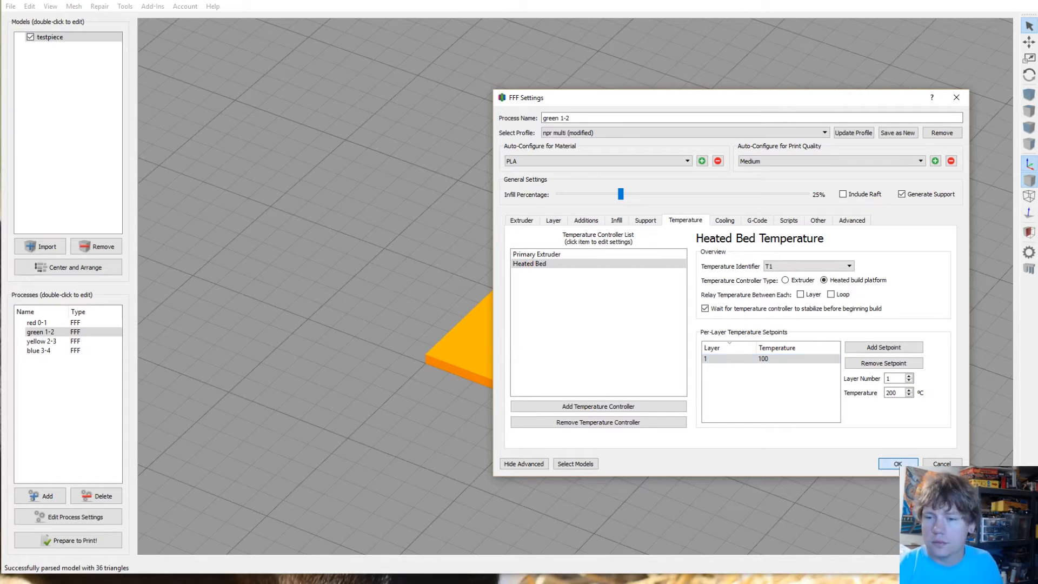
{"action": "left_click", "coordinate": [897, 463]}
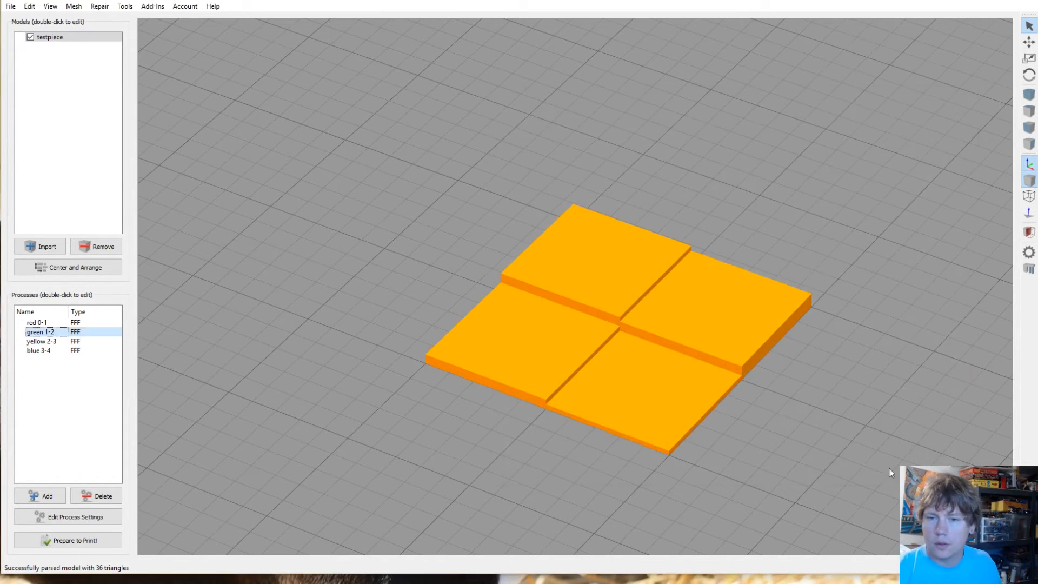
{"action": "left_click", "coordinate": [41, 341]}
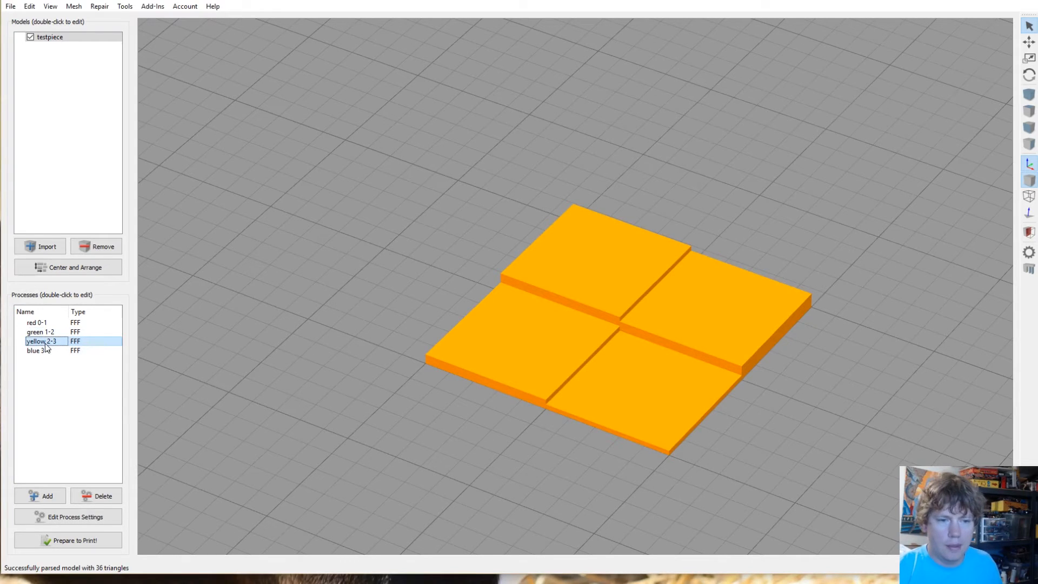
{"action": "double_click", "coordinate": [41, 341]}
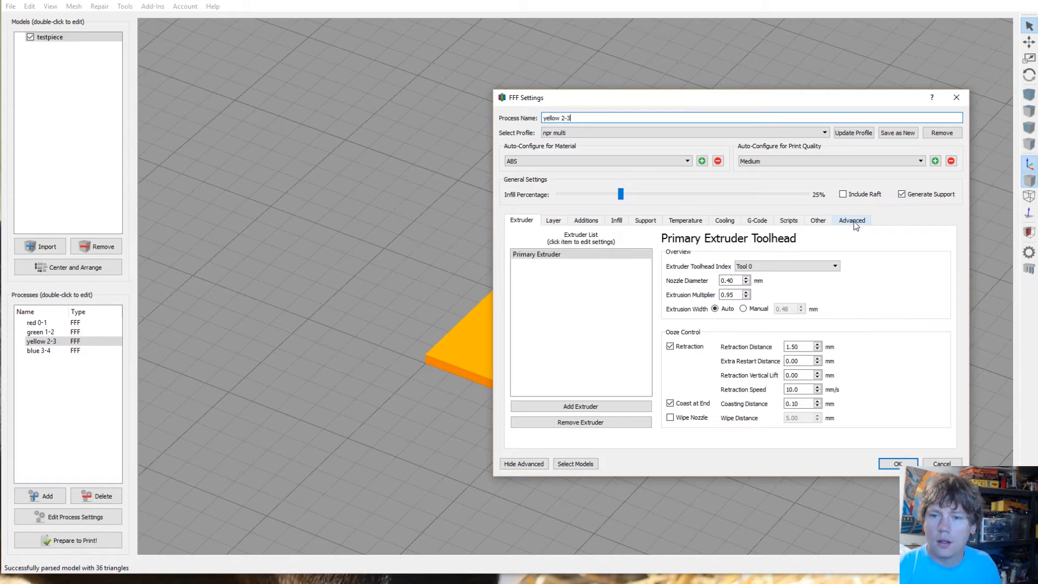
{"action": "mouse_move", "coordinate": [956, 98]}
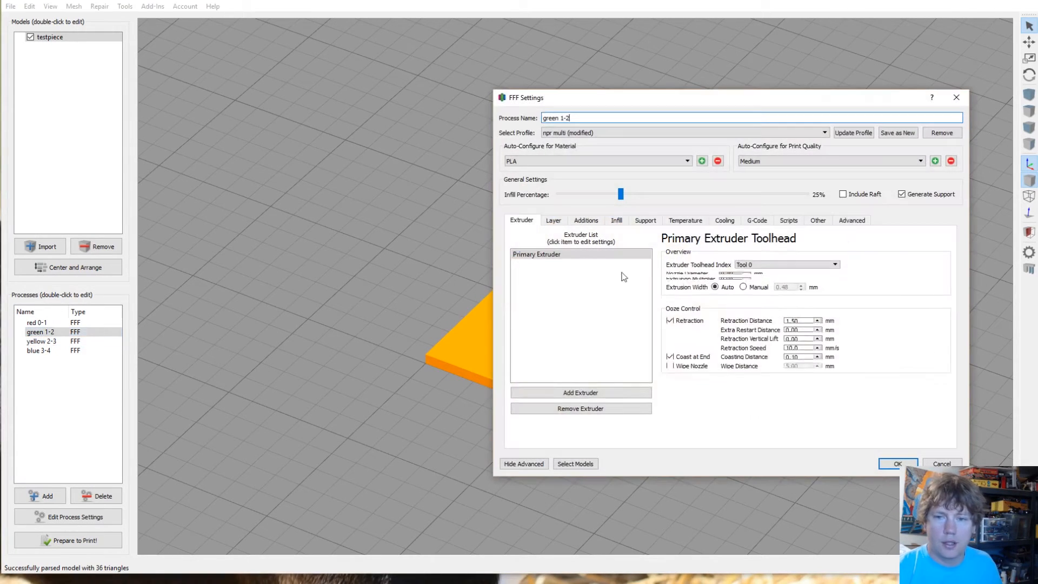
{"action": "left_click", "coordinate": [851, 219]}
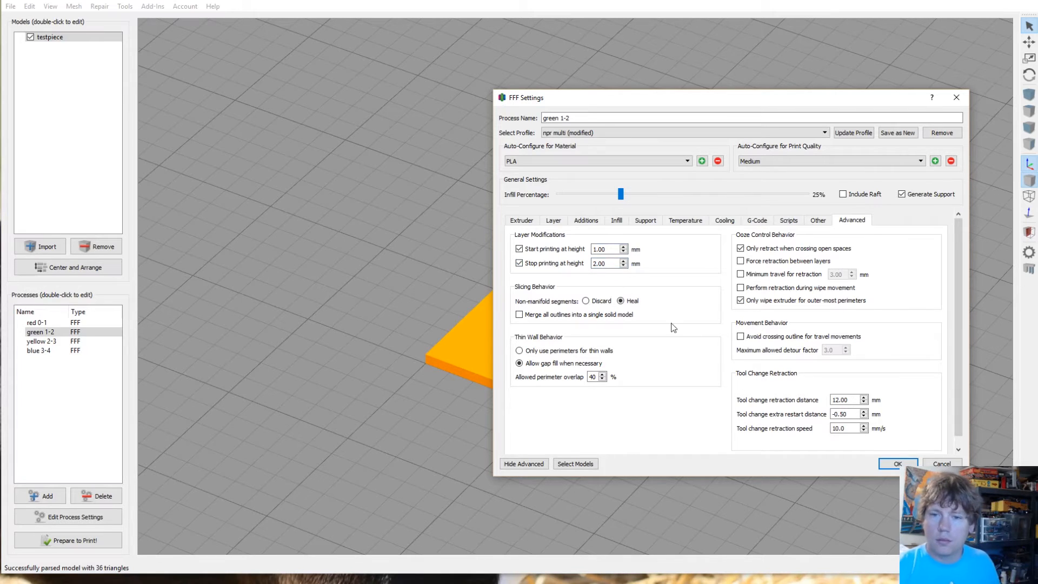
{"action": "left_click", "coordinate": [552, 219]}
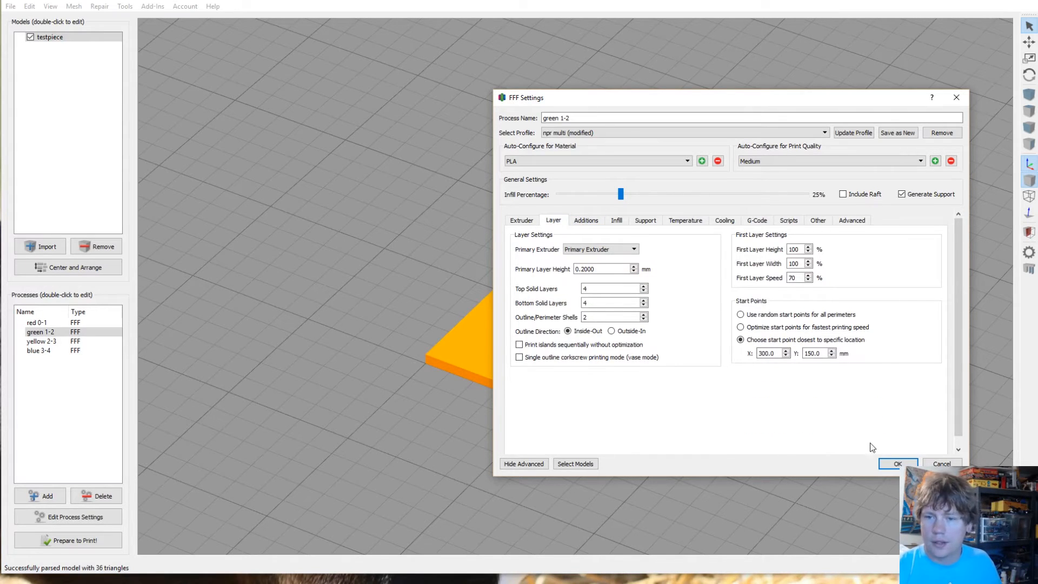
{"action": "left_click", "coordinate": [897, 464]}
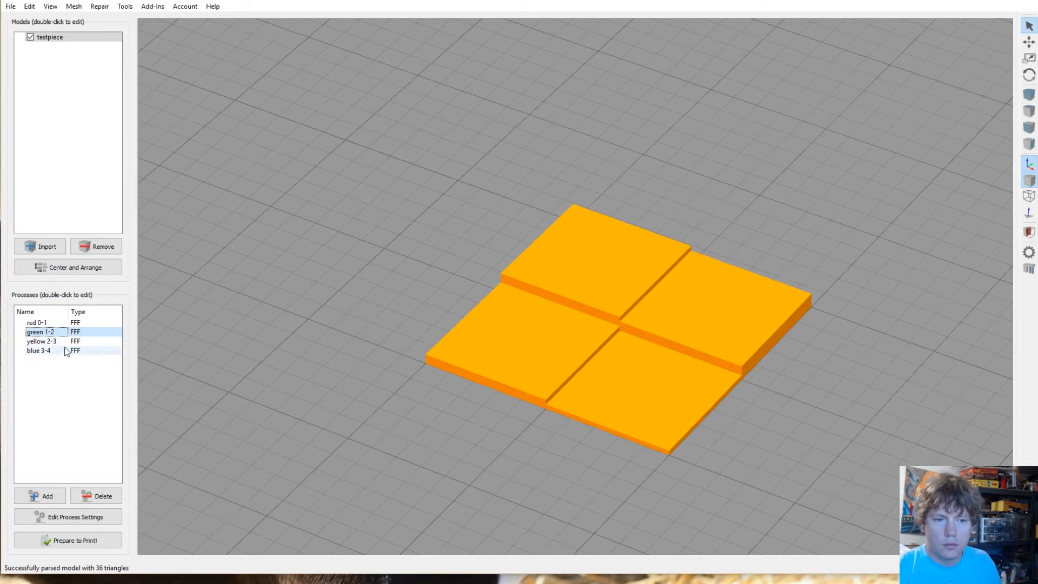
Step: Enable start at height 2.00 and stop at height 3.00 mm for yellow 2-3
{"action": "double_click", "coordinate": [41, 341]}
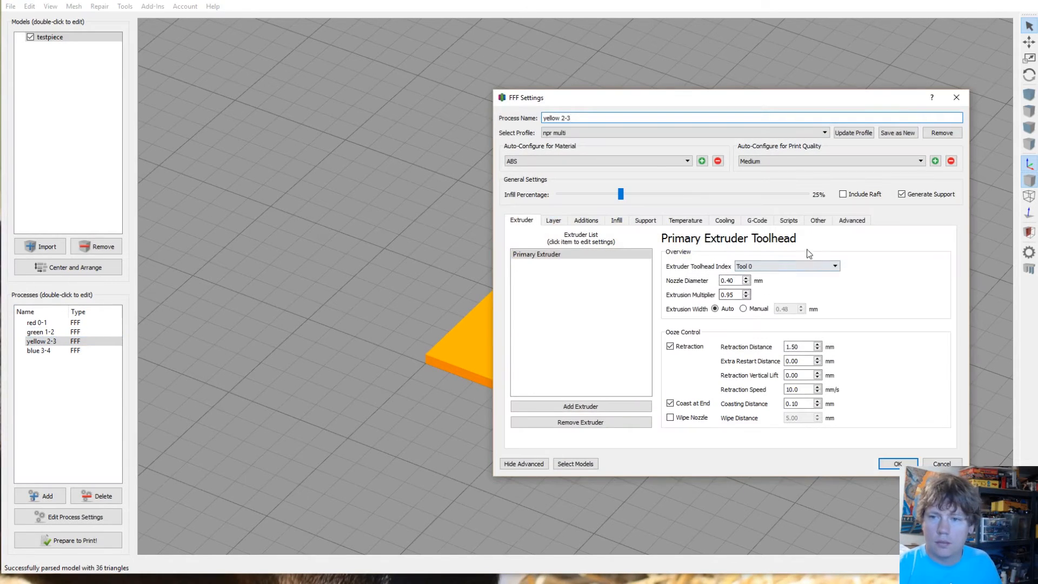
{"action": "left_click", "coordinate": [851, 220]}
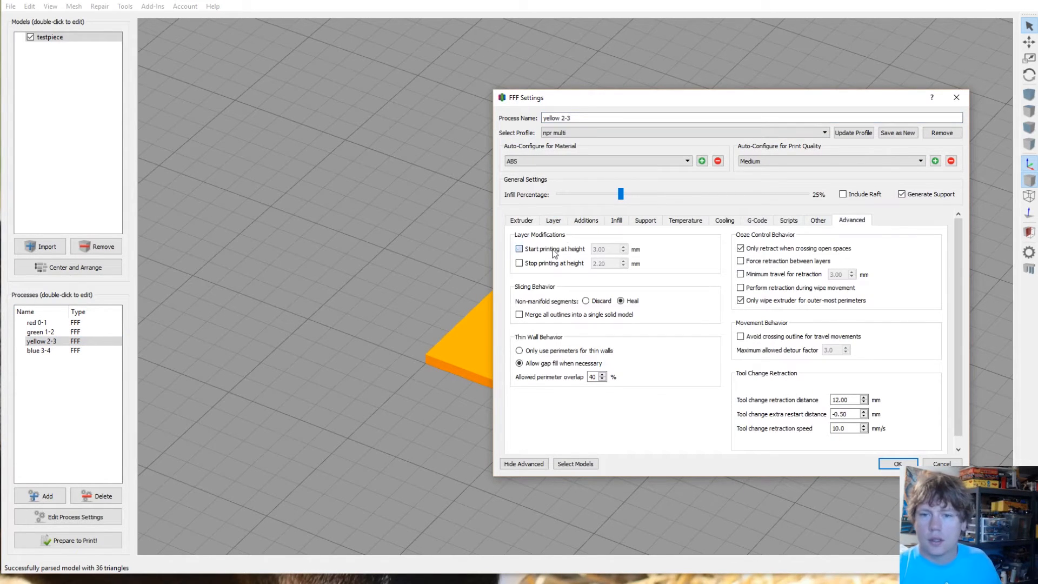
{"action": "left_click", "coordinate": [519, 249]}
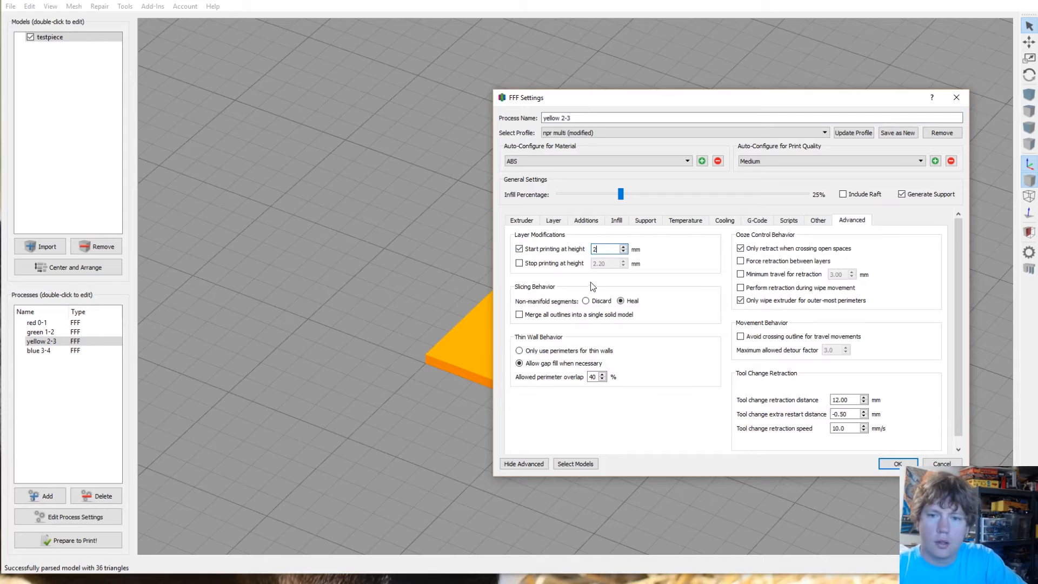
{"action": "left_click", "coordinate": [519, 263]}
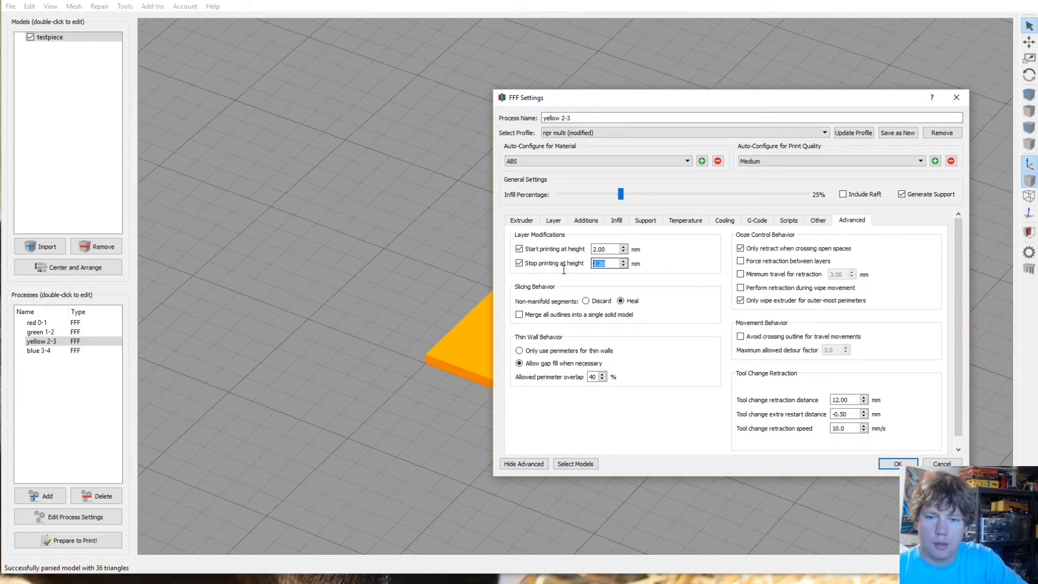
{"action": "type", "text": "3.00"}
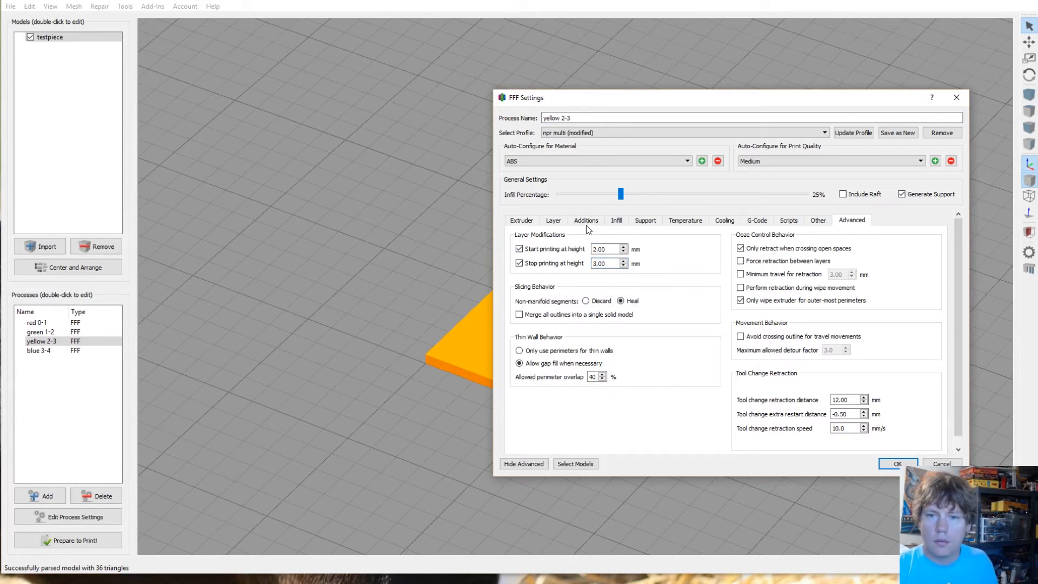
{"action": "left_click", "coordinate": [685, 220]}
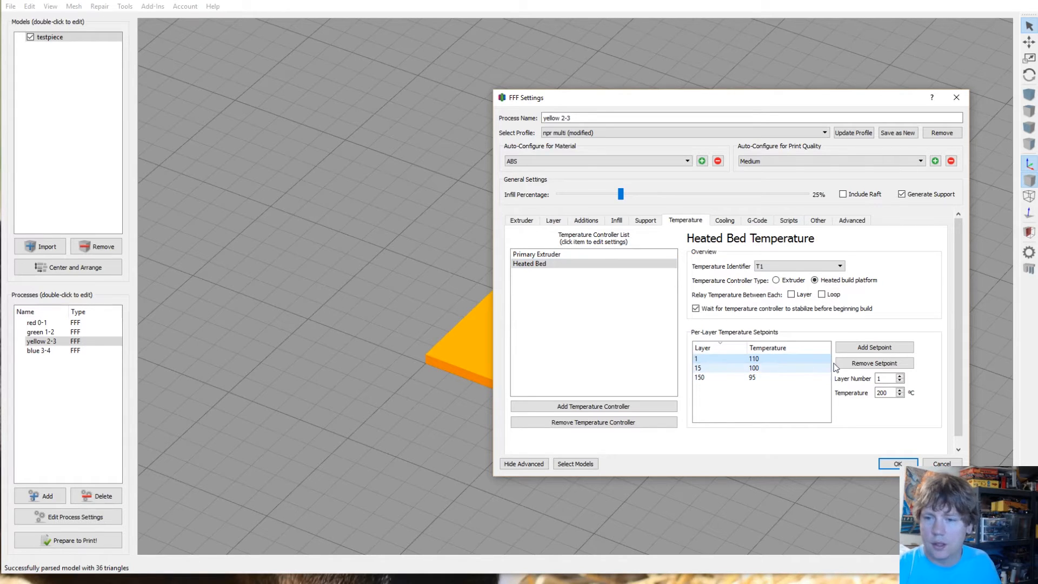
Step: Remove yellow 2-3's extra bed setpoints, leaving one 100° setpoint, and check extruder and layer settings
{"action": "left_click", "coordinate": [874, 363]}
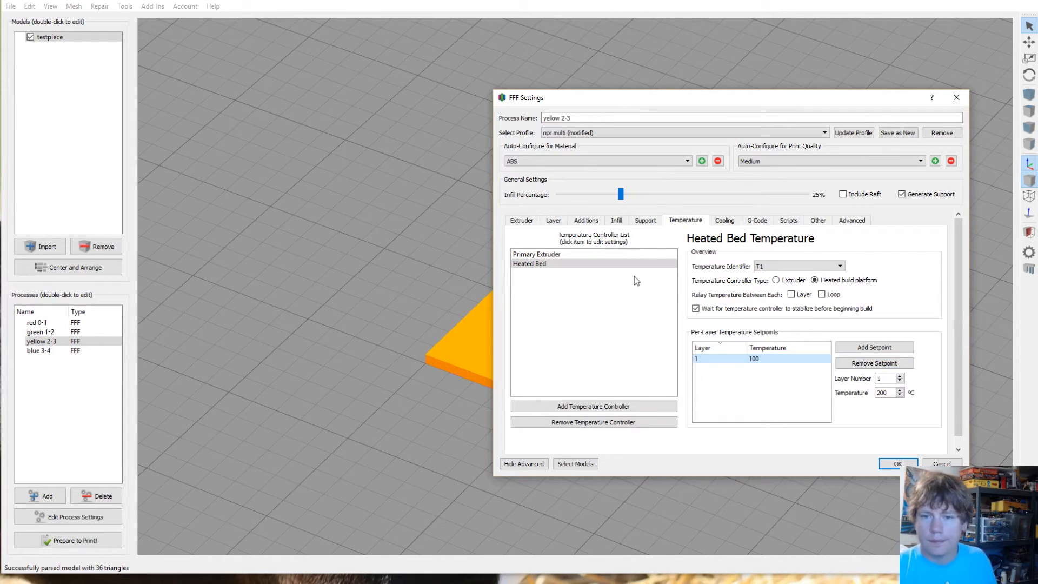
{"action": "left_click", "coordinate": [537, 253]}
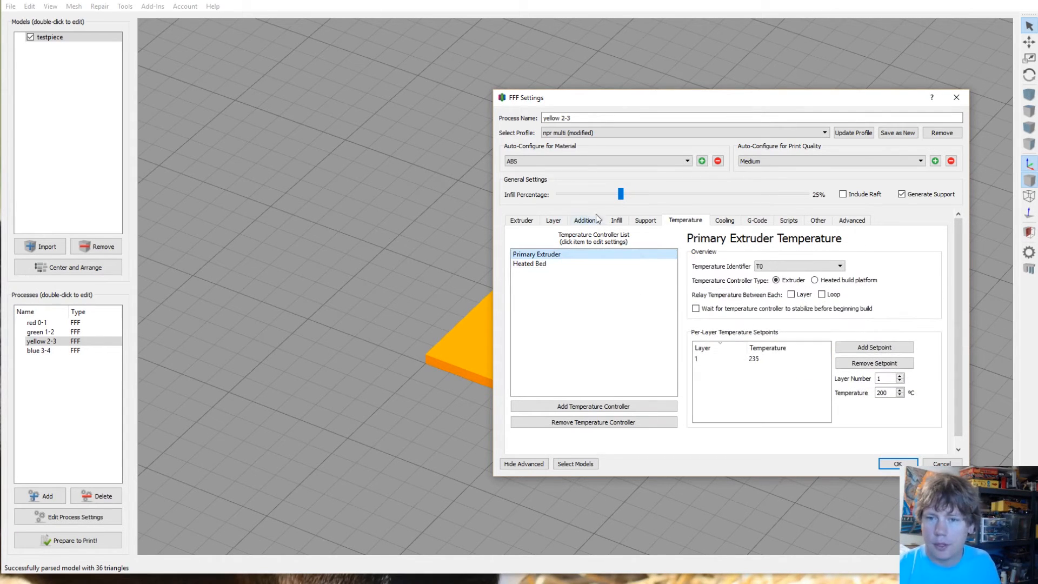
{"action": "left_click", "coordinate": [553, 220]}
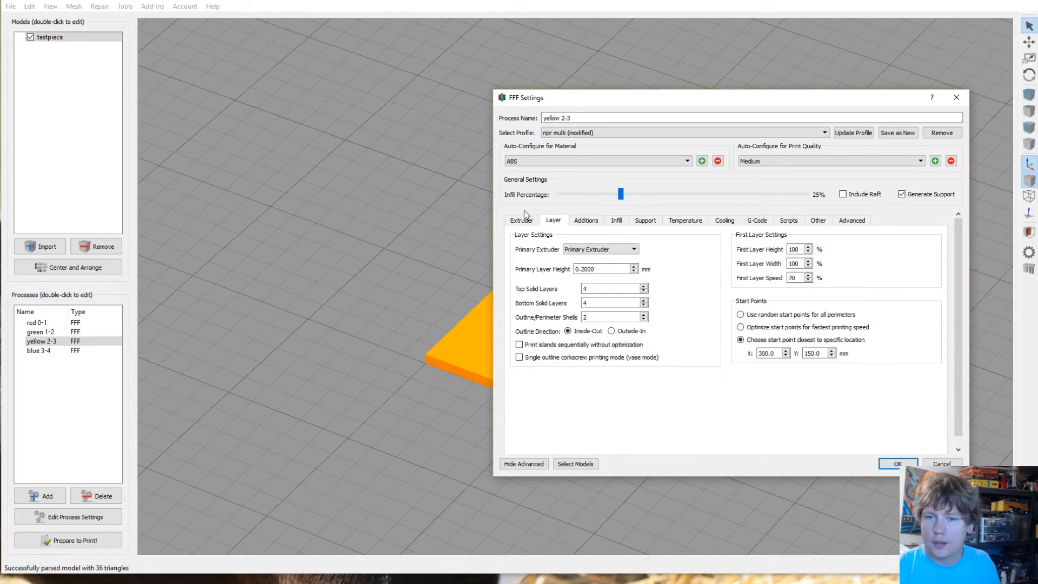
{"action": "mouse_move", "coordinate": [793, 227]}
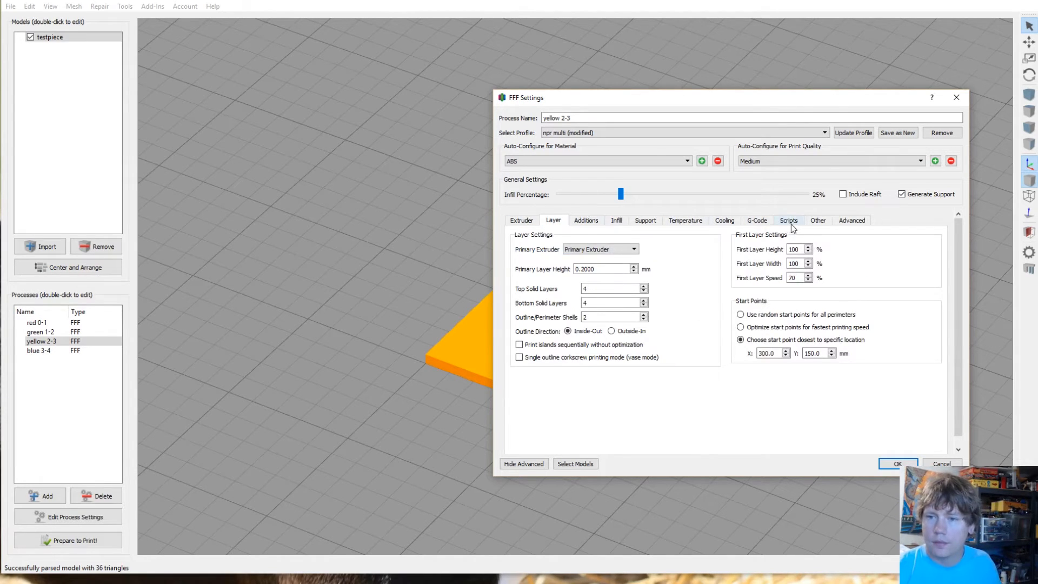
Step: Set starting script to 'G28 X0 Y0', delete the ending heater-off lines, and save yellow 2-3
{"action": "left_click", "coordinate": [788, 219]}
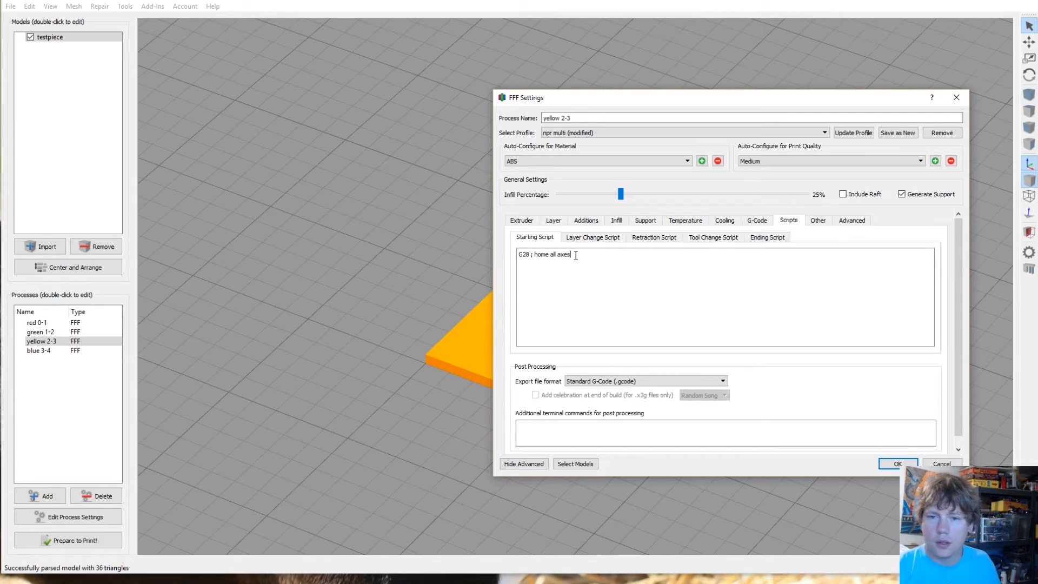
{"action": "type", "text": "G28 X0 Y0; Home x and y axis"}
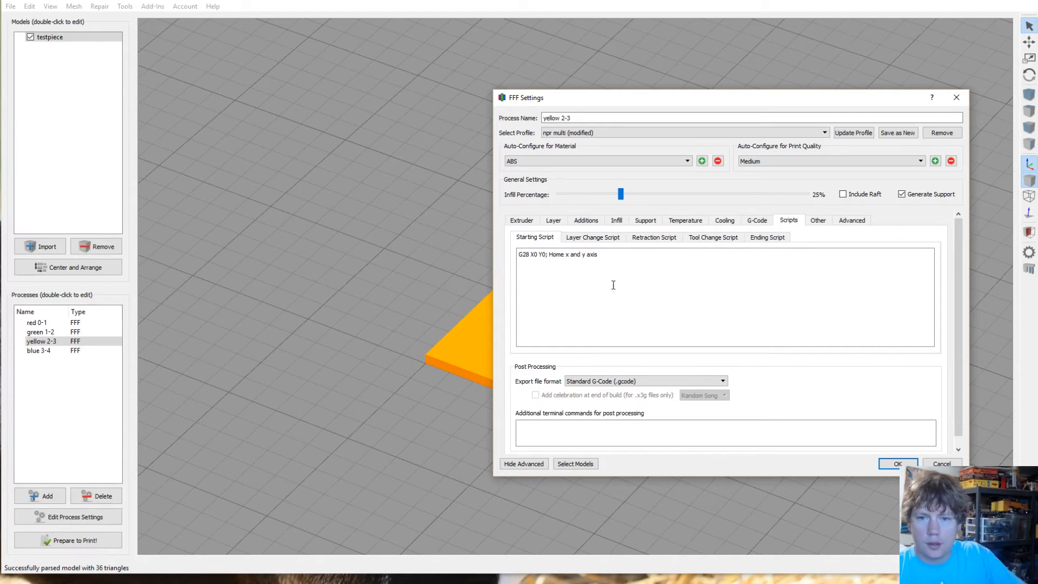
{"action": "left_click", "coordinate": [767, 237]}
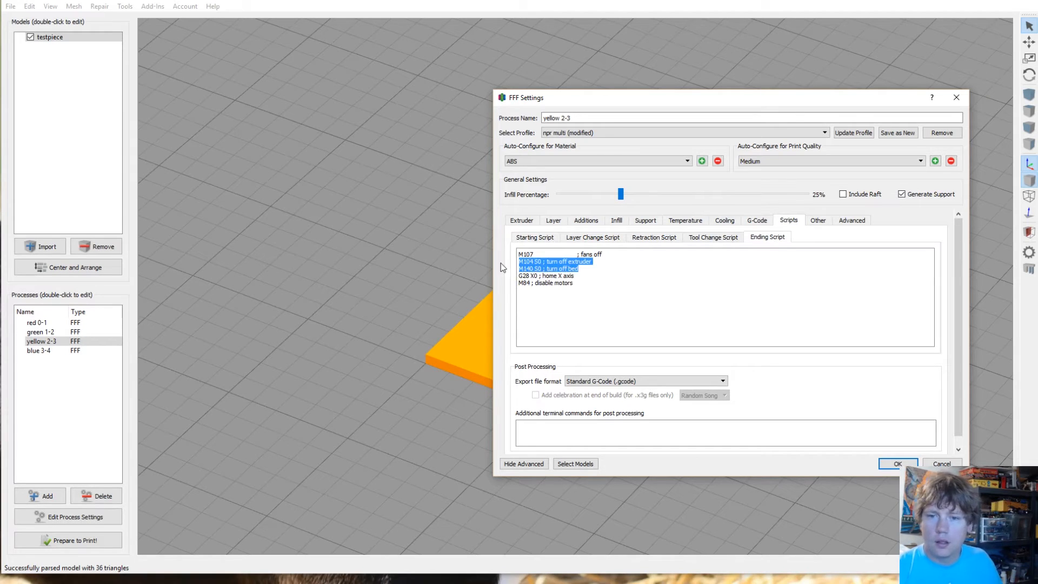
{"action": "key", "text": "Delete"}
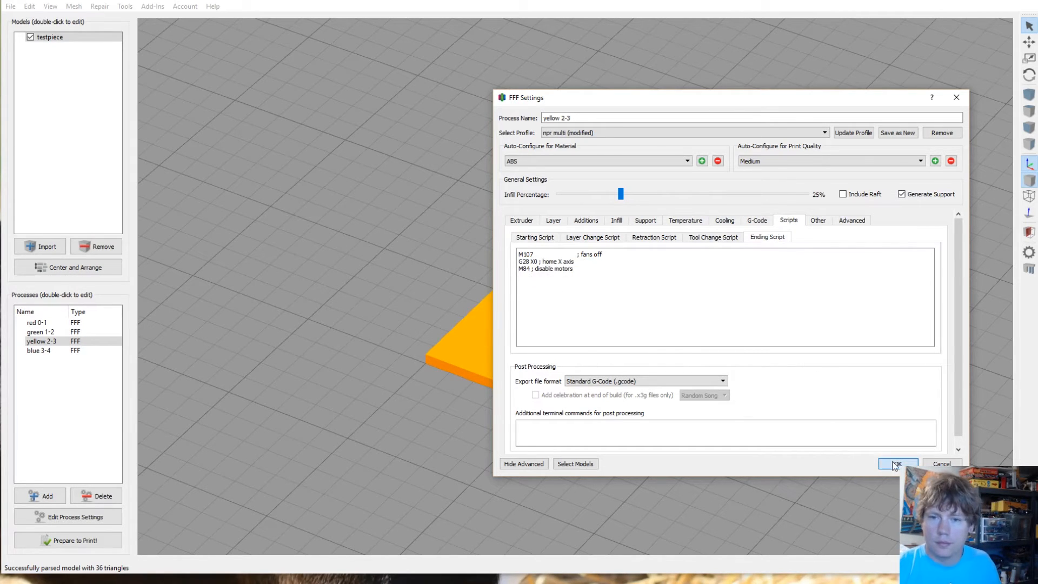
{"action": "left_click", "coordinate": [898, 464]}
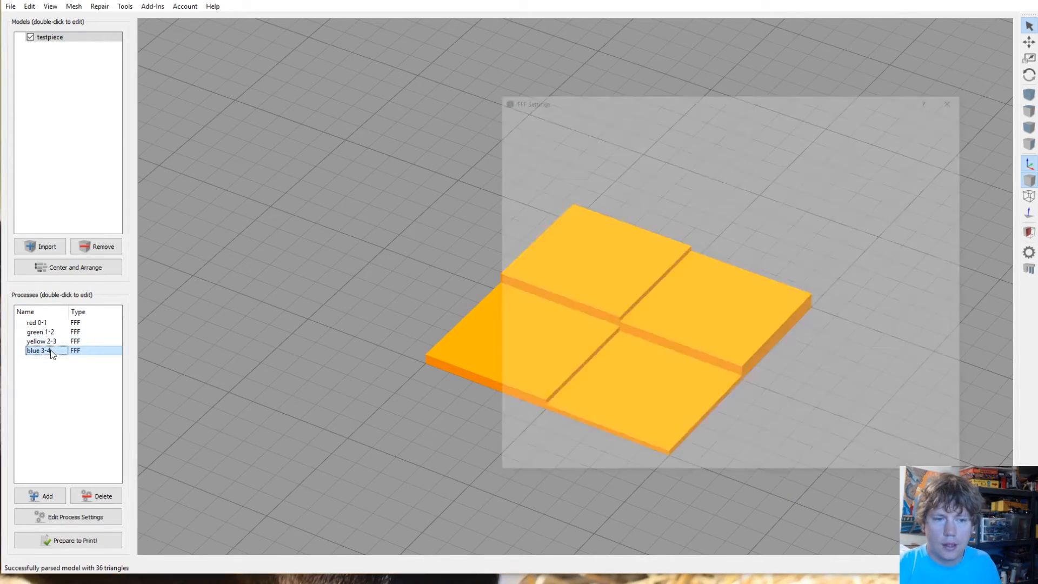
Step: Set blue 3-4 to start at 3.00 mm and replace its starting script with 'G28 X0 Y0'
{"action": "double_click", "coordinate": [38, 350]}
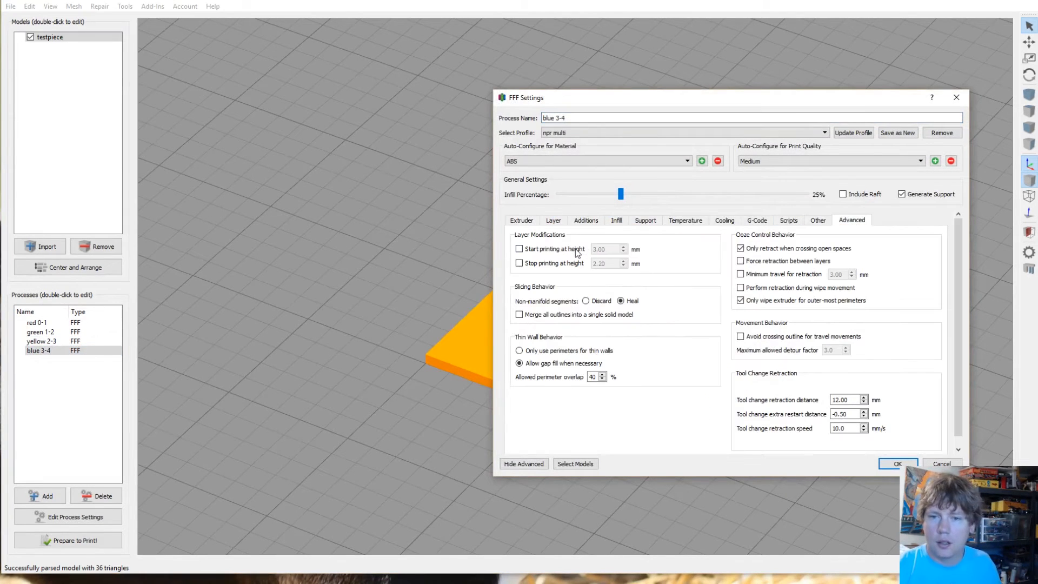
{"action": "left_click", "coordinate": [519, 248]}
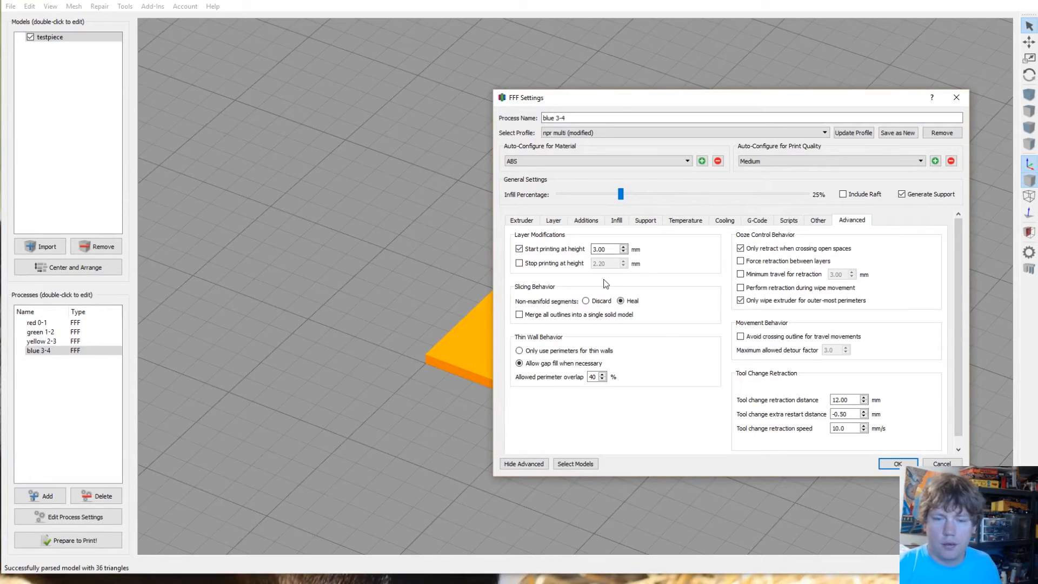
{"action": "mouse_move", "coordinate": [798, 227]}
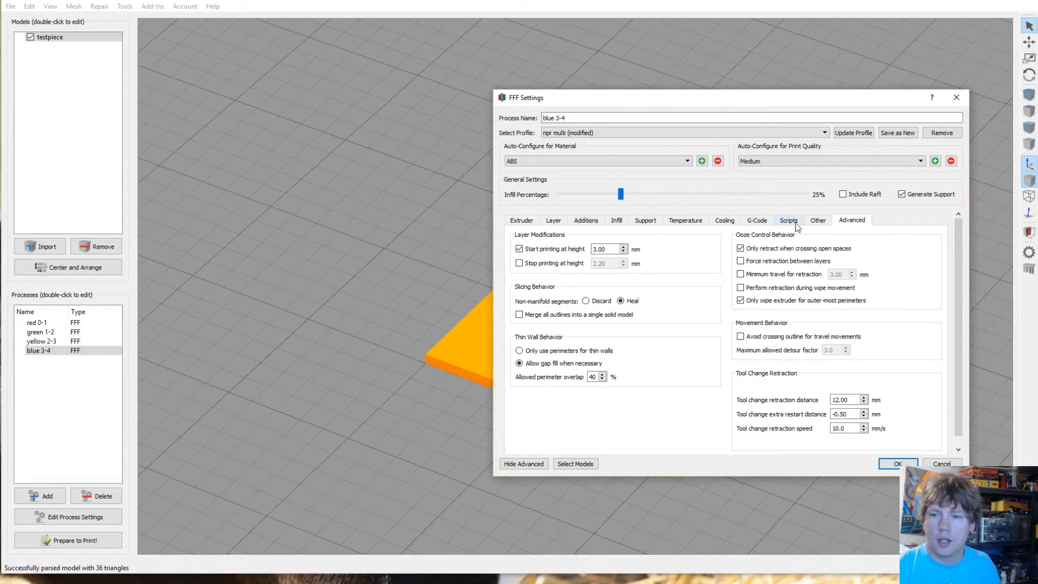
{"action": "left_click", "coordinate": [788, 220]}
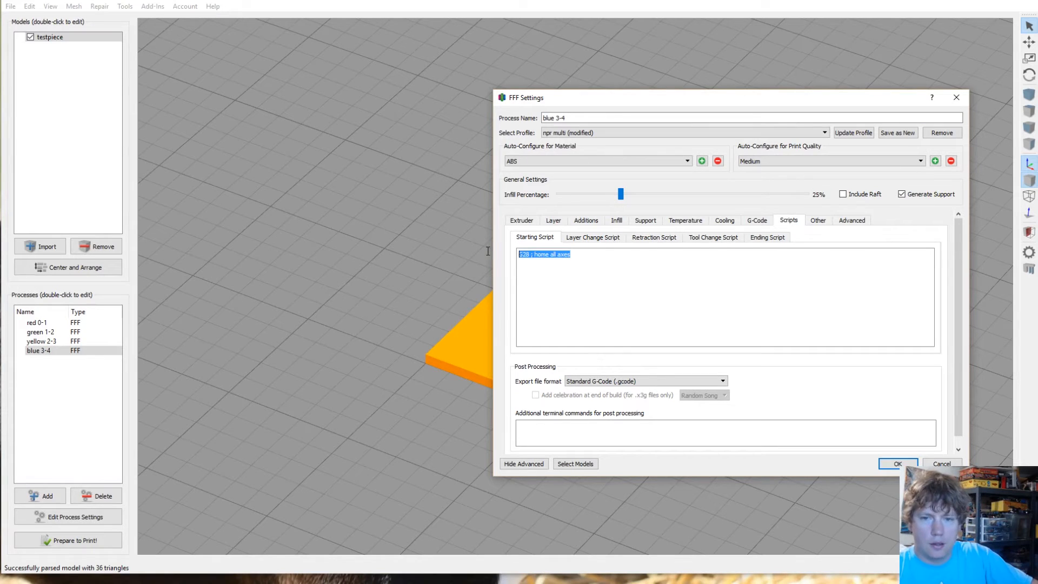
{"action": "type", "text": "G28 X0 Y0; Home x and y axis"}
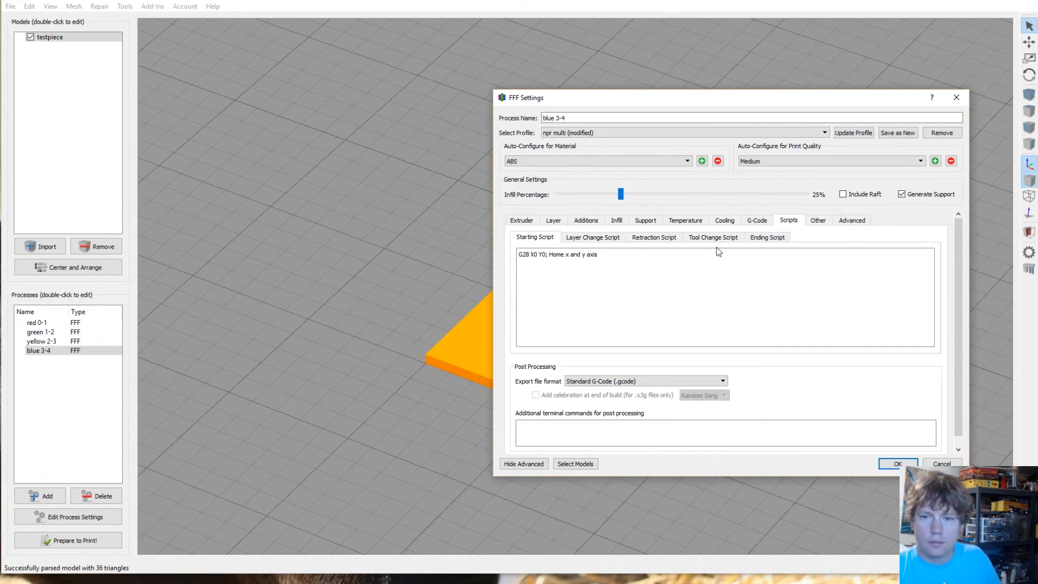
{"action": "left_click", "coordinate": [768, 237]}
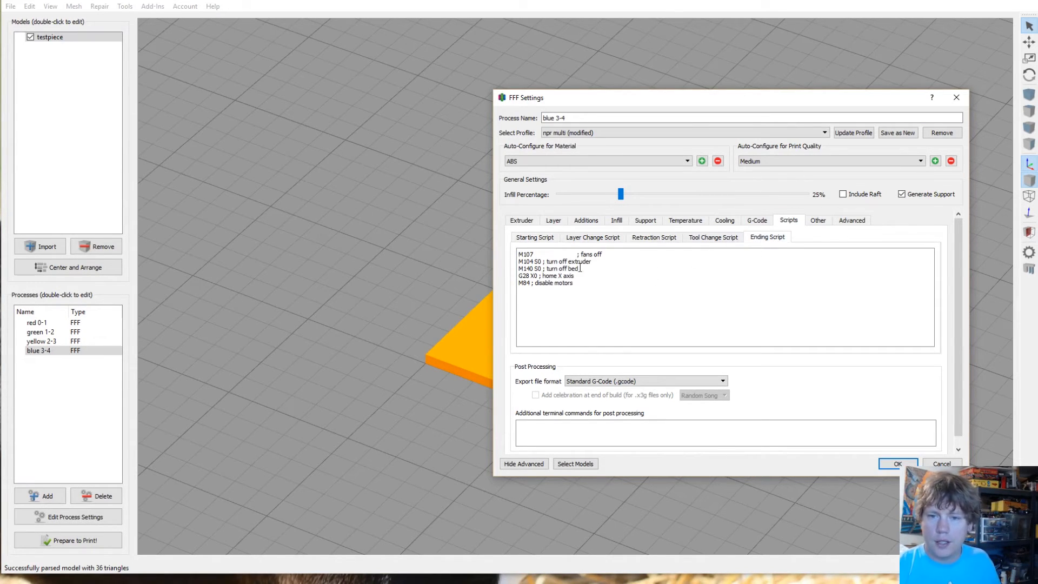
{"action": "mouse_move", "coordinate": [583, 268]}
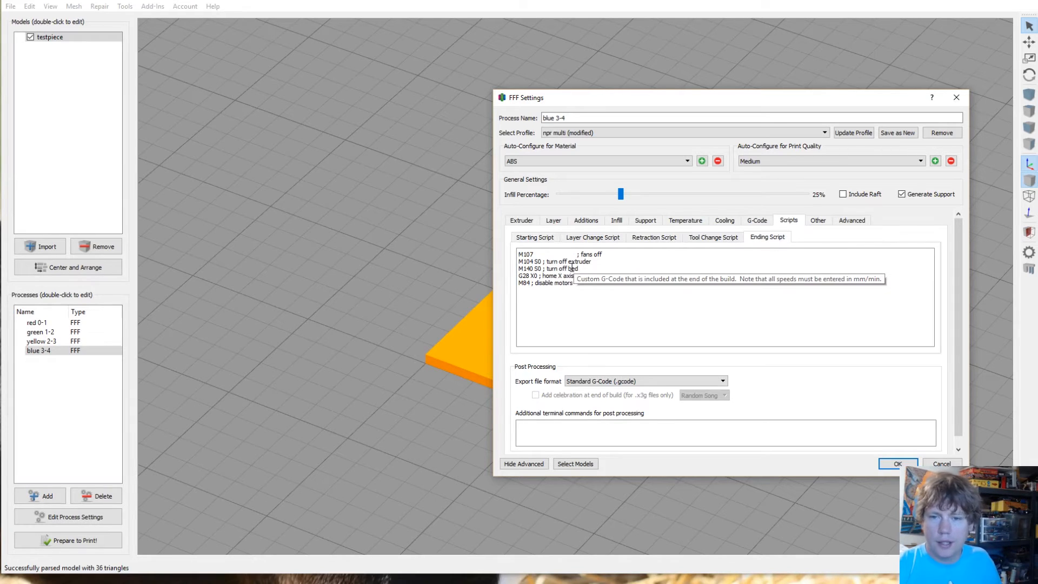
{"action": "mouse_move", "coordinate": [732, 289]}
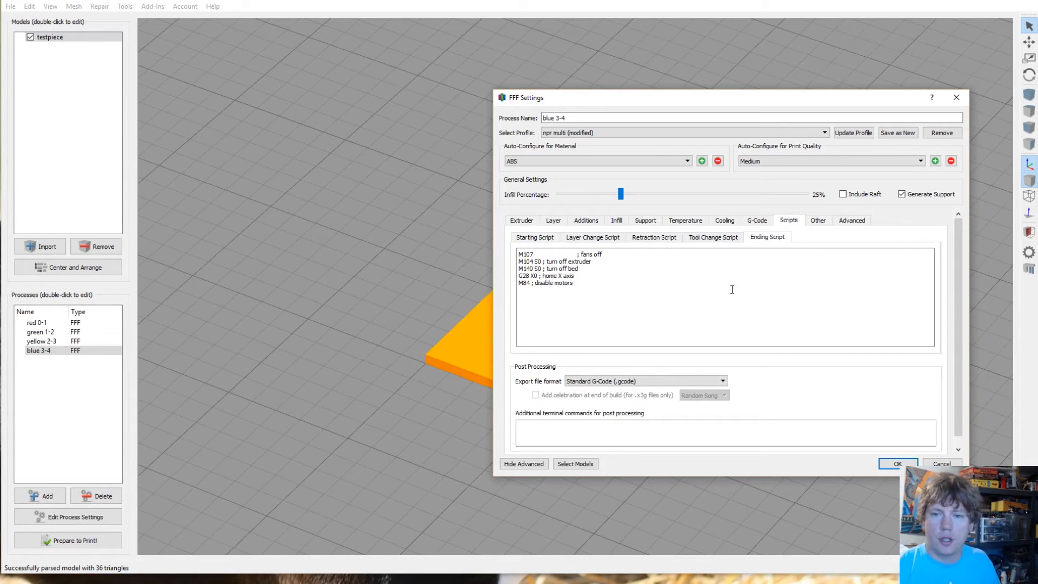
{"action": "mouse_move", "coordinate": [911, 289]}
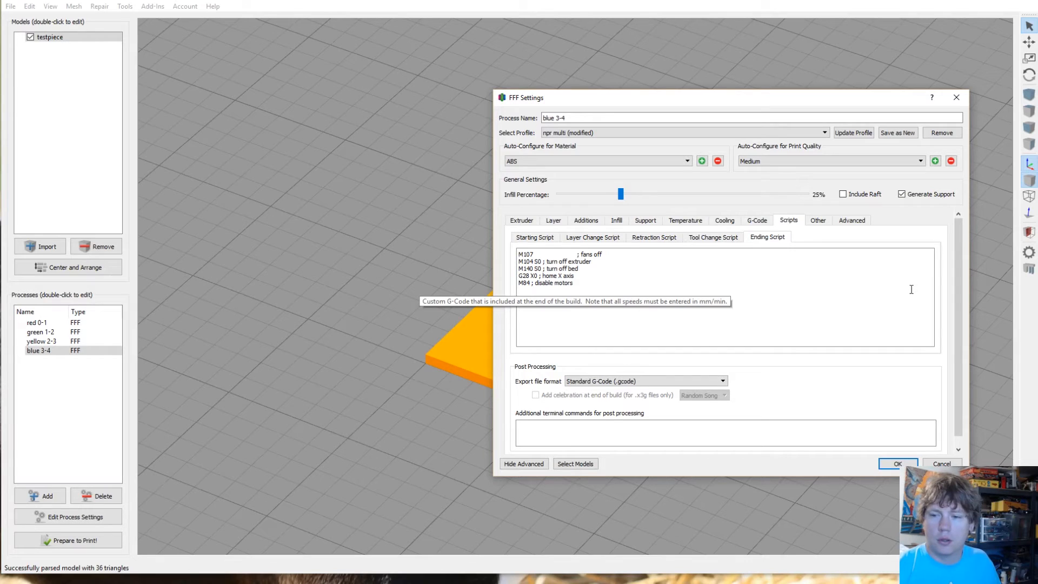
{"action": "left_click", "coordinate": [686, 219]}
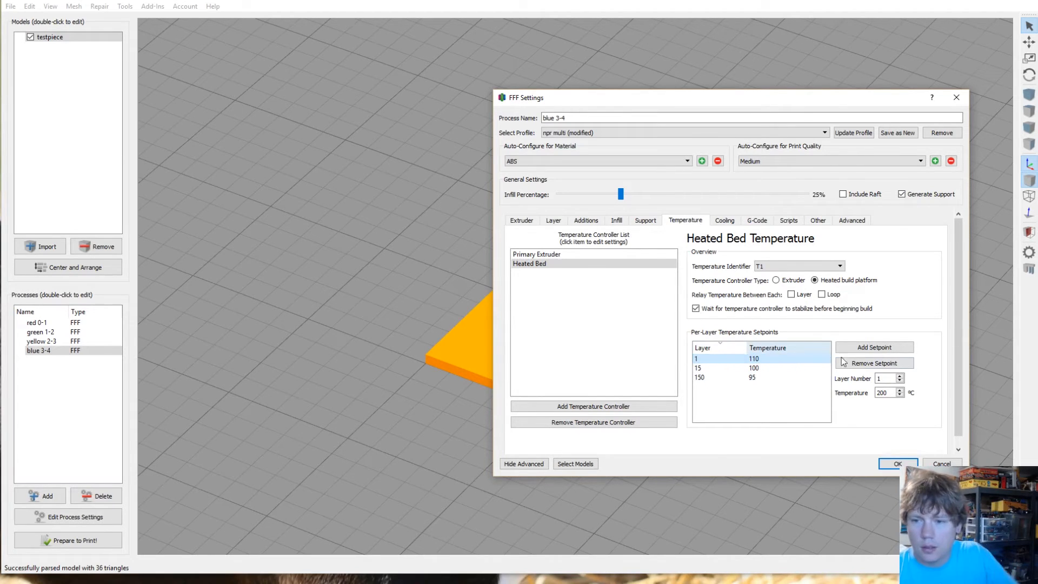
Step: Remove blue 3-4's extra heated-bed setpoints, keeping 100° at layer 1, and confirm with OK
{"action": "left_click", "coordinate": [873, 363]}
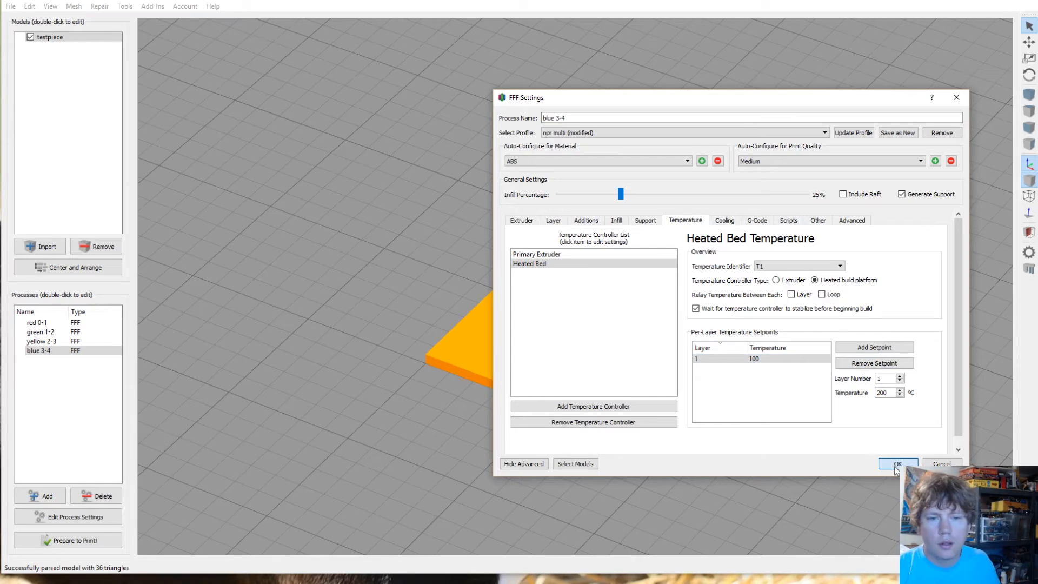
{"action": "left_click", "coordinate": [898, 463]}
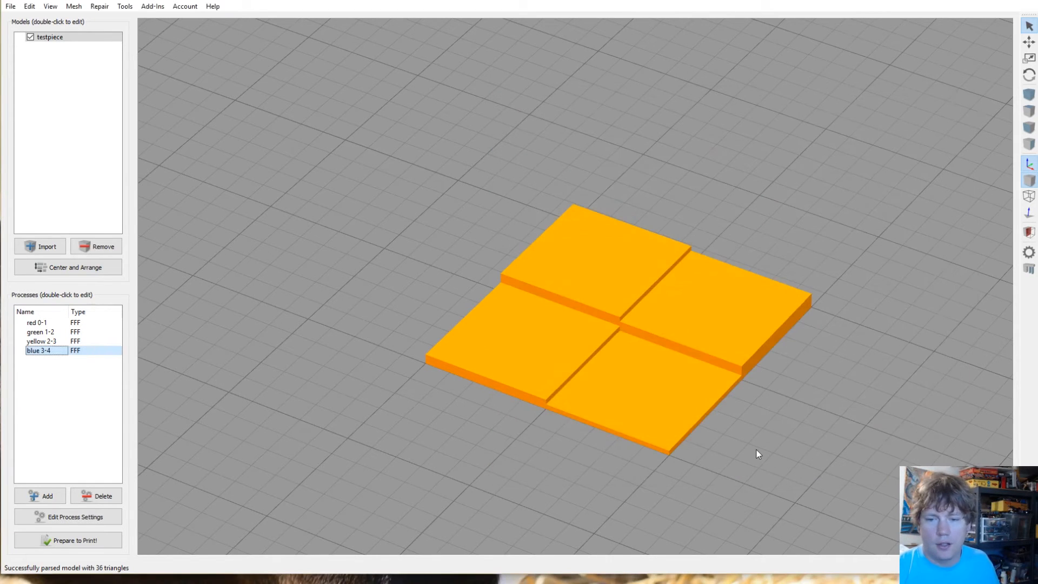
{"action": "mouse_move", "coordinate": [145, 376]}
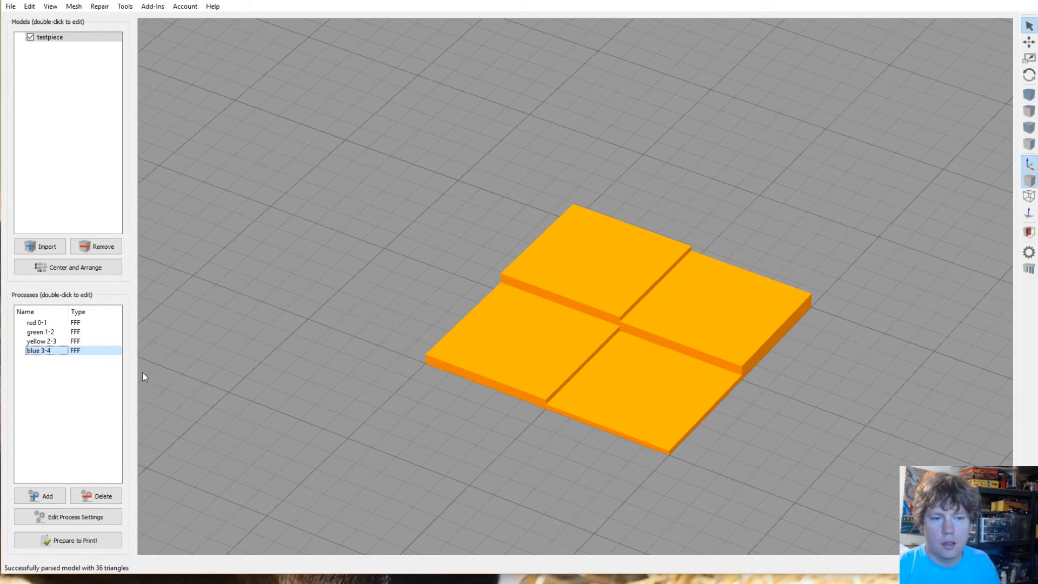
{"action": "mouse_move", "coordinate": [521, 443]}
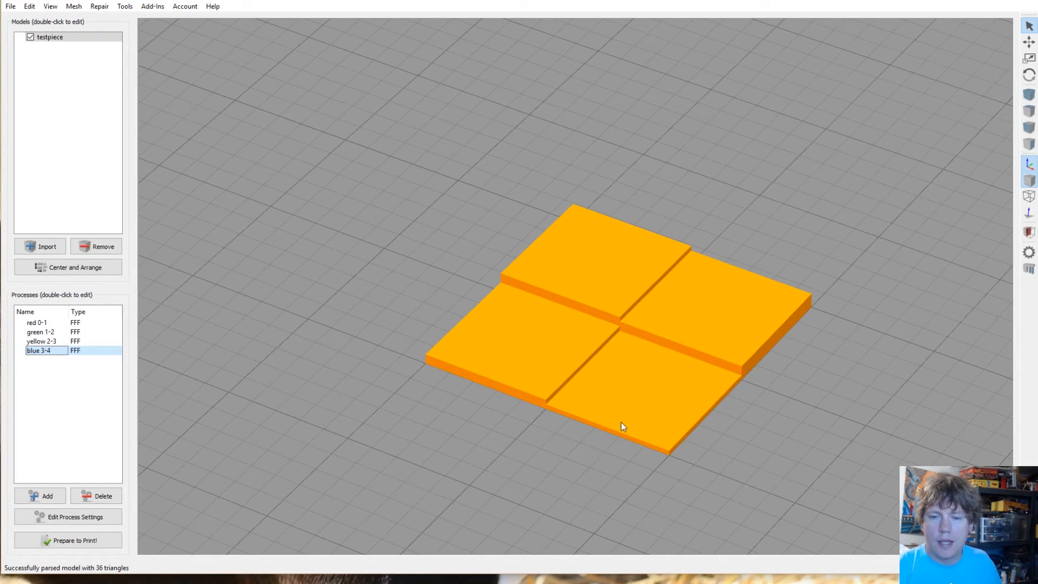
{"action": "mouse_move", "coordinate": [587, 426]}
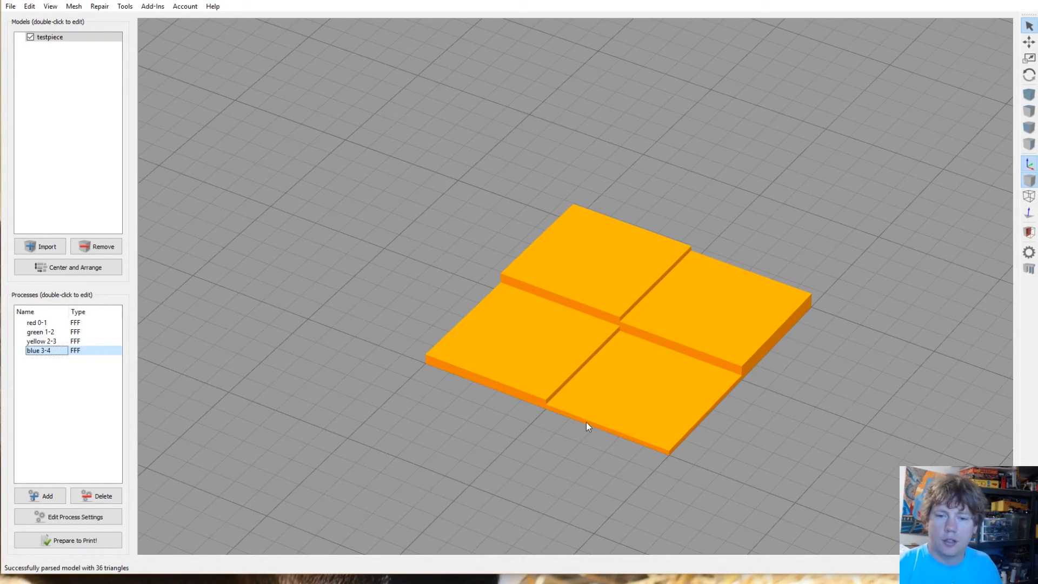
{"action": "mouse_move", "coordinate": [586, 475]}
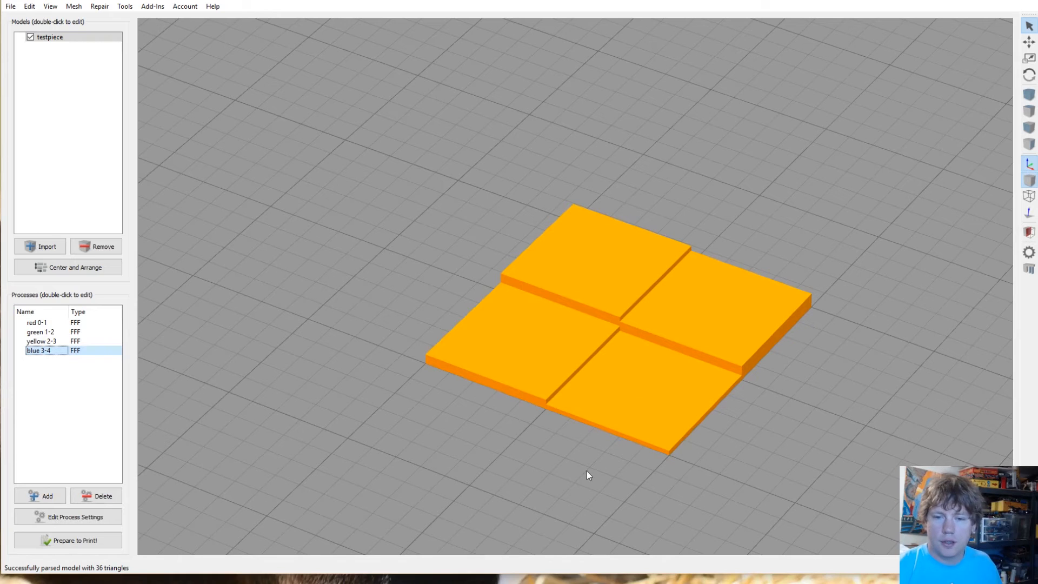
{"action": "mouse_move", "coordinate": [122, 306]}
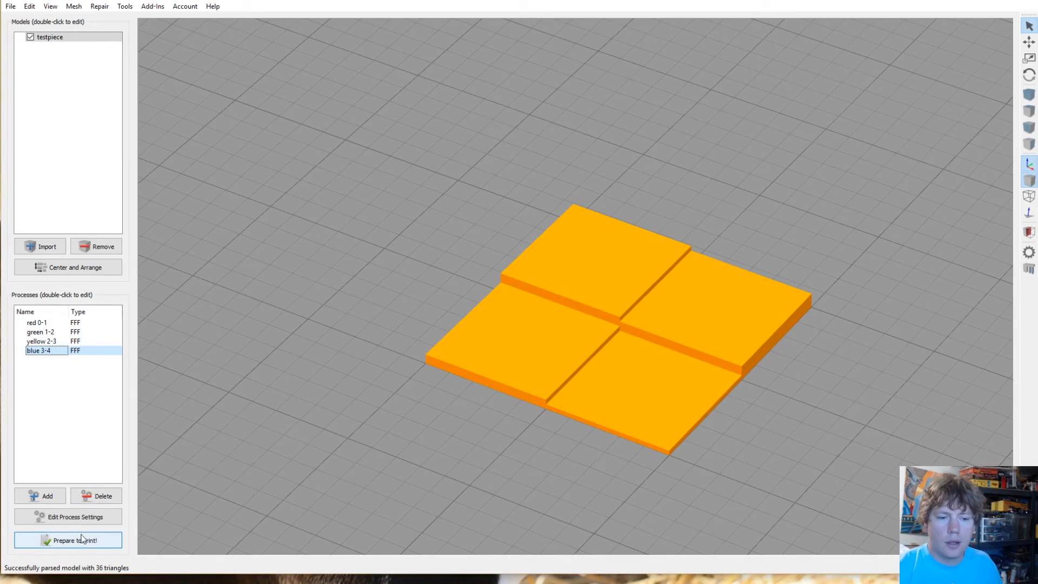
Step: Prepare to Print with all four processes selected, opening one merged 30-minute preview
{"action": "left_click", "coordinate": [68, 539]}
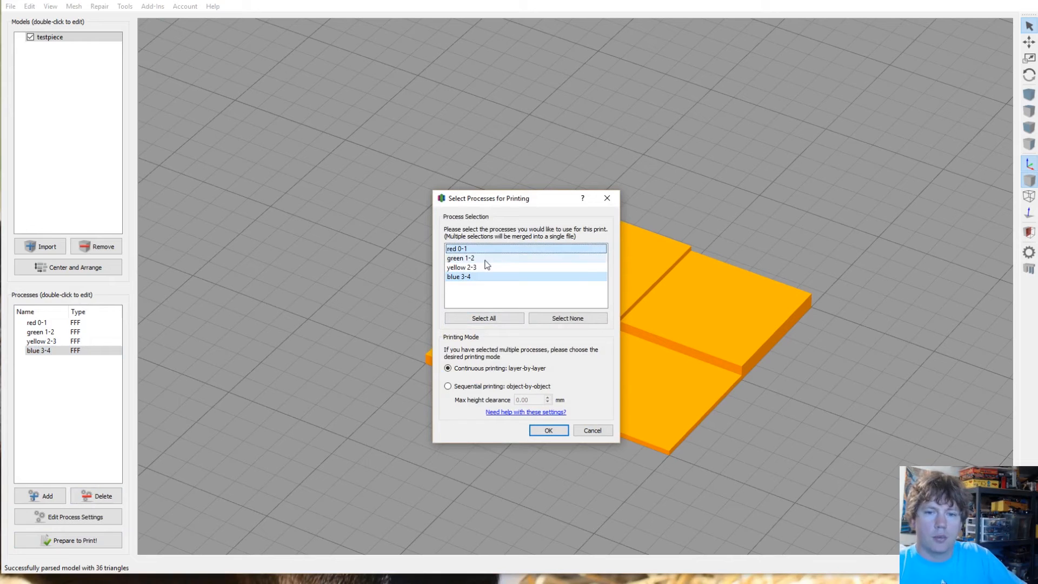
{"action": "left_click", "coordinate": [483, 318]}
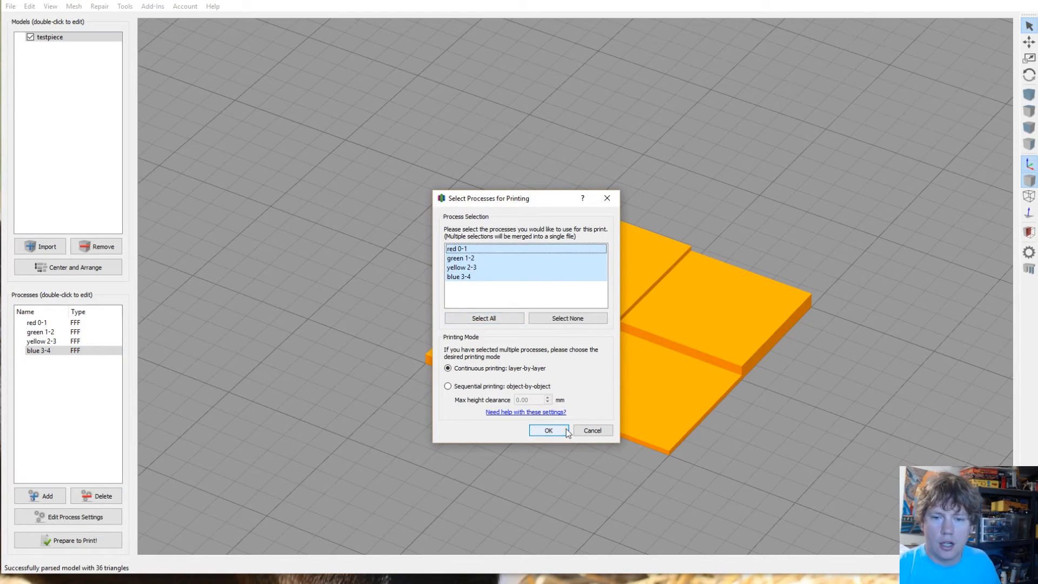
{"action": "left_click", "coordinate": [547, 430]}
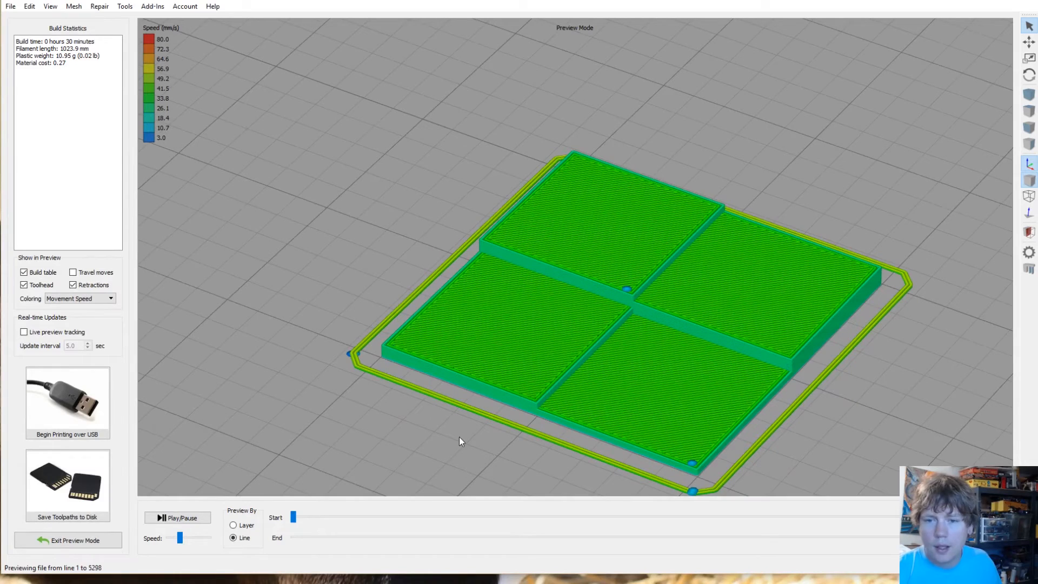
Step: Exit the combined preview and select the red 0-1 process on the build plate
{"action": "left_click", "coordinate": [68, 540]}
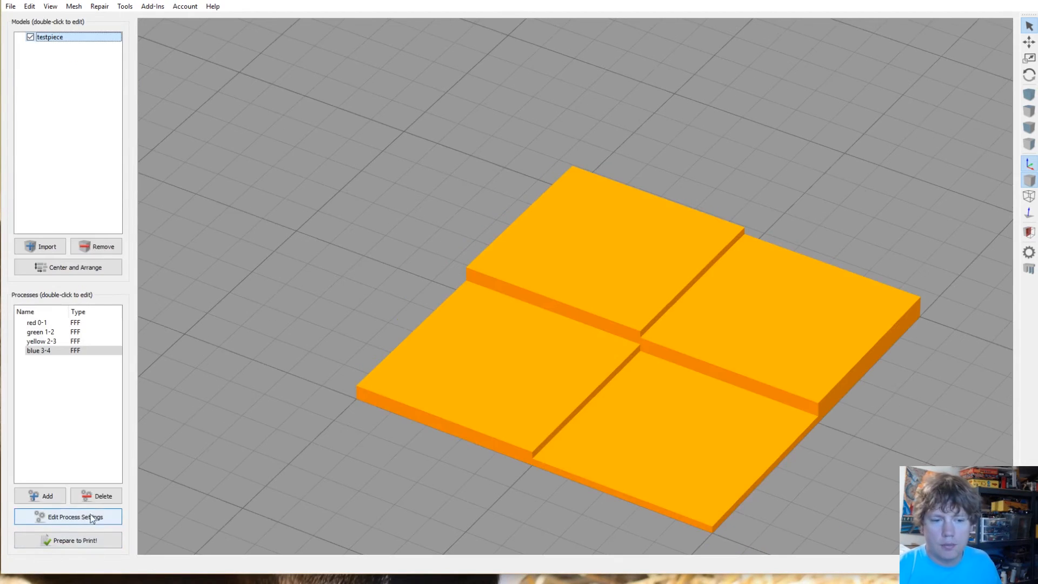
{"action": "mouse_move", "coordinate": [573, 414]}
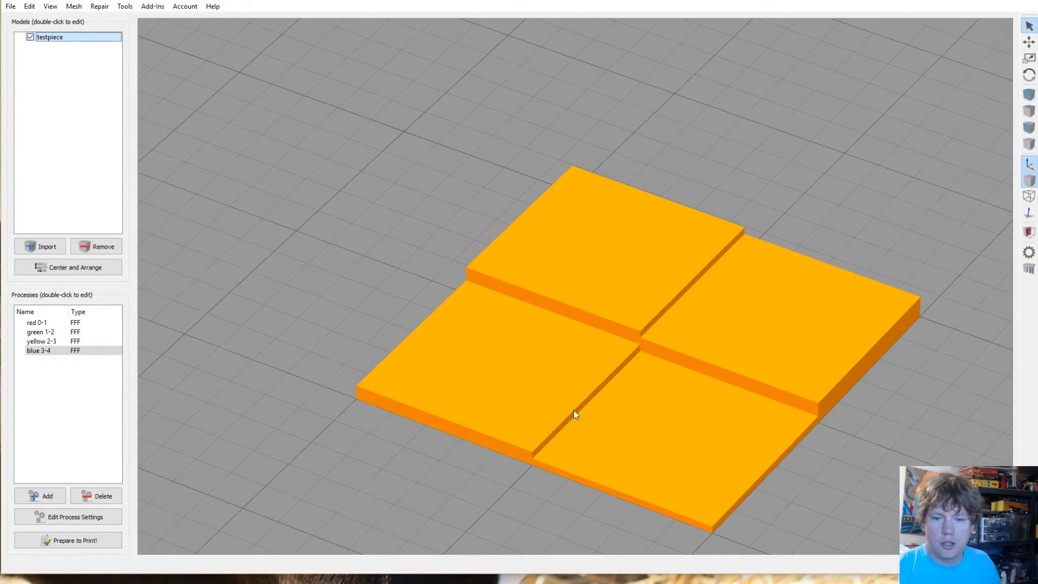
{"action": "mouse_move", "coordinate": [596, 425]}
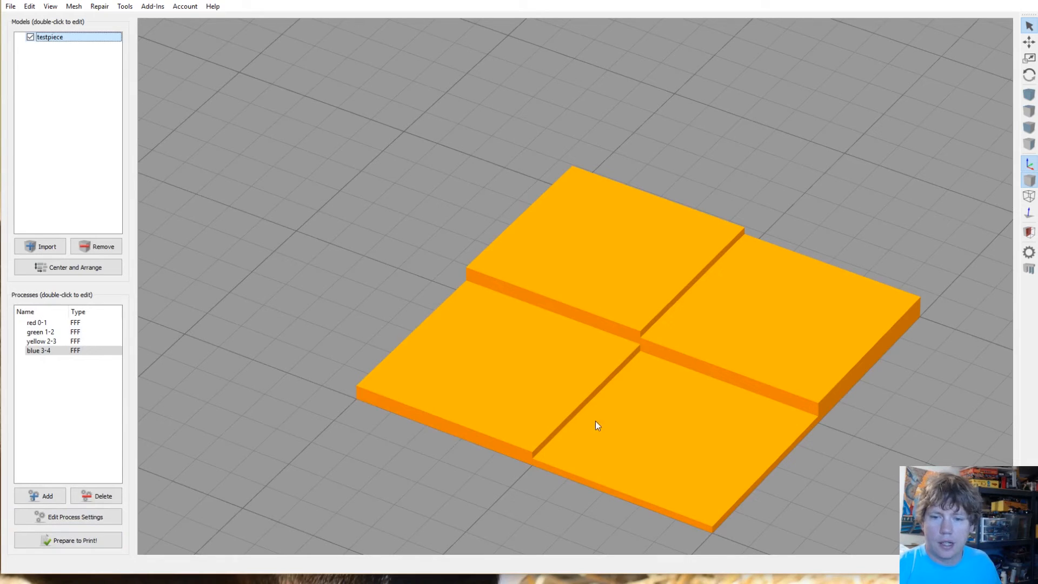
{"action": "mouse_move", "coordinate": [664, 359]}
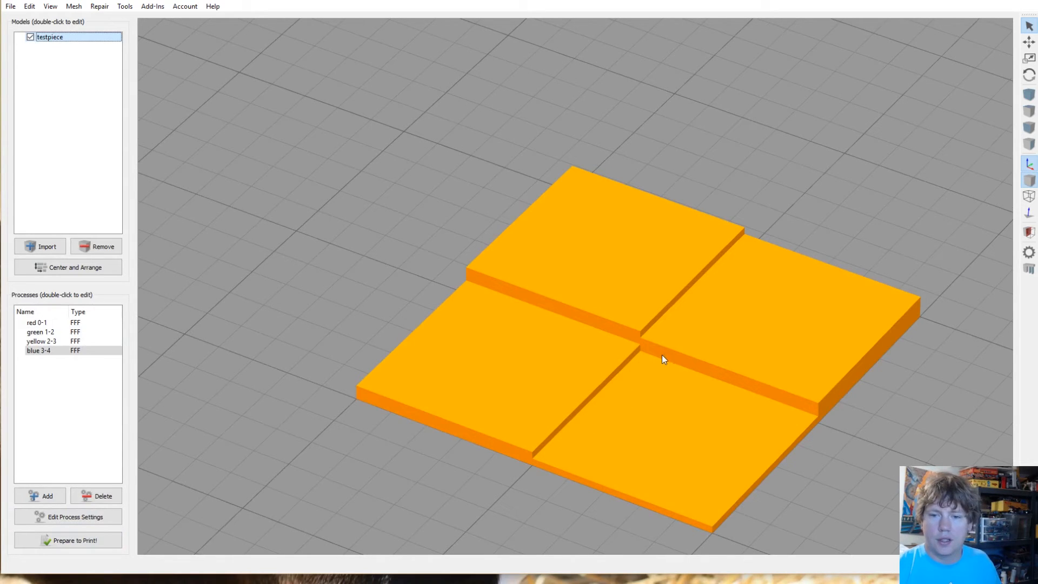
{"action": "mouse_move", "coordinate": [93, 449]}
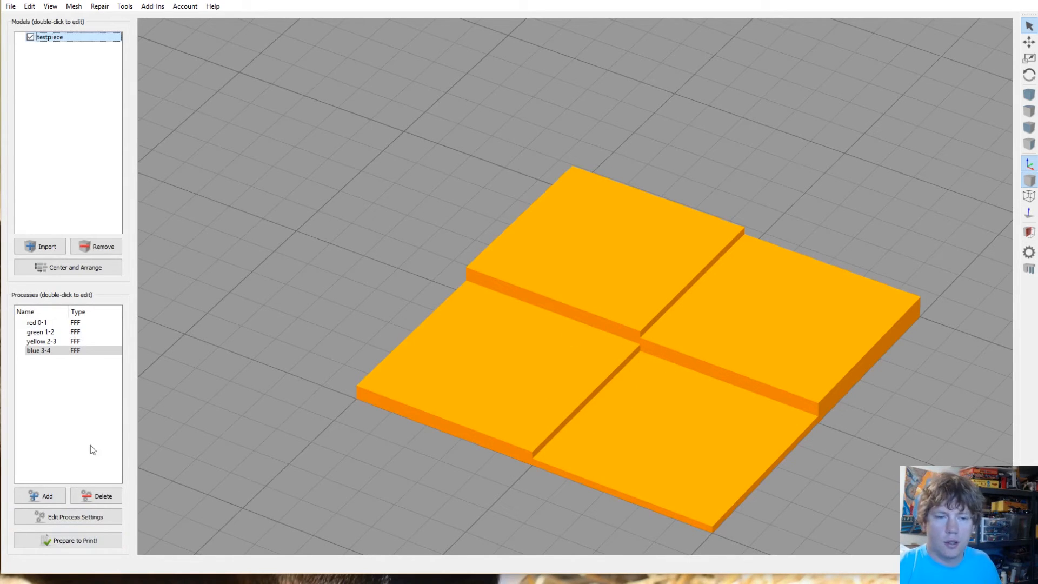
{"action": "left_click", "coordinate": [37, 322]}
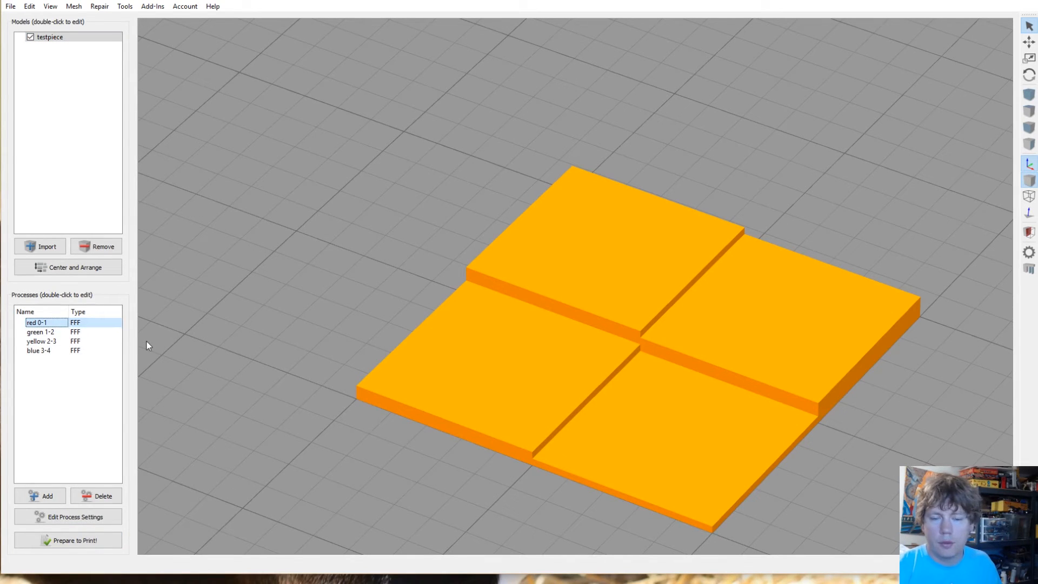
{"action": "mouse_move", "coordinate": [104, 555]}
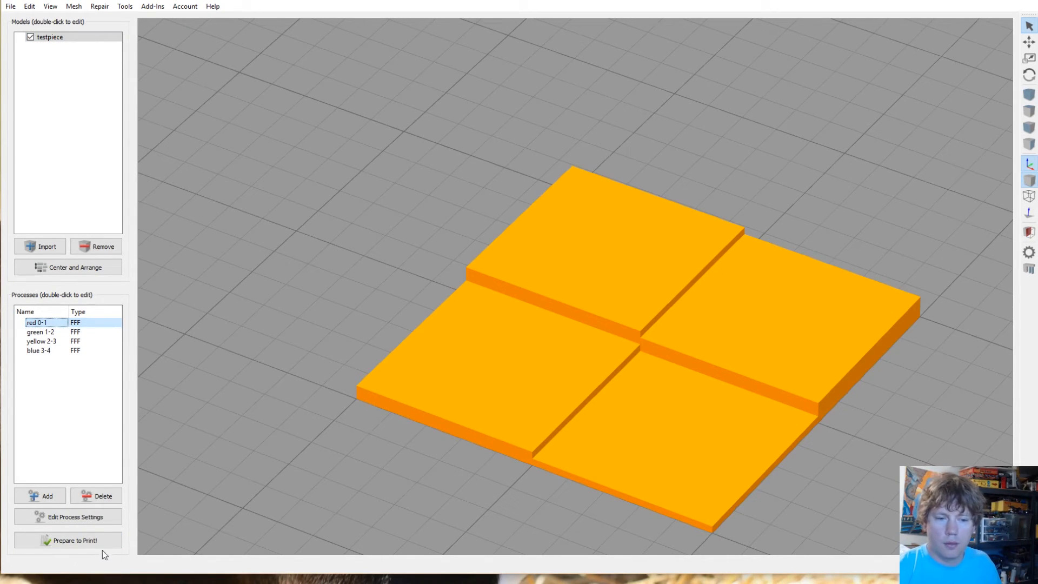
Step: Preview red 0-1 alone, then green 1-2 alone, returning to the model after each
{"action": "left_click", "coordinate": [68, 540]}
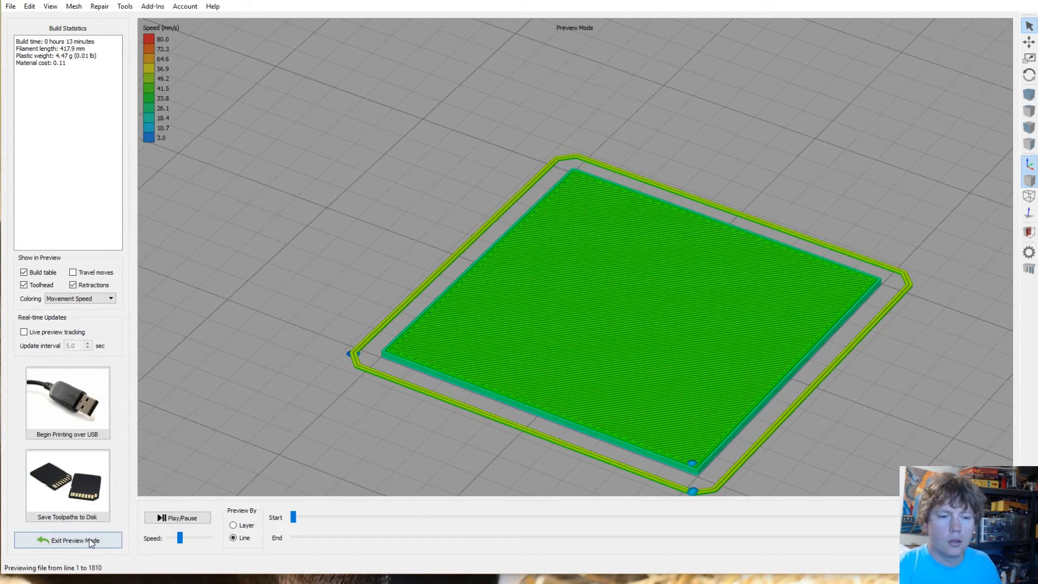
{"action": "left_click", "coordinate": [73, 541]}
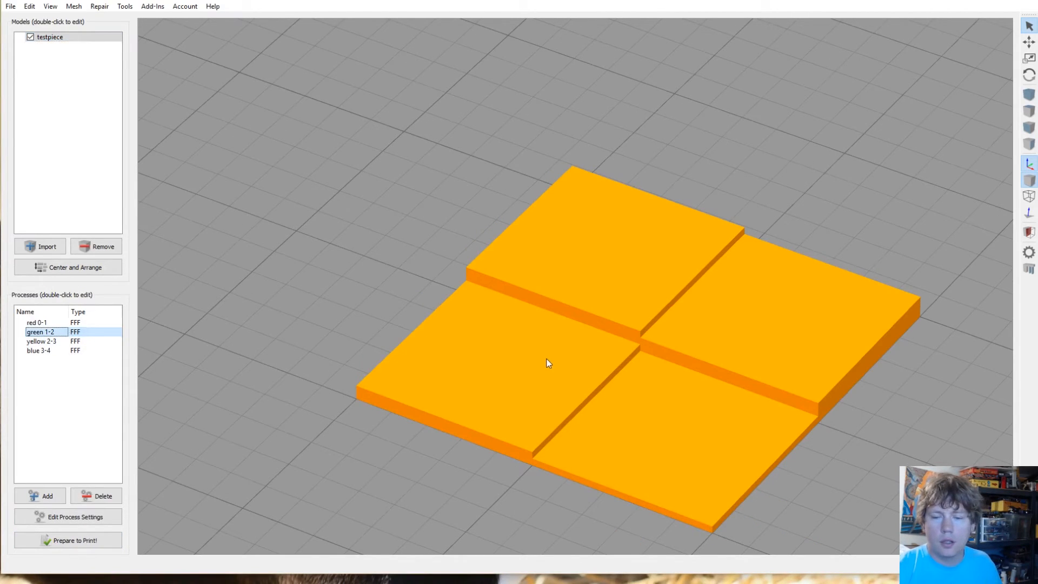
{"action": "mouse_move", "coordinate": [518, 428]}
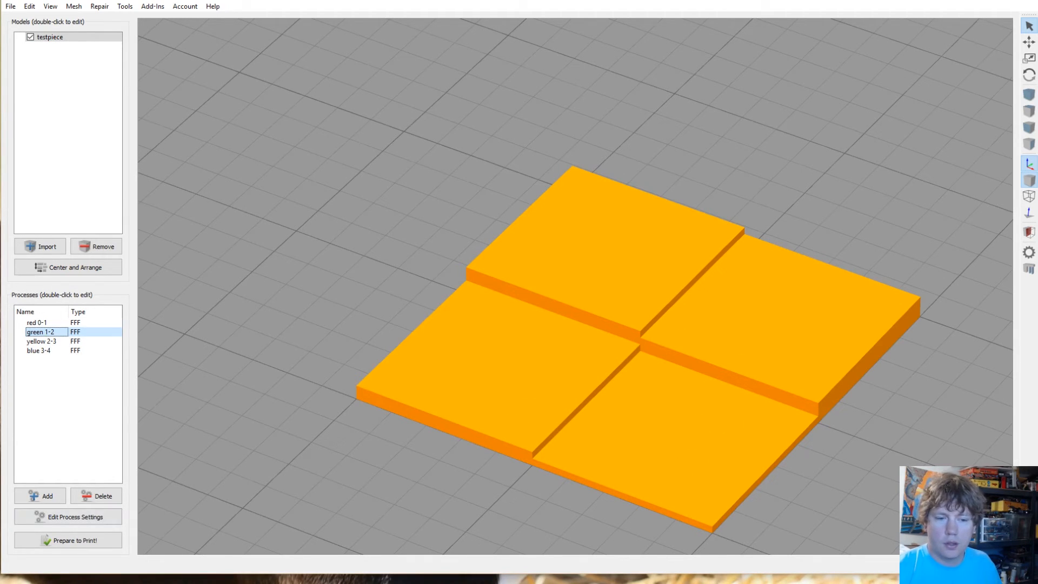
{"action": "left_click", "coordinate": [68, 540]}
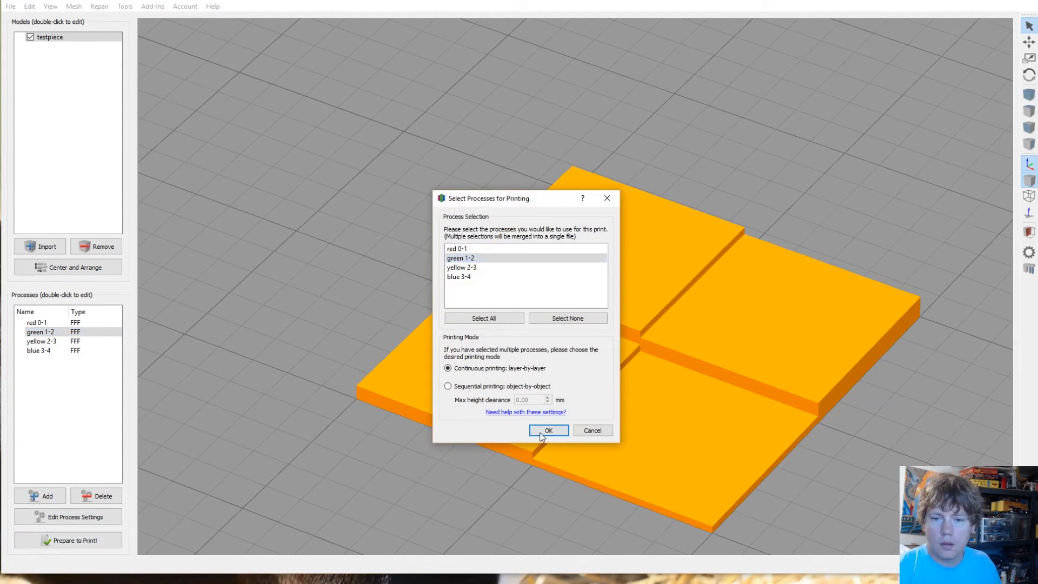
{"action": "left_click", "coordinate": [548, 431]}
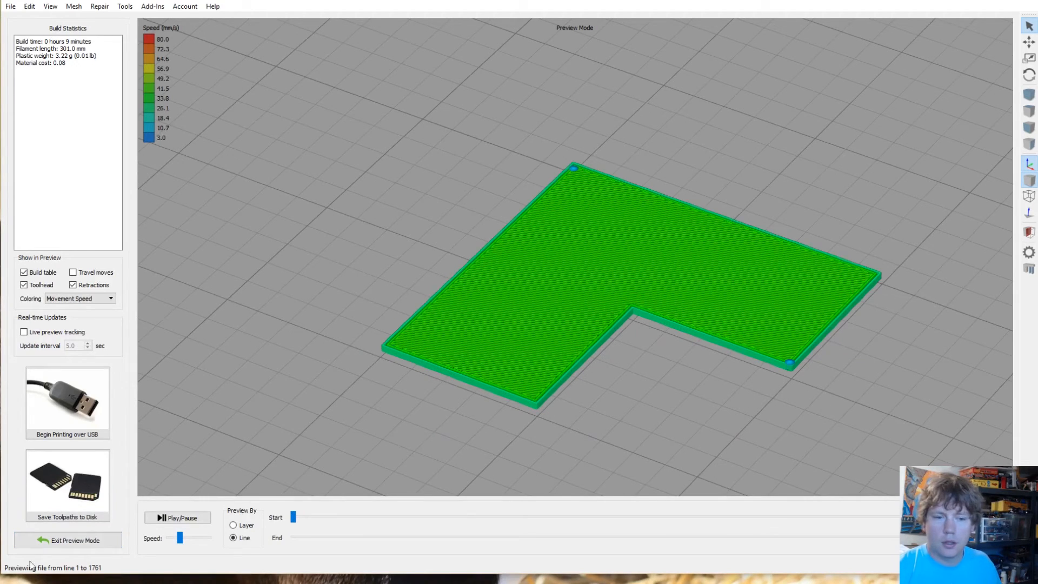
{"action": "left_click", "coordinate": [67, 540]}
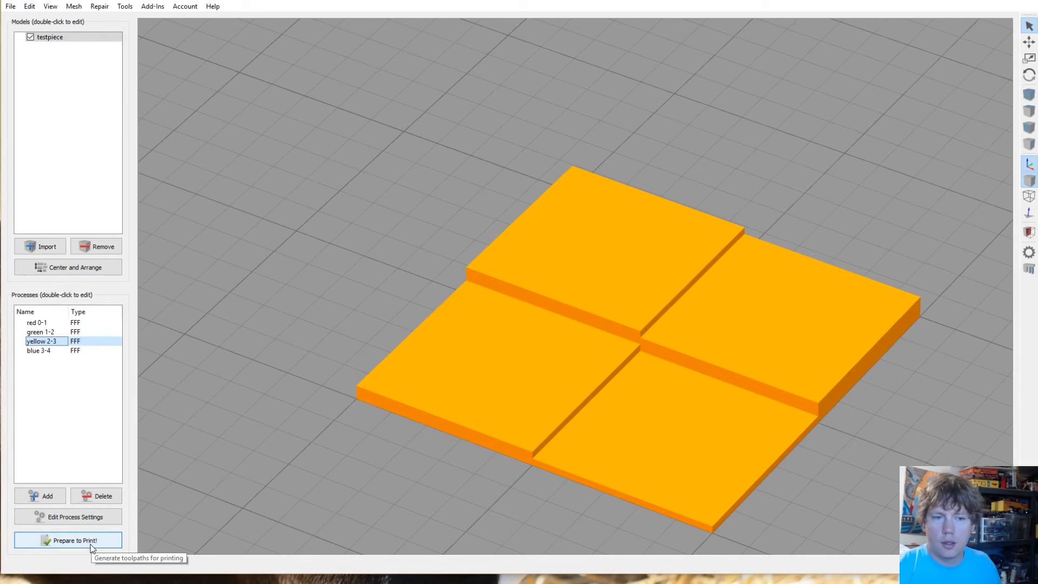
Step: Preview yellow 2-3 alone, then blue 3-4 alone, returning to the model after each
{"action": "left_click", "coordinate": [68, 540]}
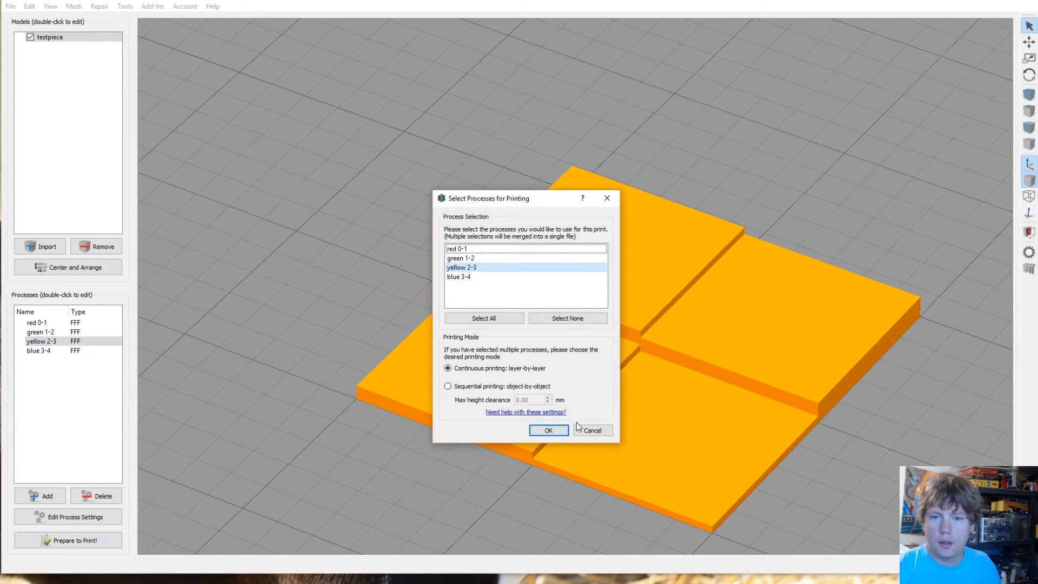
{"action": "left_click", "coordinate": [548, 430]}
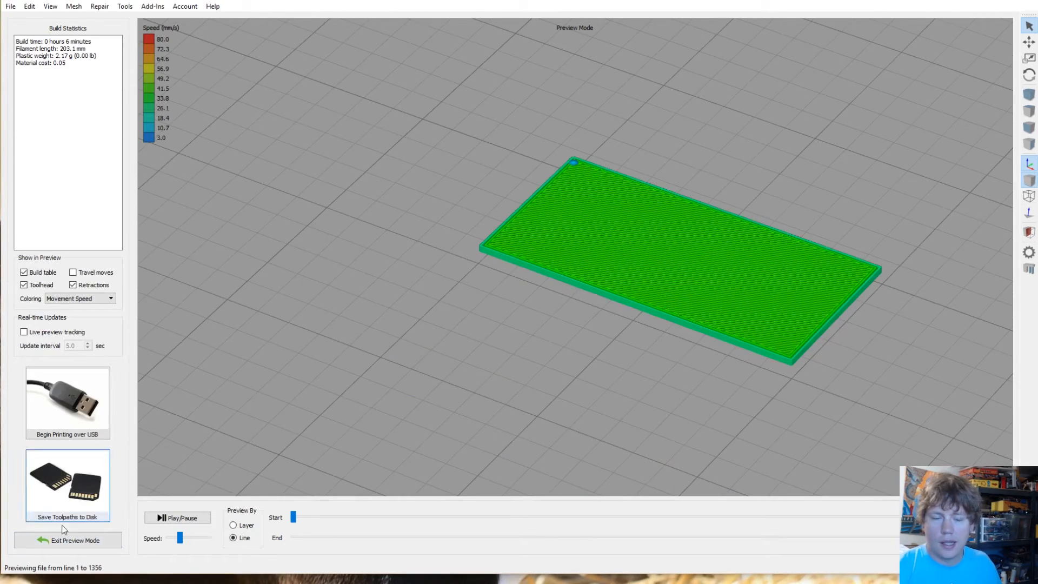
{"action": "left_click", "coordinate": [67, 540]}
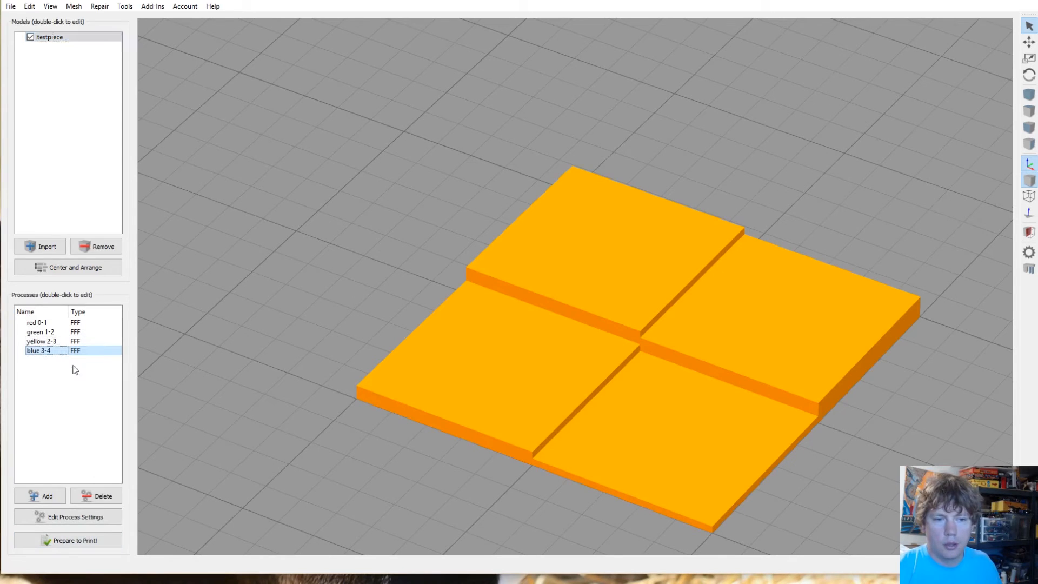
{"action": "left_click", "coordinate": [68, 541]}
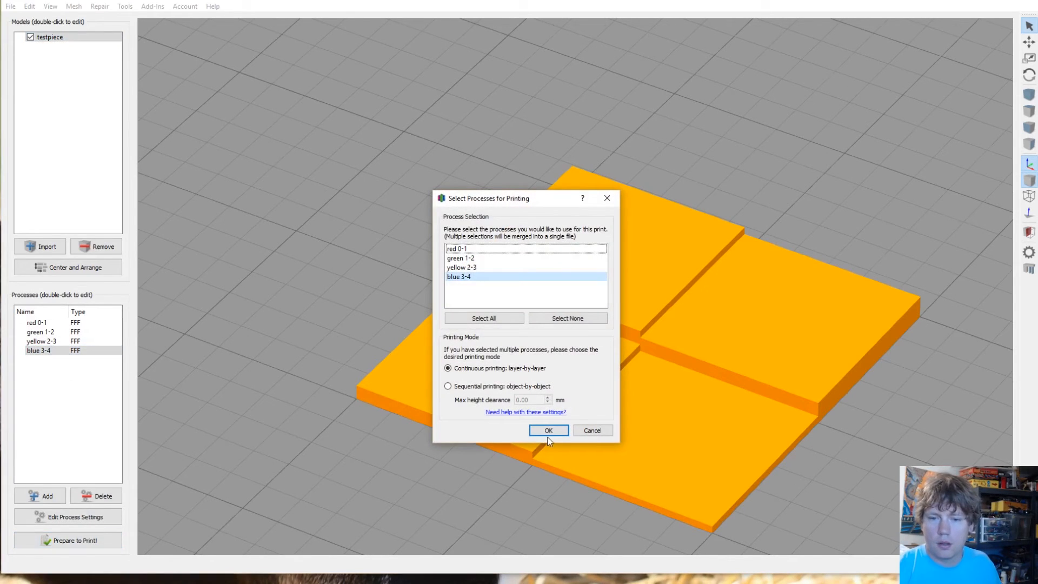
{"action": "left_click", "coordinate": [548, 430]}
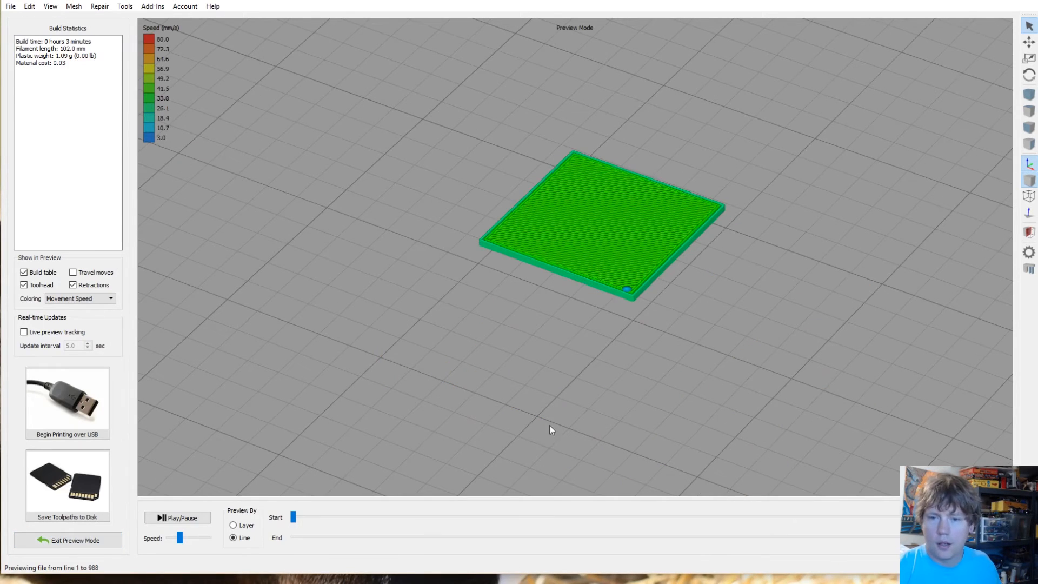
{"action": "left_click", "coordinate": [67, 540]}
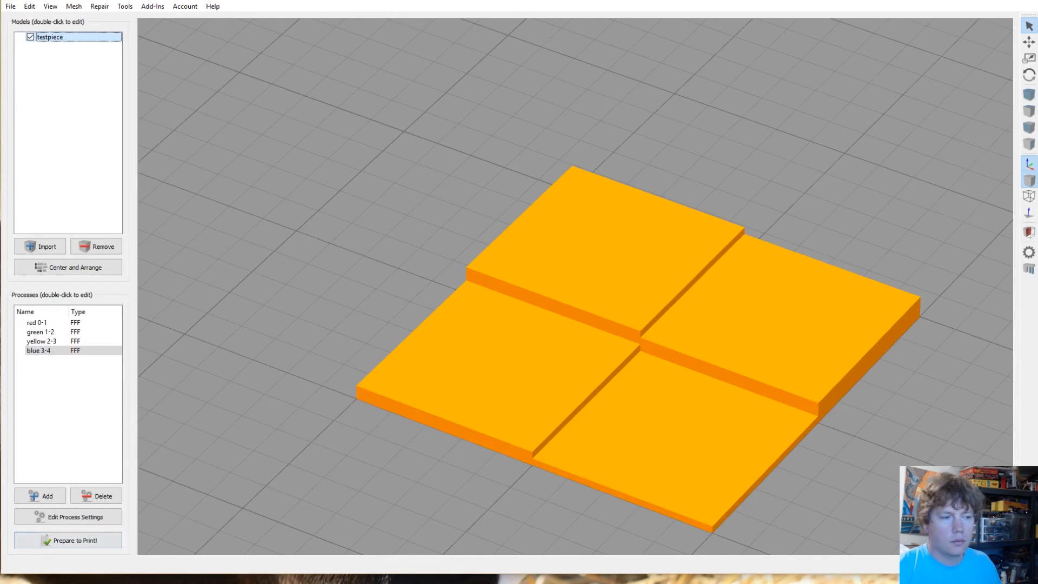
Step: Slice red 0-1 alone and start saving its toolpaths to the SD card drive
{"action": "left_click", "coordinate": [37, 322]}
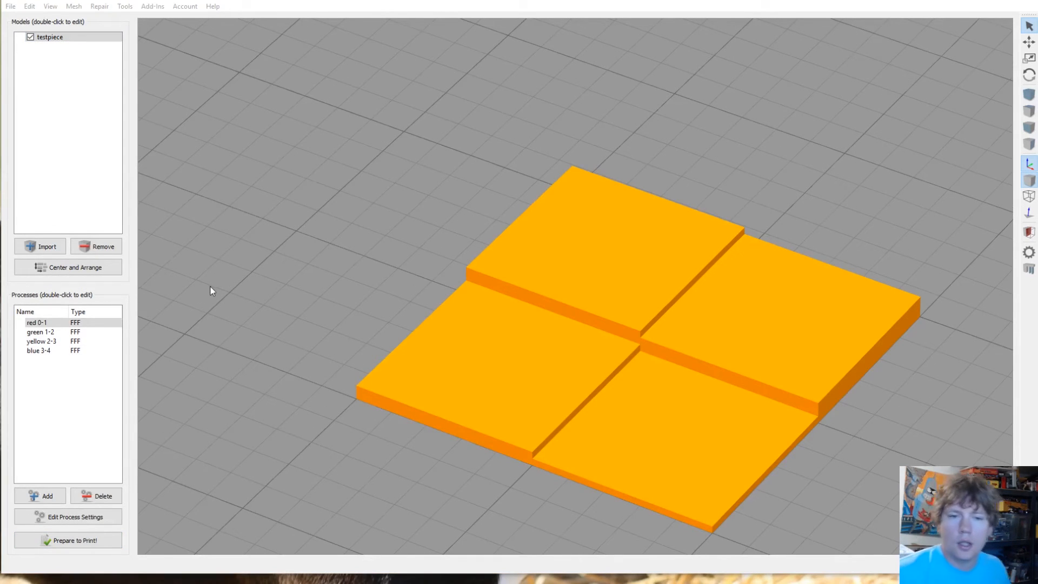
{"action": "mouse_move", "coordinate": [146, 334]}
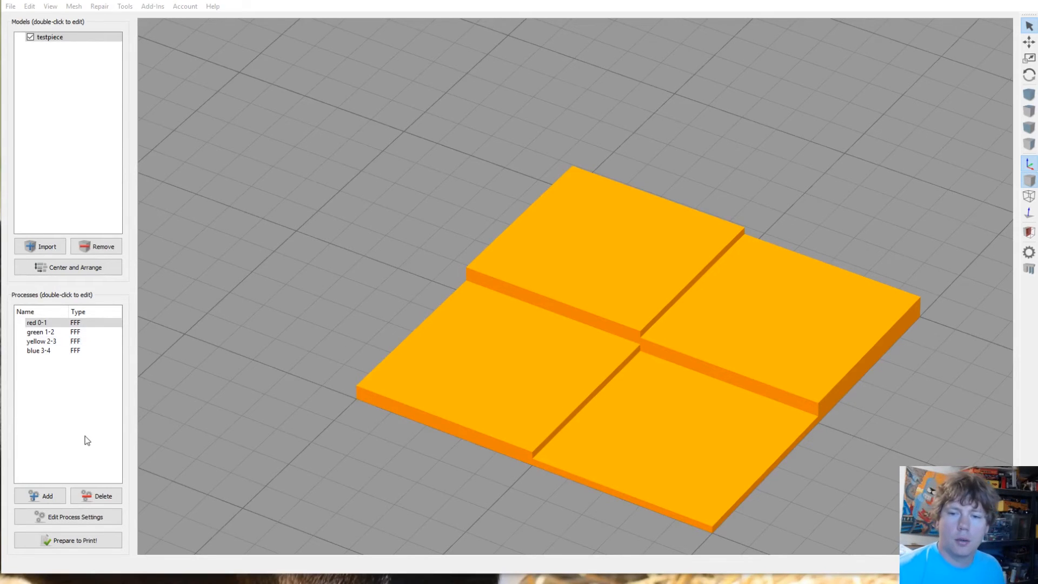
{"action": "left_click", "coordinate": [37, 323]}
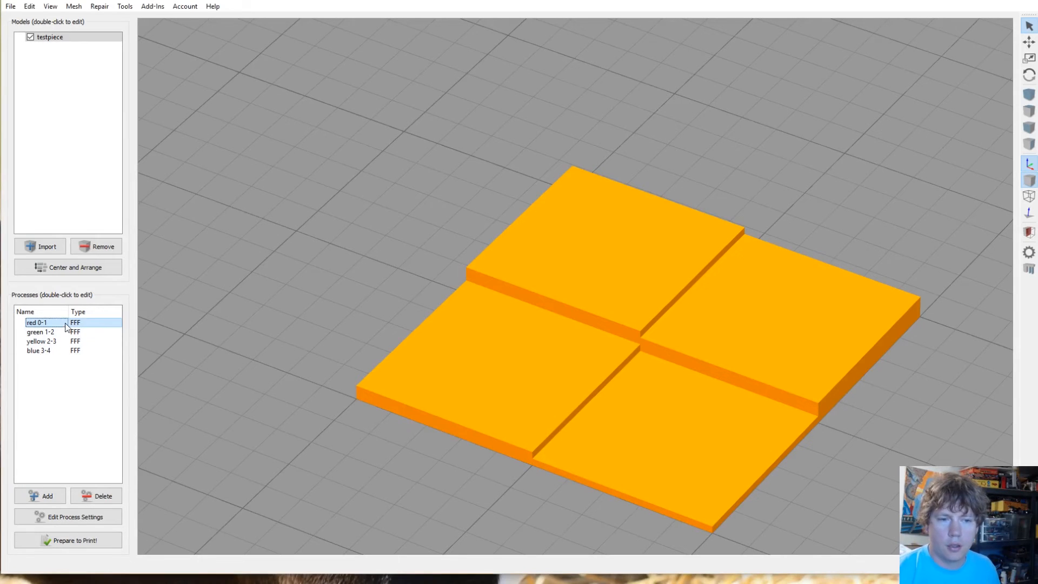
{"action": "left_click", "coordinate": [68, 540]}
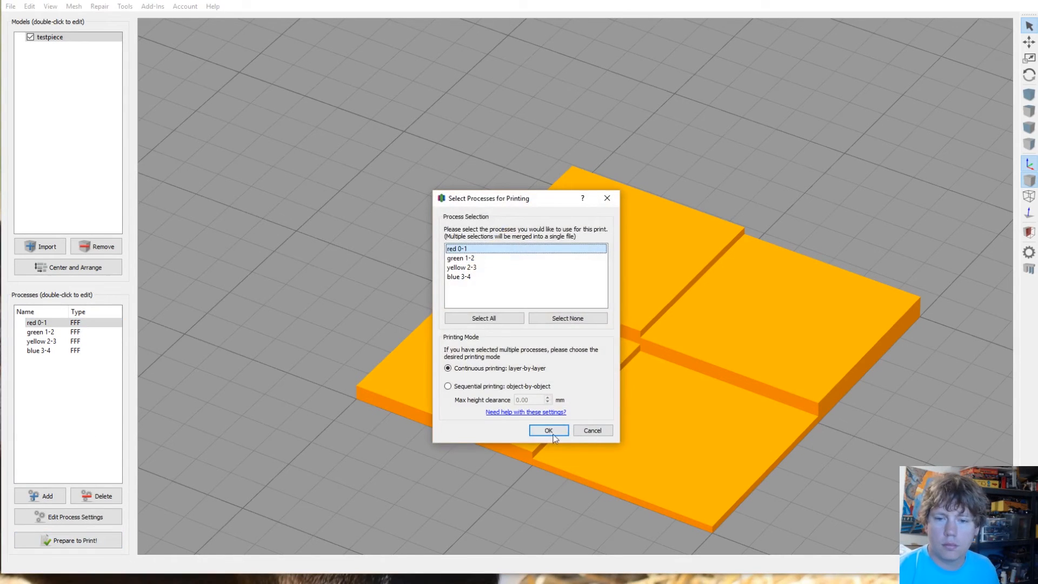
{"action": "left_click", "coordinate": [548, 431]}
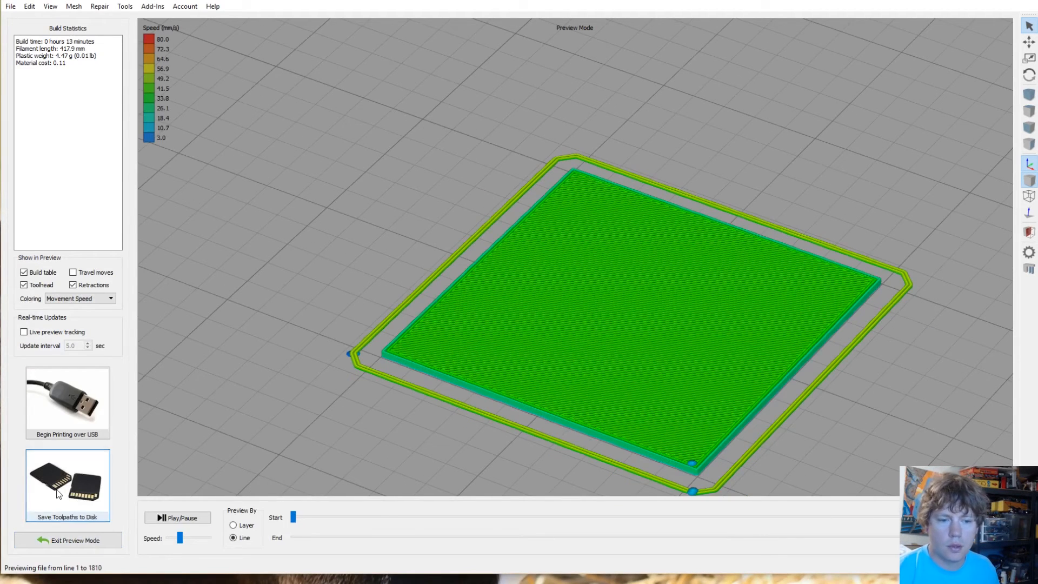
{"action": "left_click", "coordinate": [67, 480]}
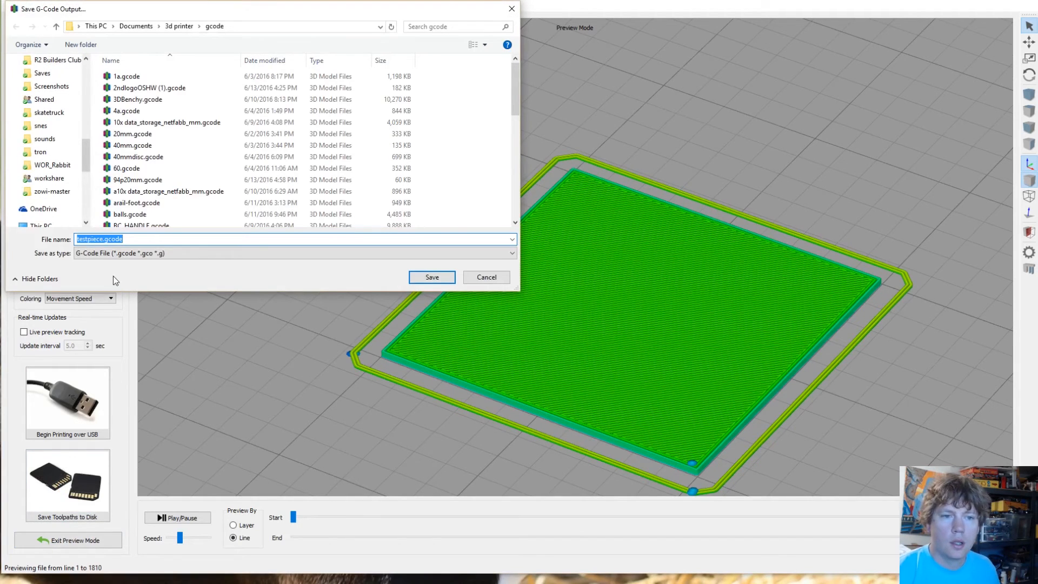
{"action": "scroll", "scroll_direction": "down", "scroll_amount": 3}
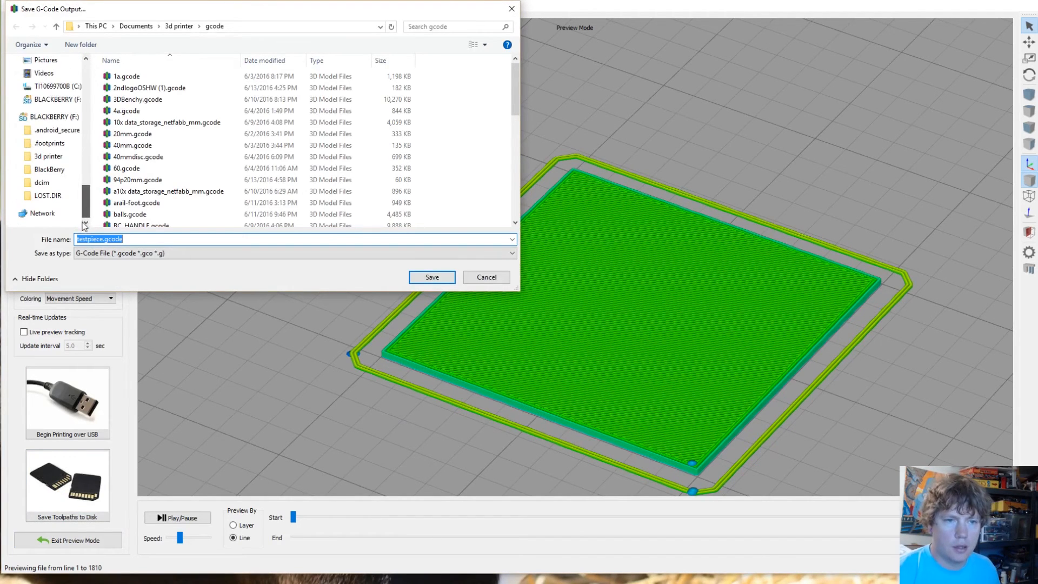
{"action": "left_click", "coordinate": [55, 117]}
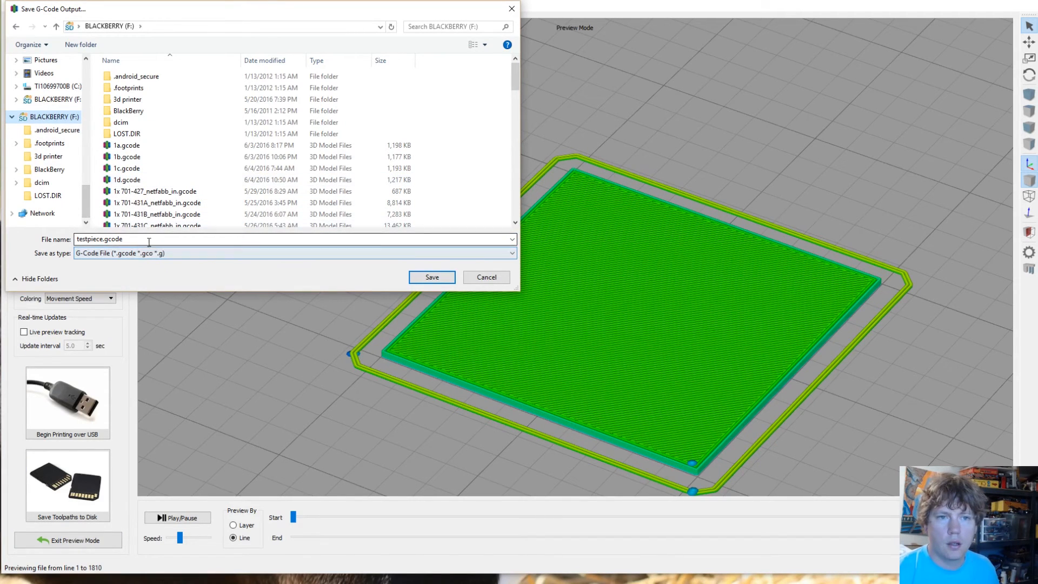
Step: Decline overwriting red.gcode and save the red toolpaths as 1red.gcode instead
{"action": "triple_click", "coordinate": [119, 239]}
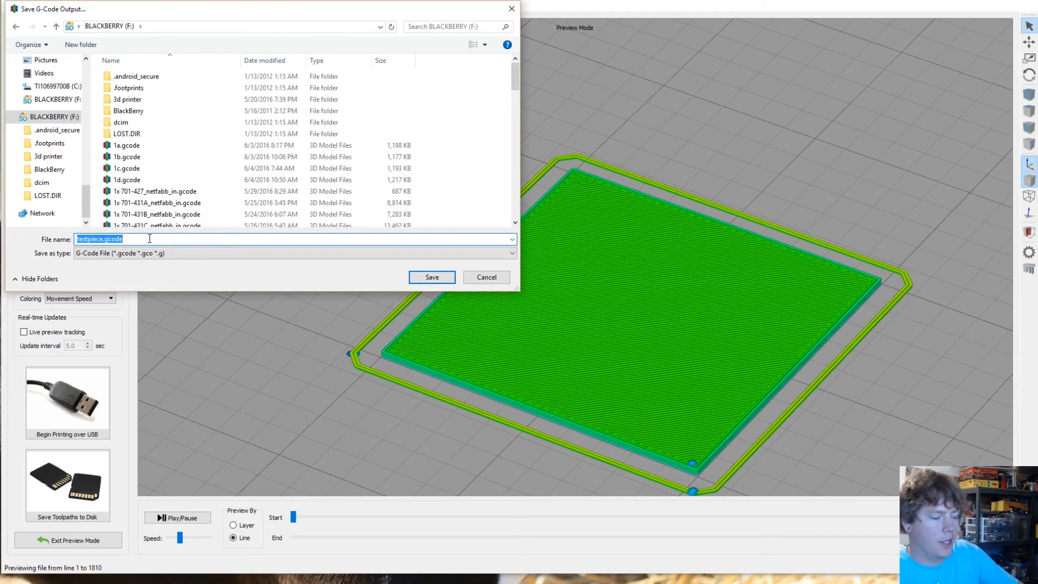
{"action": "type", "text": "red"}
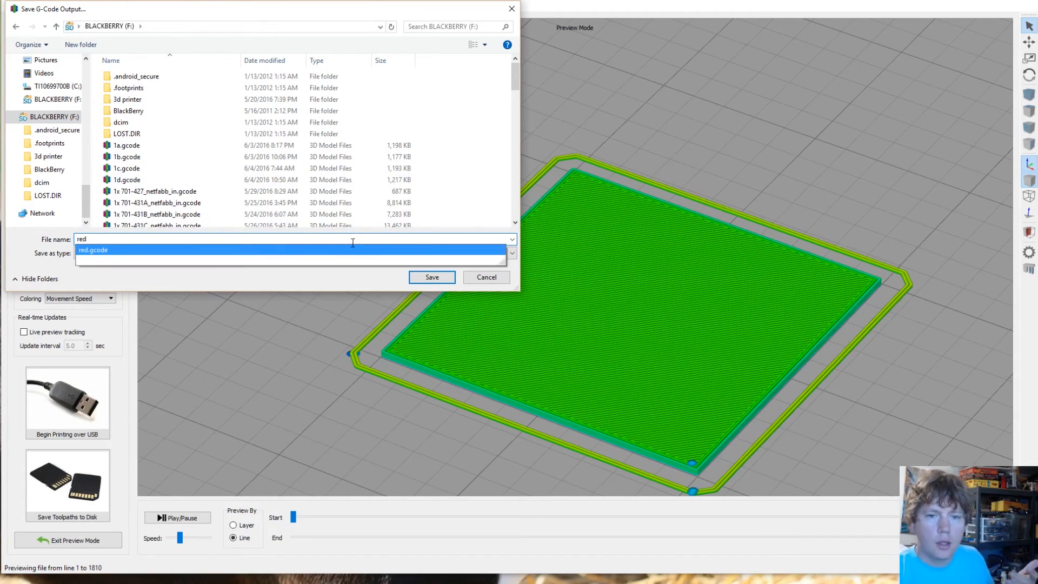
{"action": "left_click", "coordinate": [431, 277]}
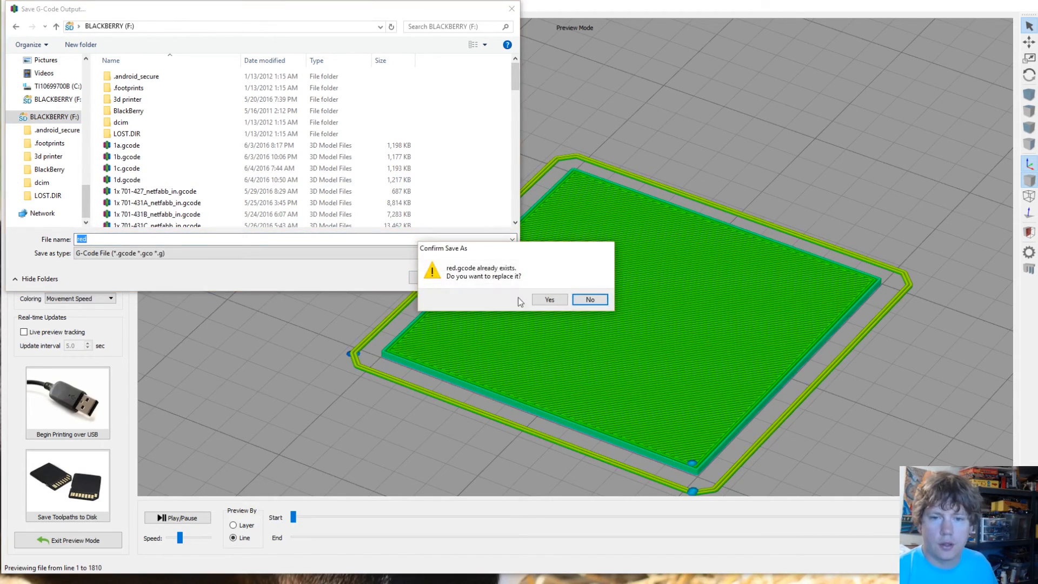
{"action": "left_click", "coordinate": [588, 300]}
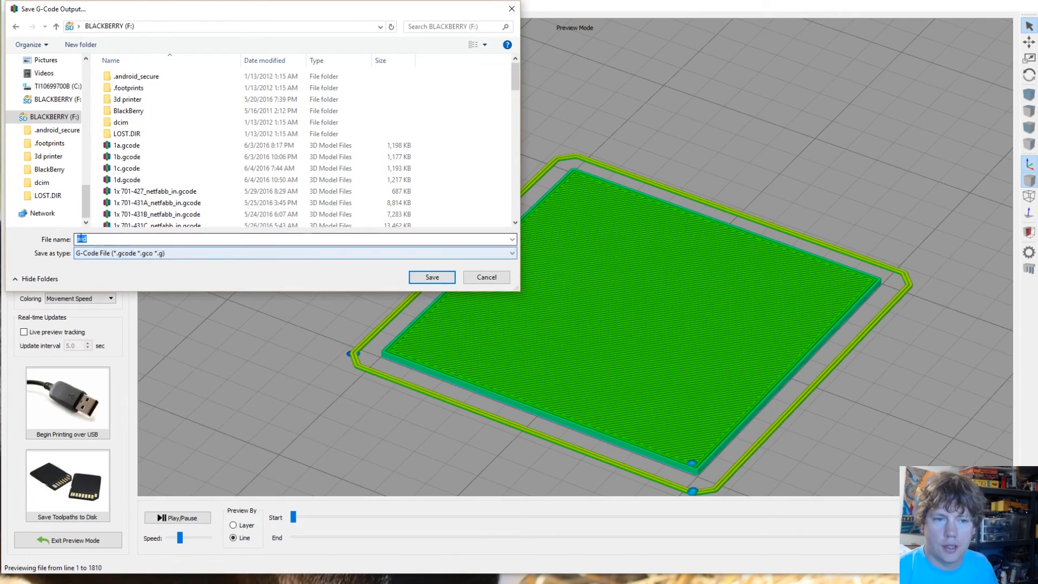
{"action": "type", "text": "red"}
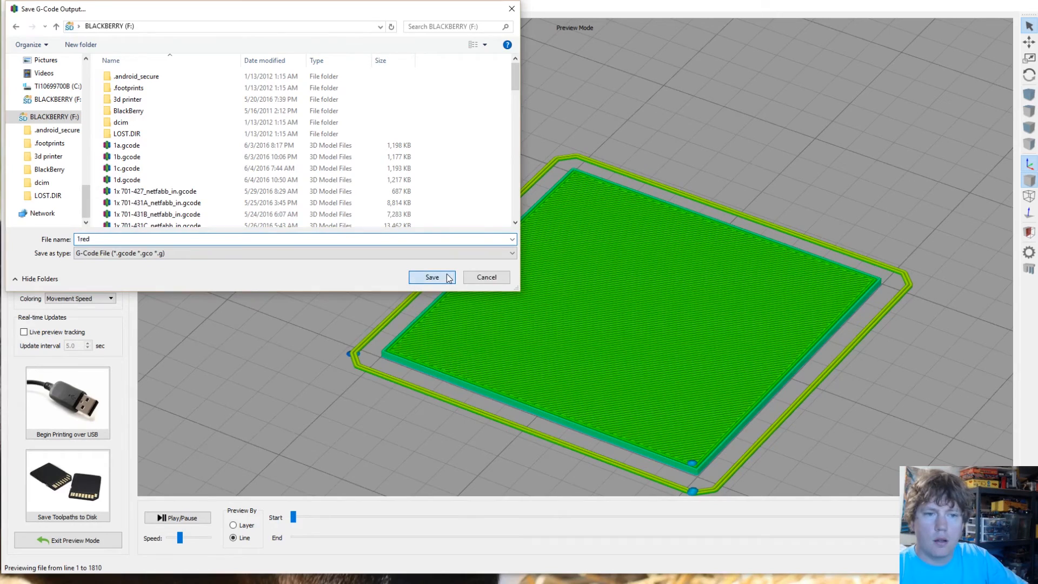
{"action": "left_click", "coordinate": [431, 277]}
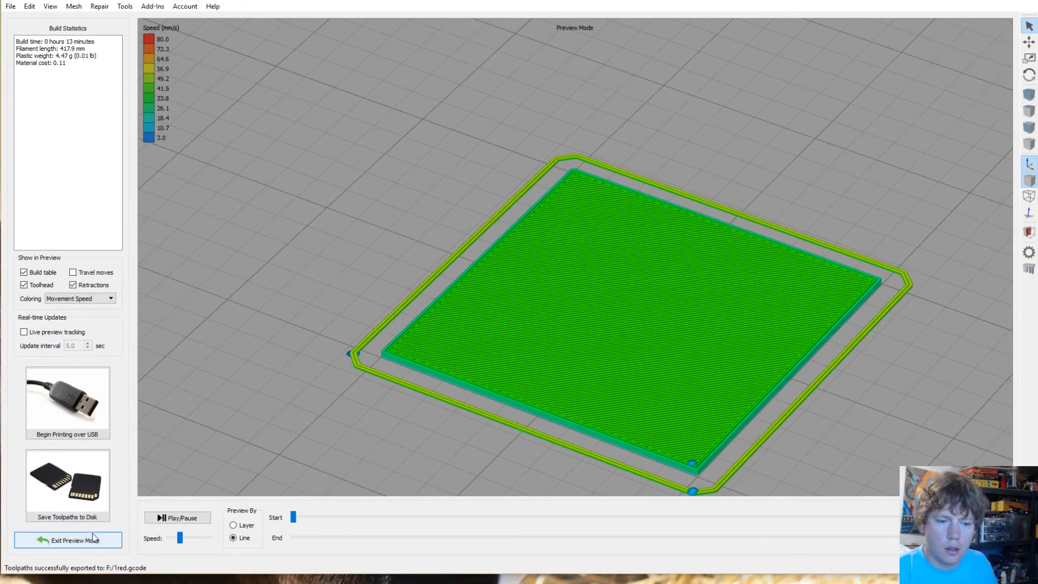
Step: Slice green 1-2 alone and save its toolpaths to the SD card as 2green.gcode
{"action": "left_click", "coordinate": [67, 540]}
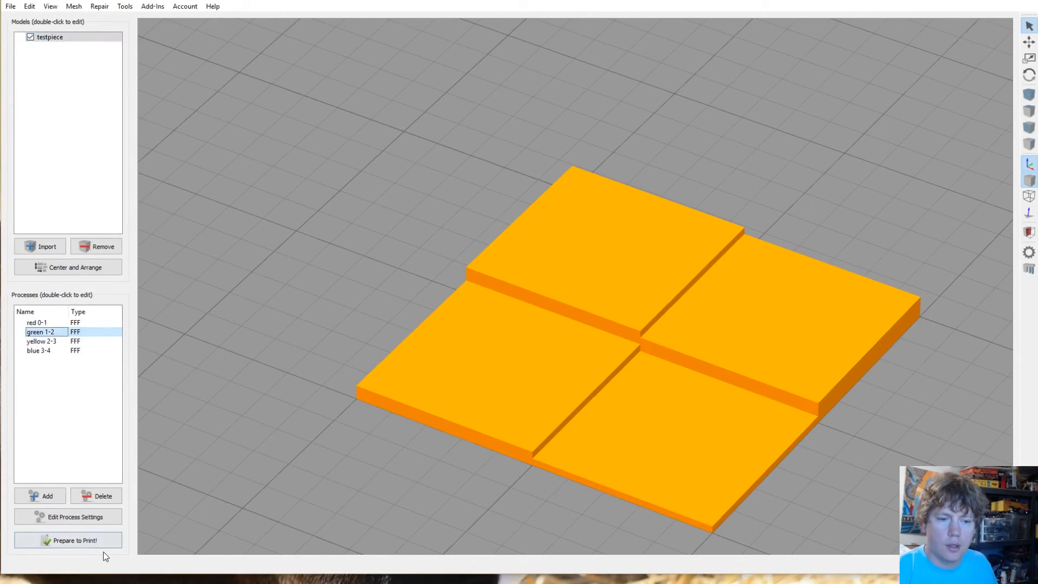
{"action": "left_click", "coordinate": [67, 541]}
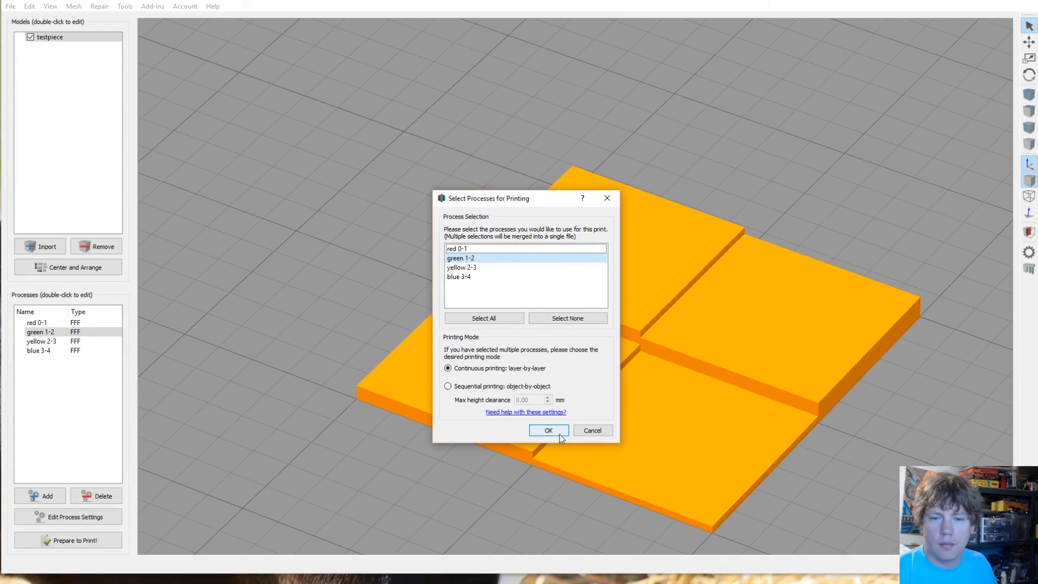
{"action": "left_click", "coordinate": [548, 430]}
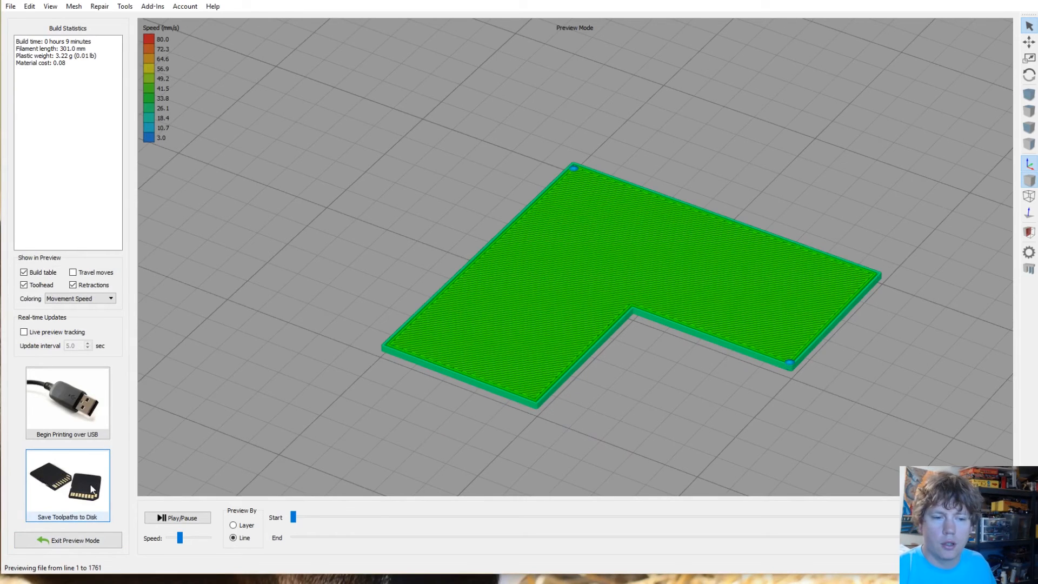
{"action": "left_click", "coordinate": [67, 481]}
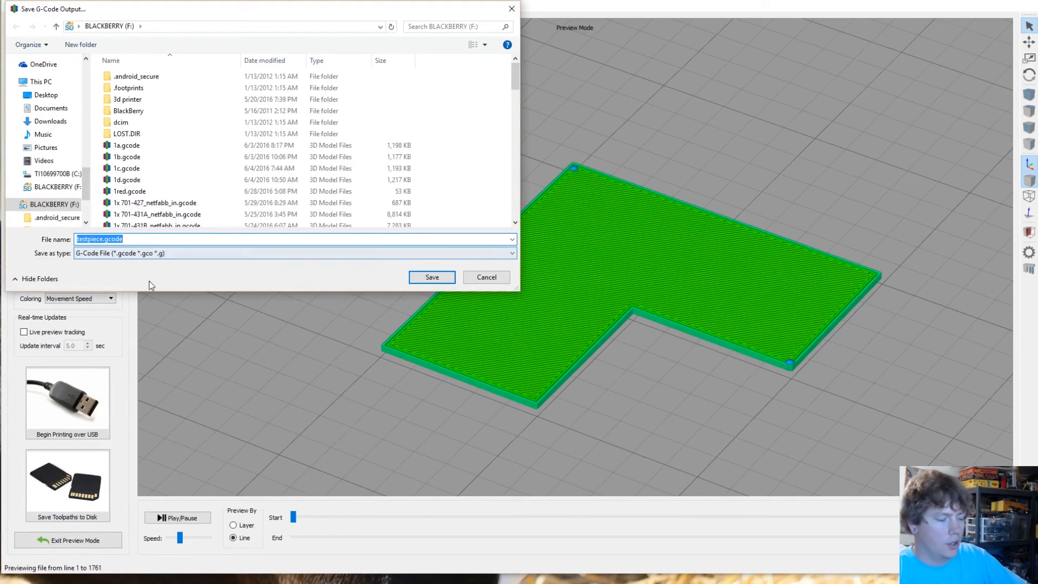
{"action": "type", "text": "2gree"}
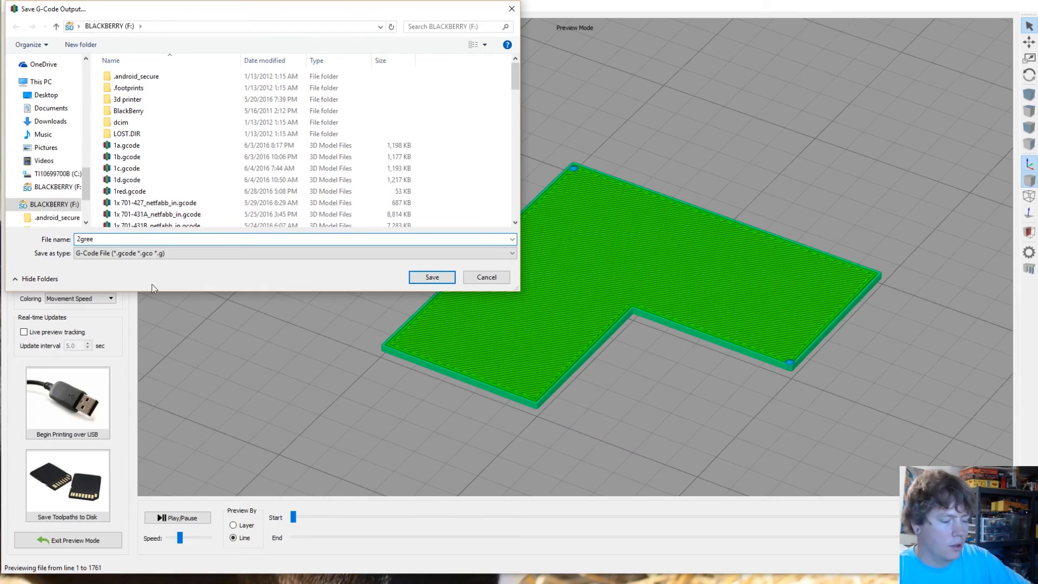
{"action": "left_click", "coordinate": [432, 277]}
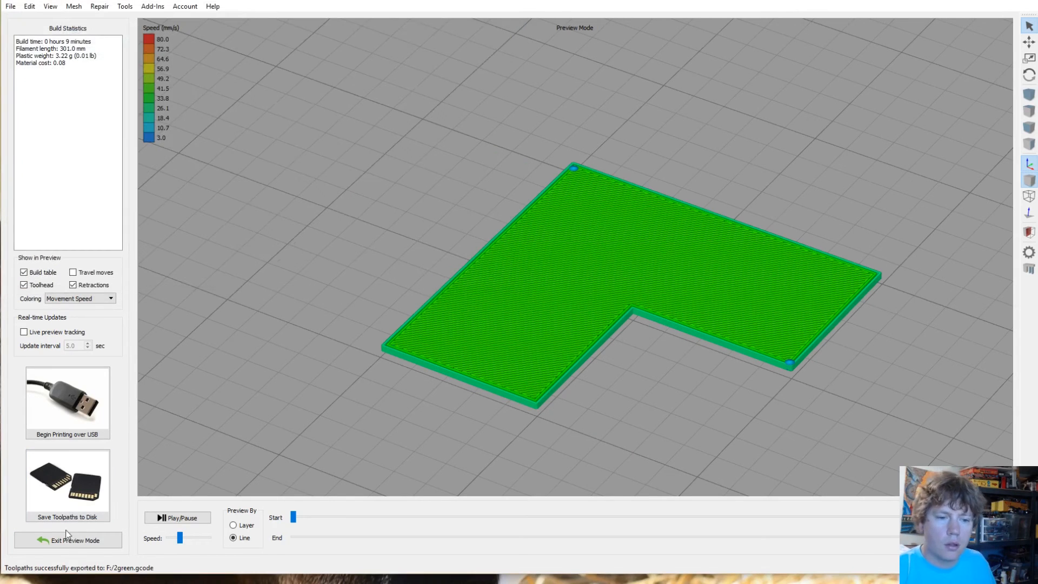
Step: Slice yellow 2-3 alone and save its toolpaths to the SD card as 3yellow.gcode
{"action": "left_click", "coordinate": [67, 540]}
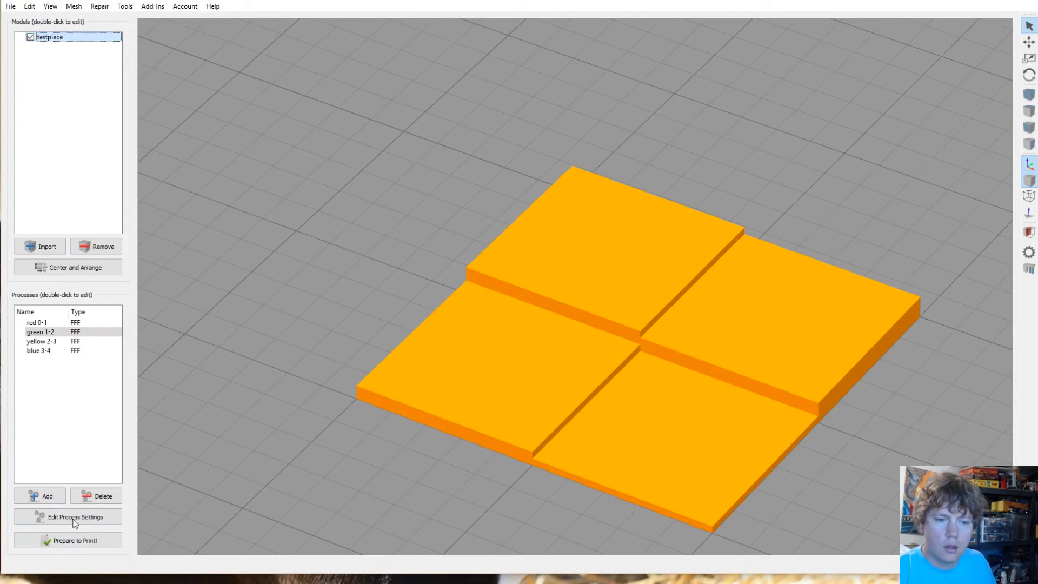
{"action": "left_click", "coordinate": [42, 341]}
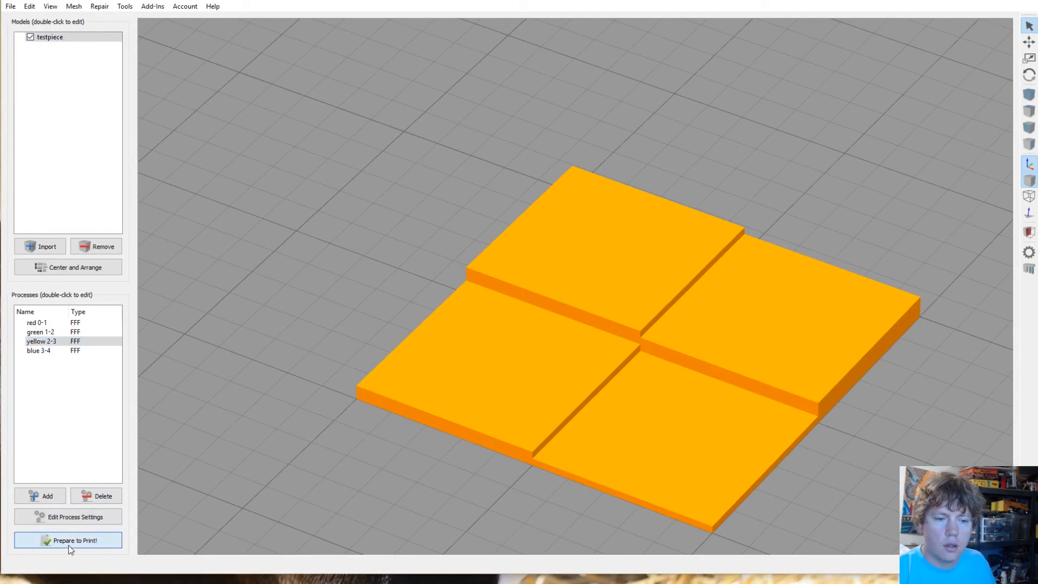
{"action": "left_click", "coordinate": [67, 541]}
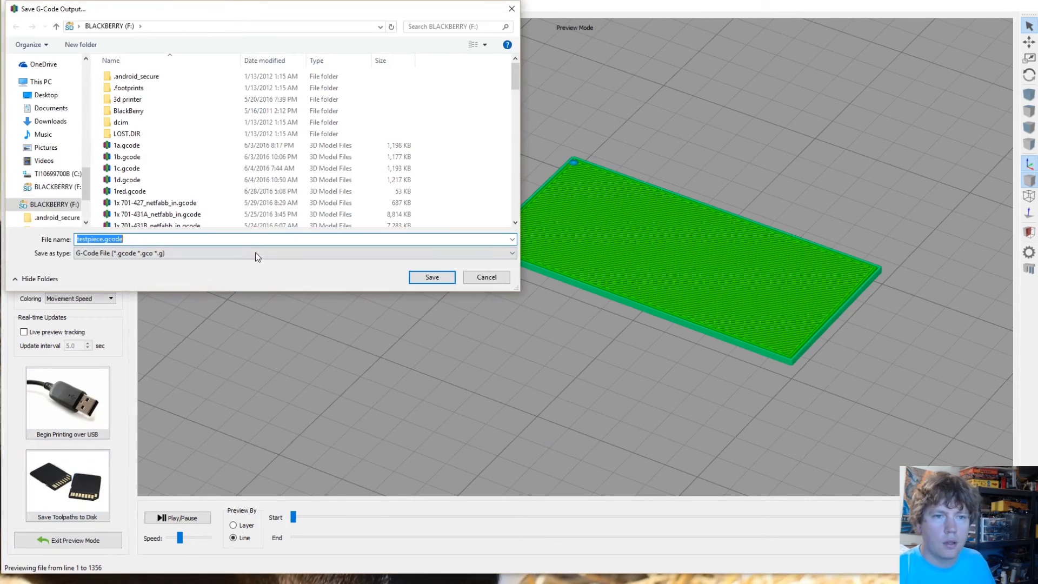
{"action": "type", "text": "3"}
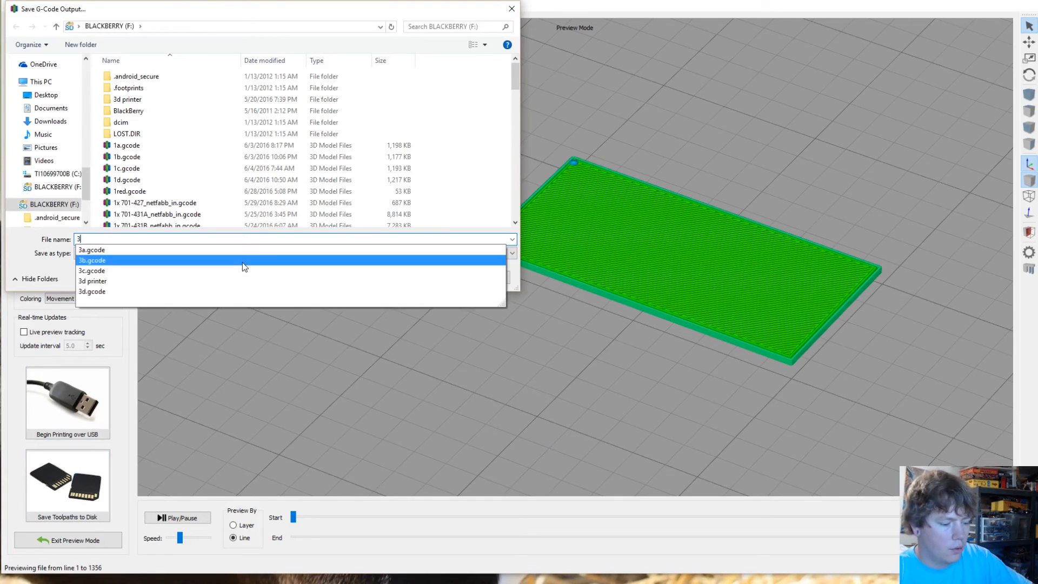
{"action": "type", "text": "yello"}
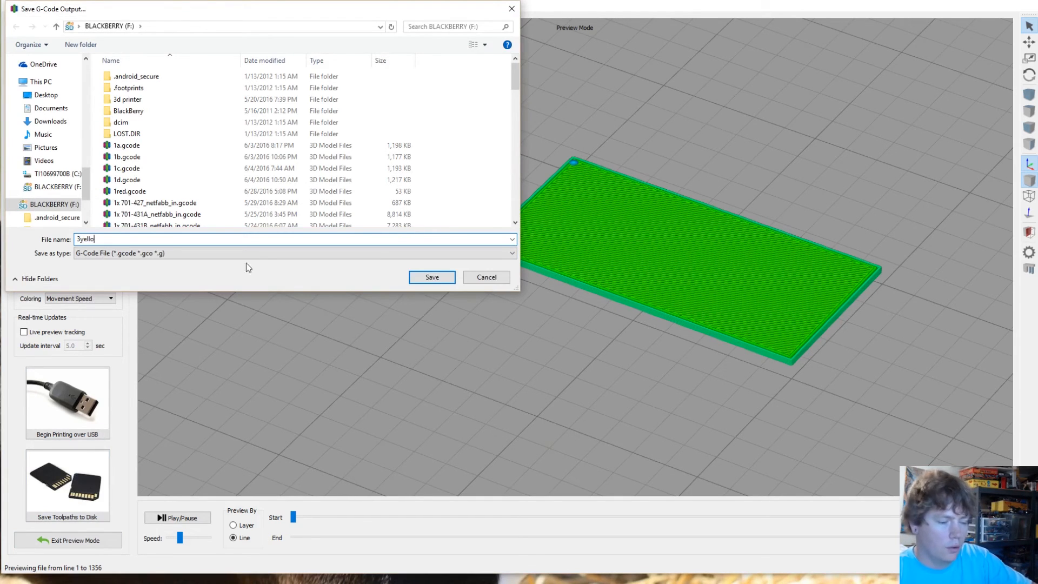
{"action": "left_click", "coordinate": [431, 277]}
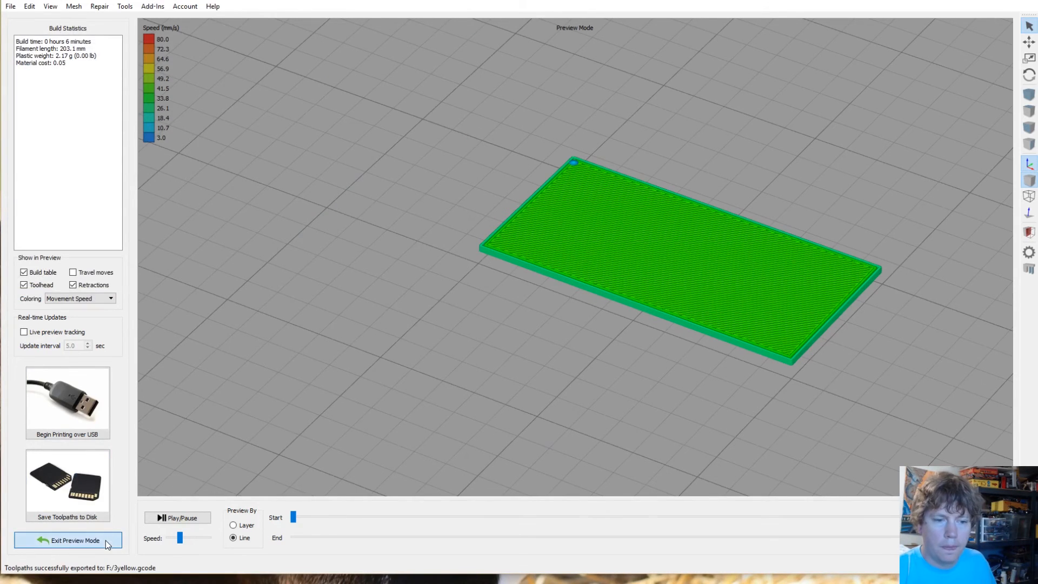
Step: Slice blue 3-4 alone and save its toolpaths to the SD card as 4blue.gcode
{"action": "left_click", "coordinate": [74, 541]}
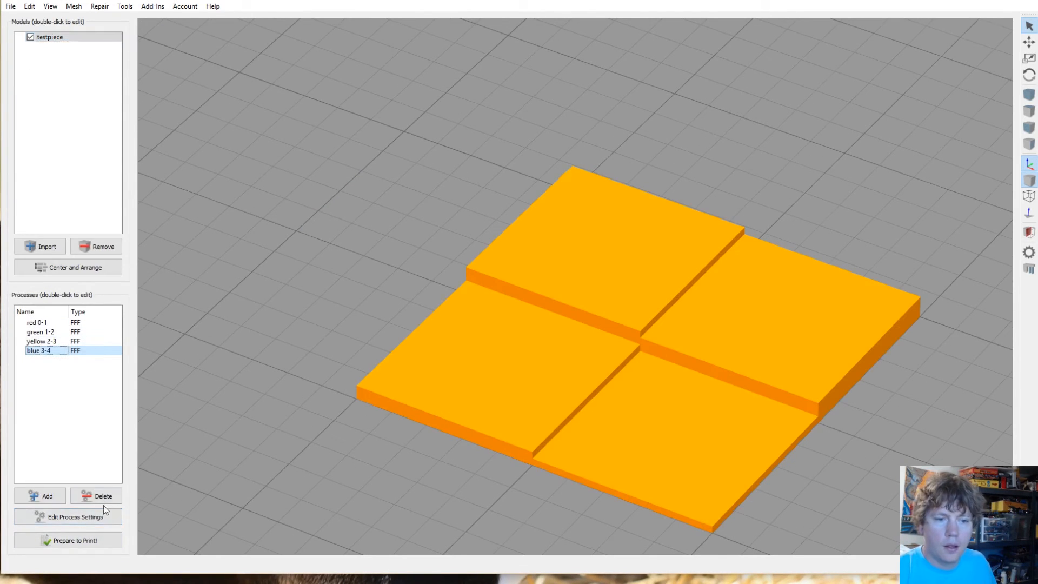
{"action": "left_click", "coordinate": [68, 541]}
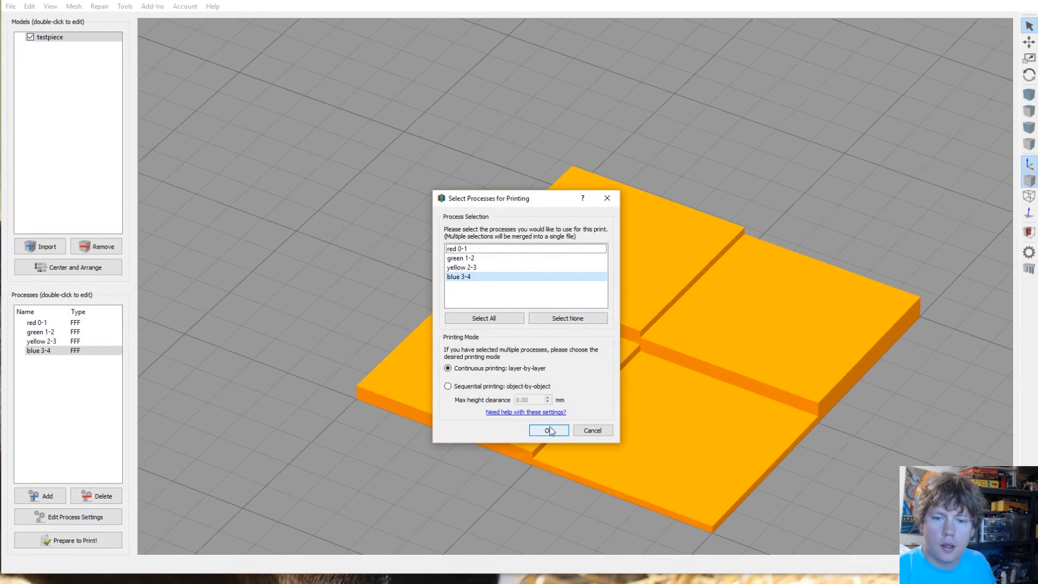
{"action": "left_click", "coordinate": [547, 430]}
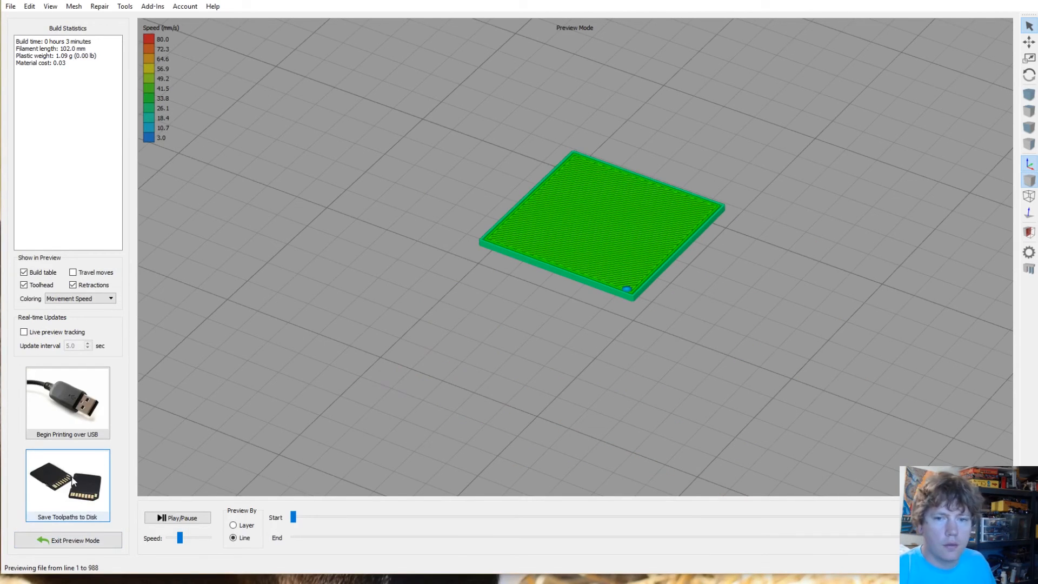
{"action": "left_click", "coordinate": [67, 483]}
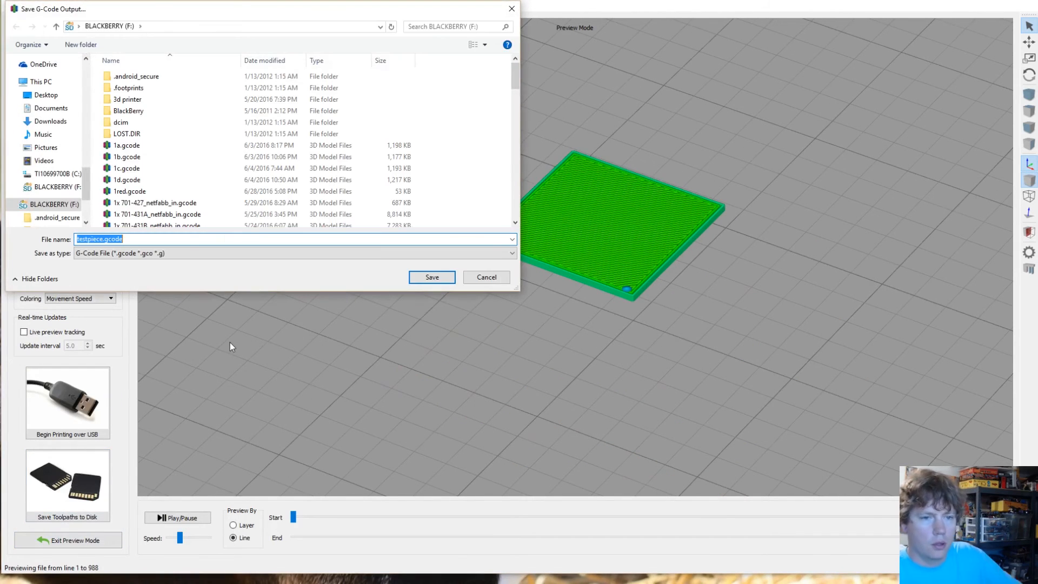
{"action": "type", "text": "4b"}
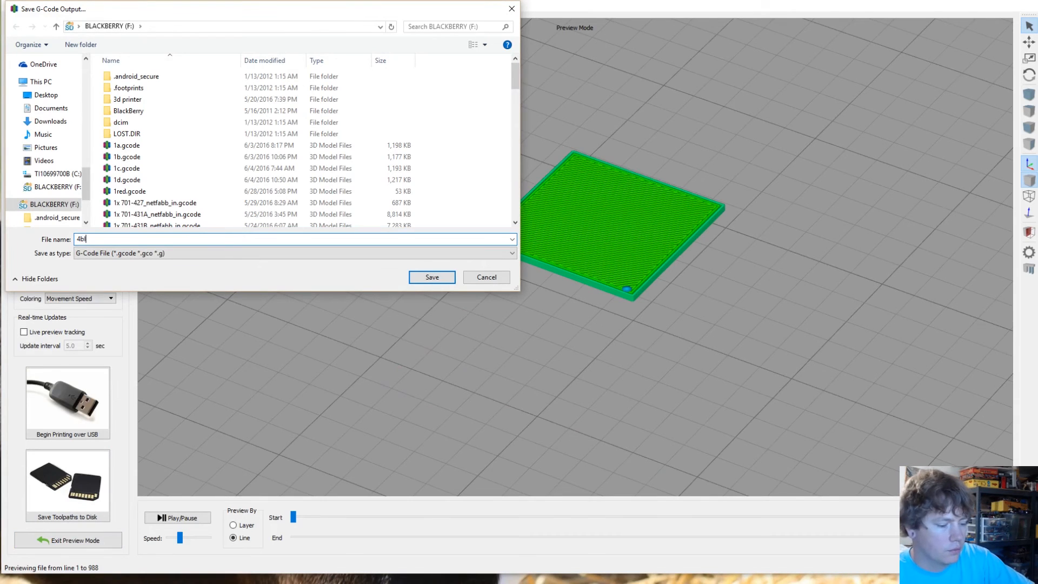
{"action": "type", "text": "lue"}
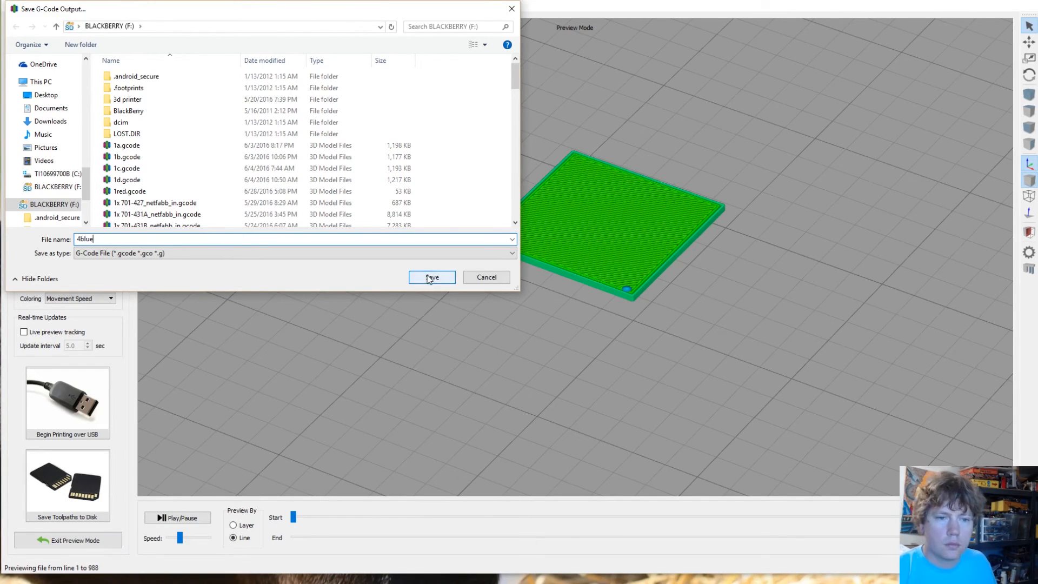
{"action": "left_click", "coordinate": [432, 277]}
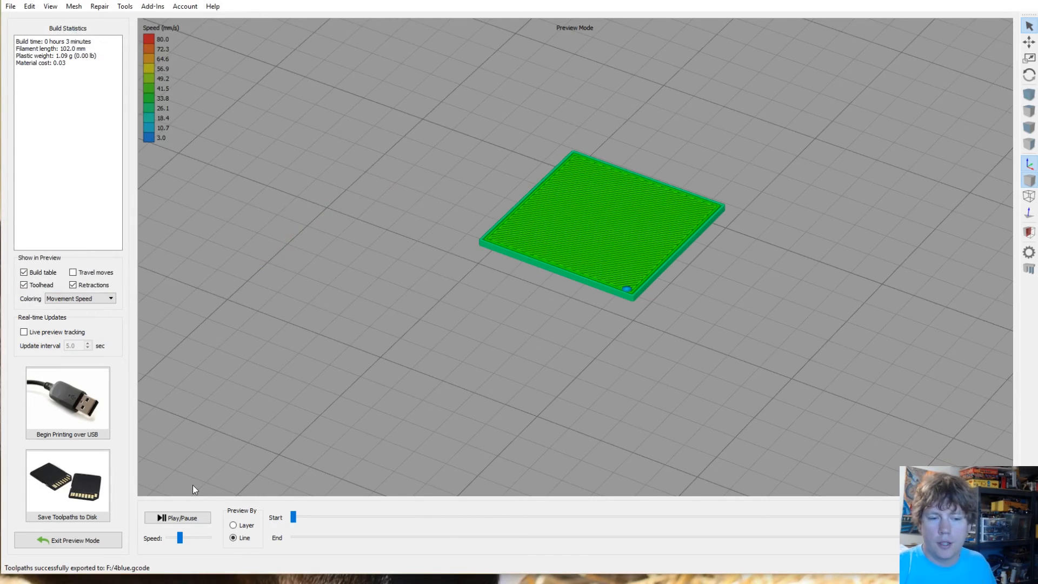
{"action": "mouse_move", "coordinate": [231, 461]}
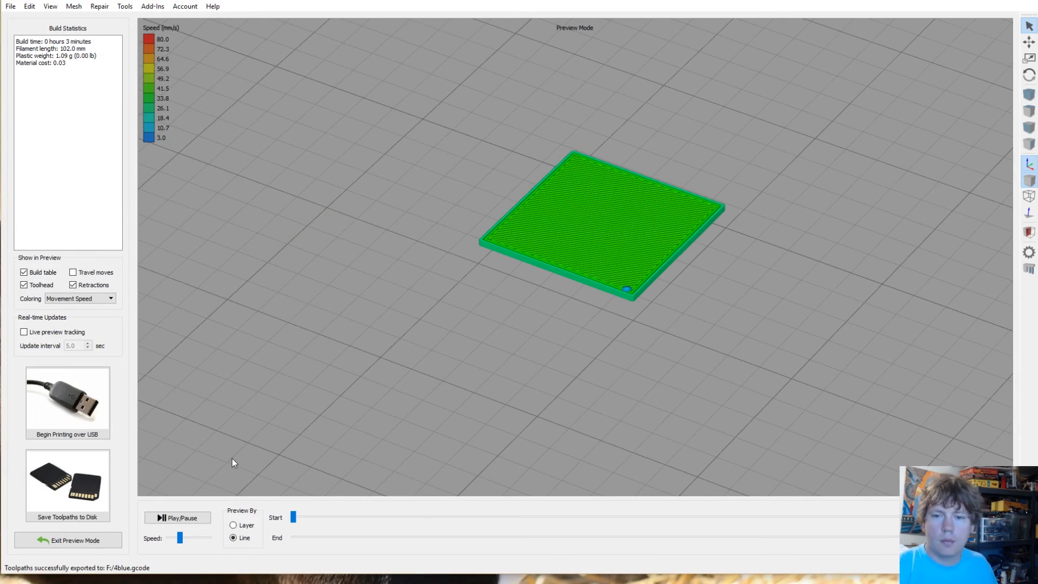